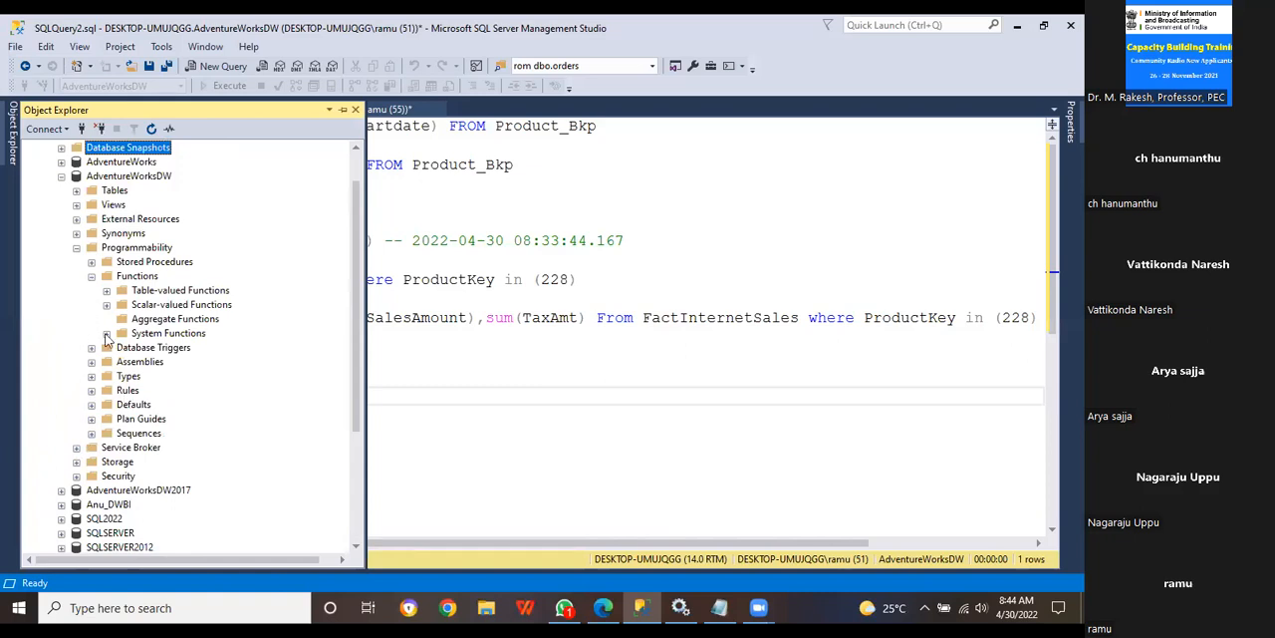
pyautogui.moveTo(119, 347)
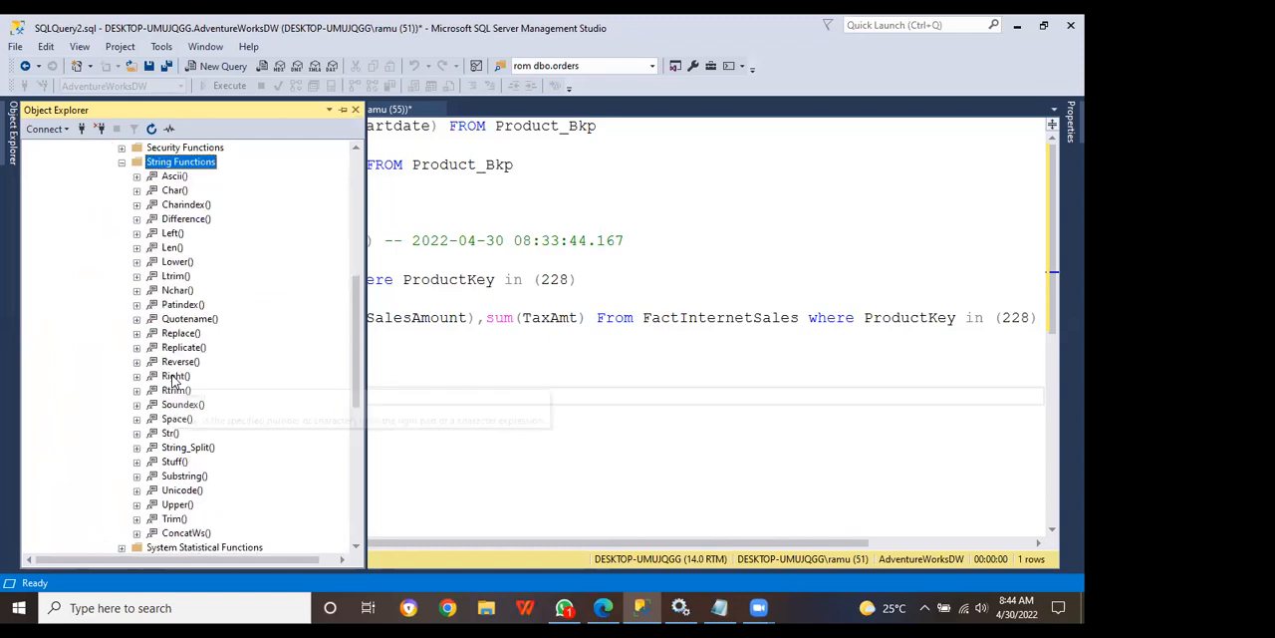
pyautogui.moveTo(174, 376)
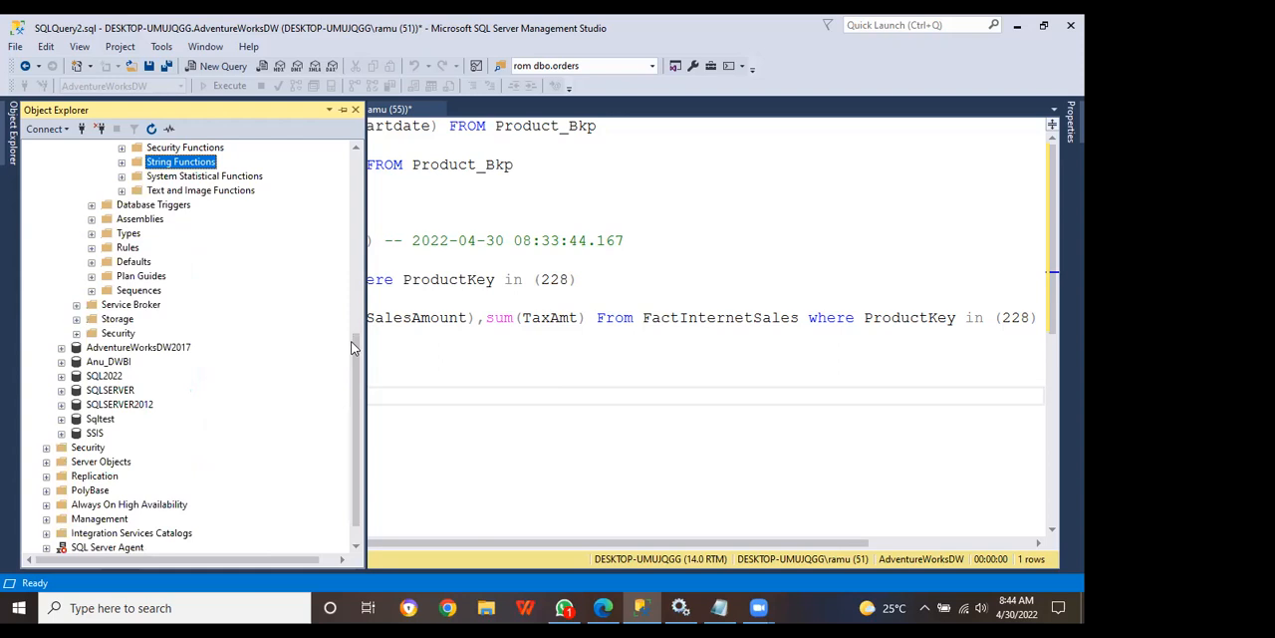
pyautogui.moveTo(345, 309)
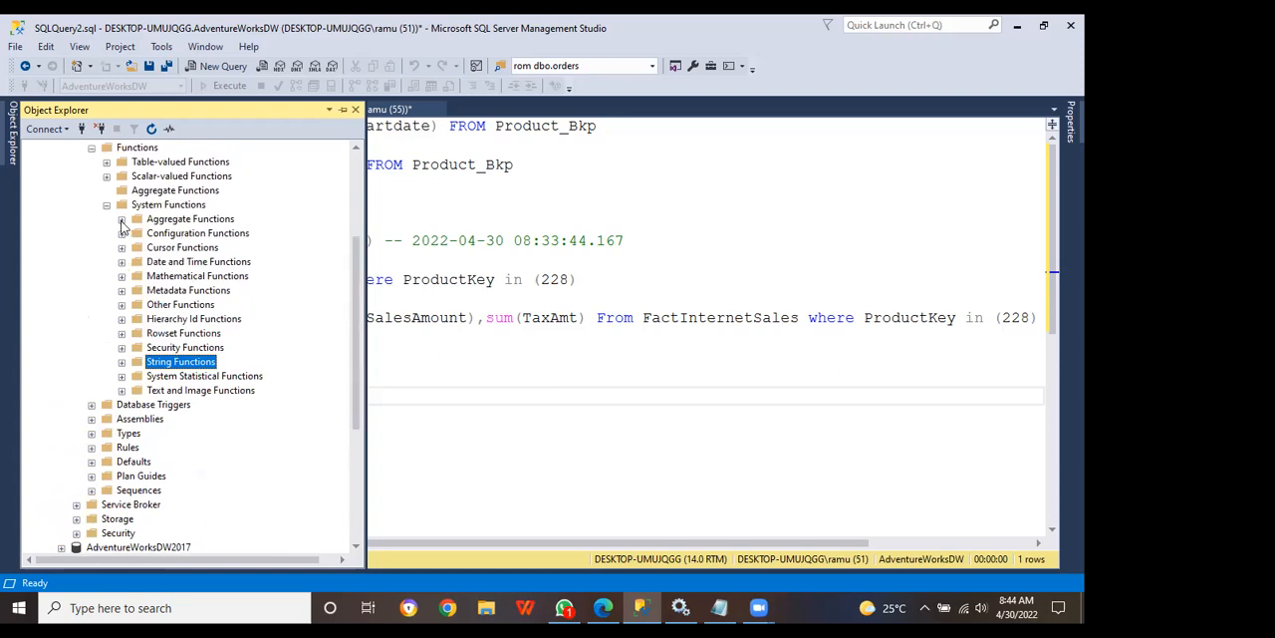
# - Expand Date and Time Functions under System Functions to list Dateadd, Datediff, Getdate and Year
pyautogui.click(122, 218)
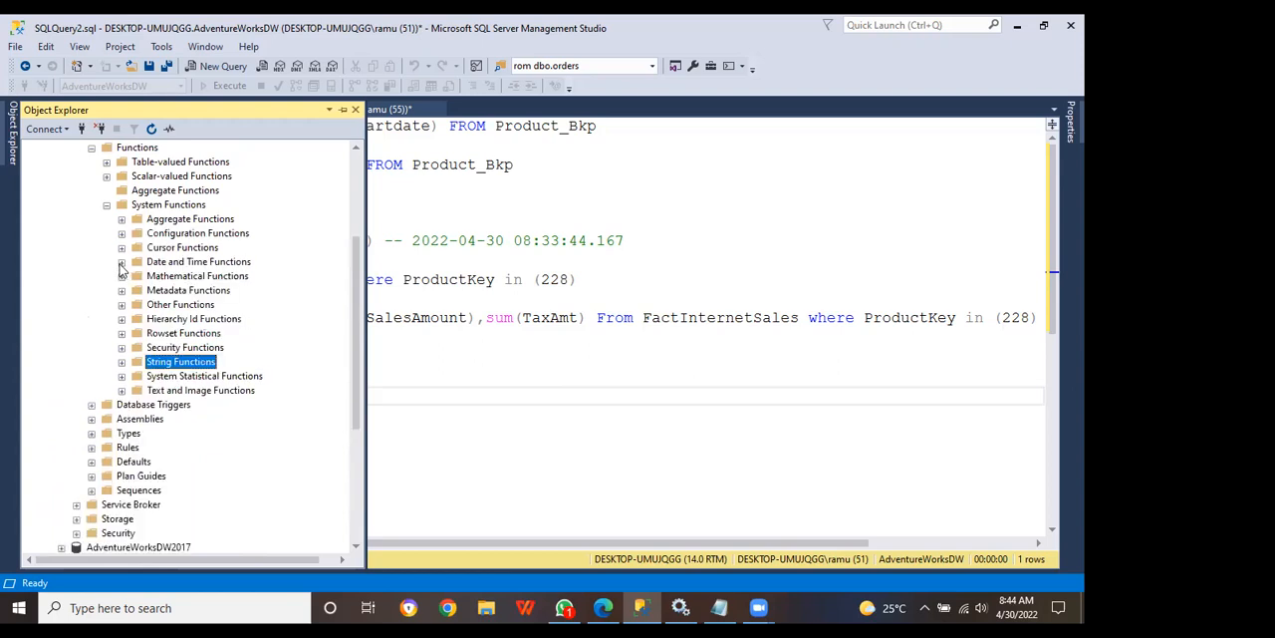
pyautogui.click(121, 261)
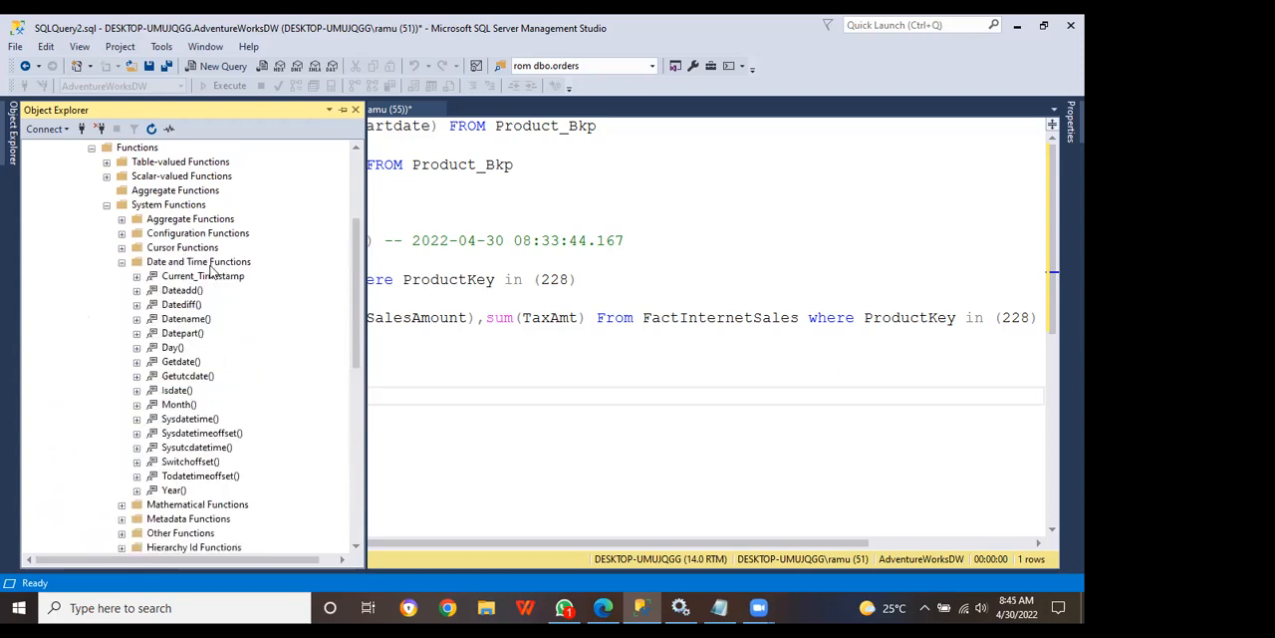
pyautogui.moveTo(202, 390)
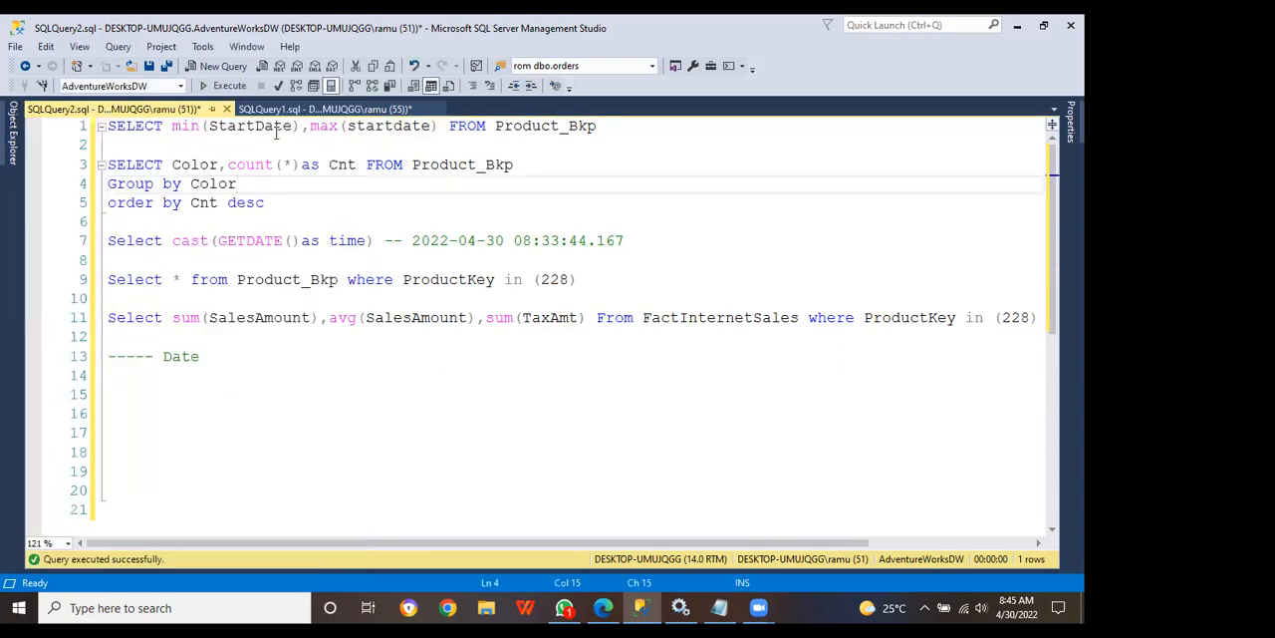
# - Write SELECT * FROM Product_Bkp using IntelliSense and run it, returning 606 rows
pyautogui.click(206, 66)
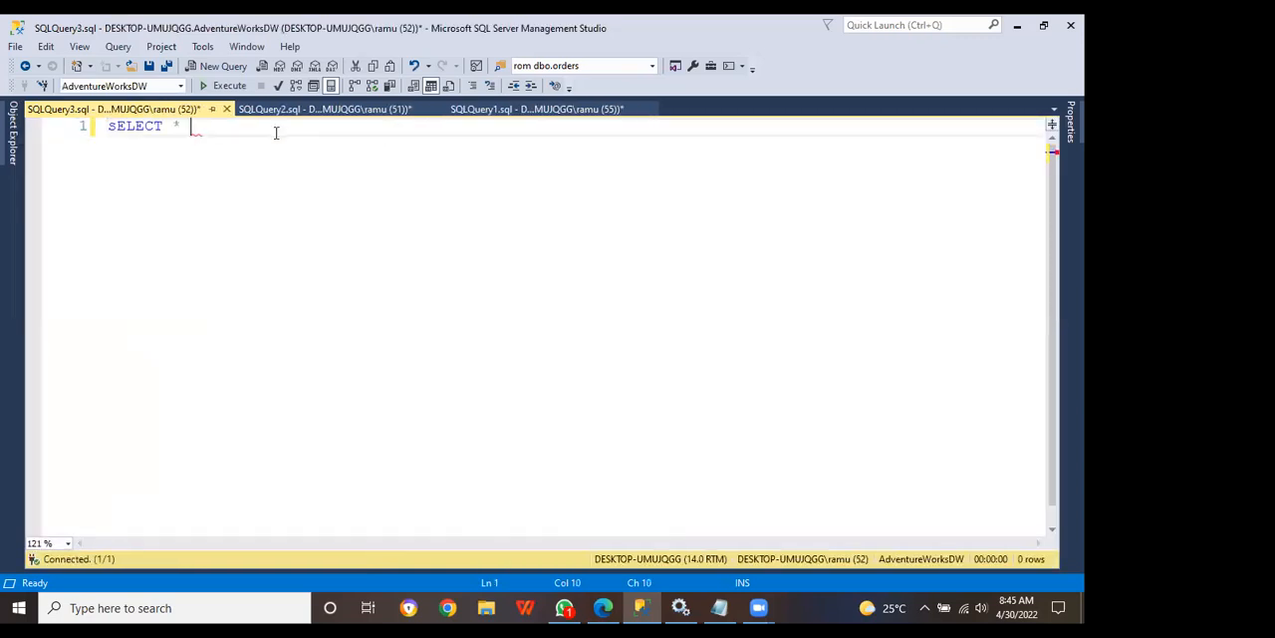
pyautogui.write('FROM')
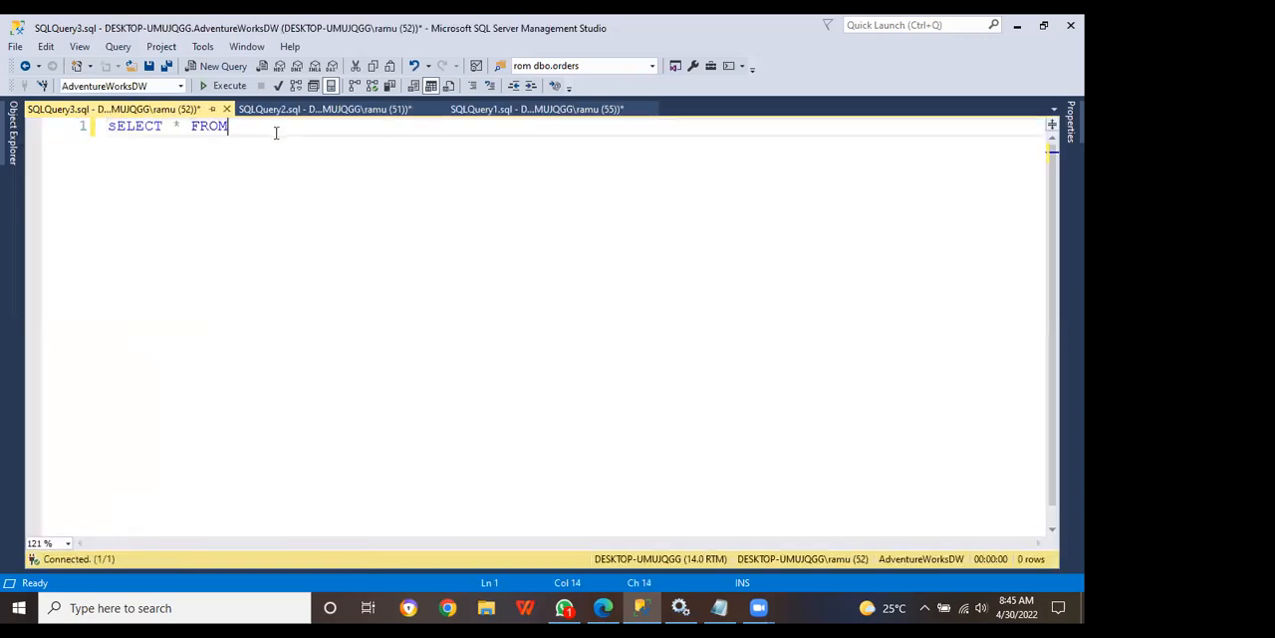
pyautogui.write('P')
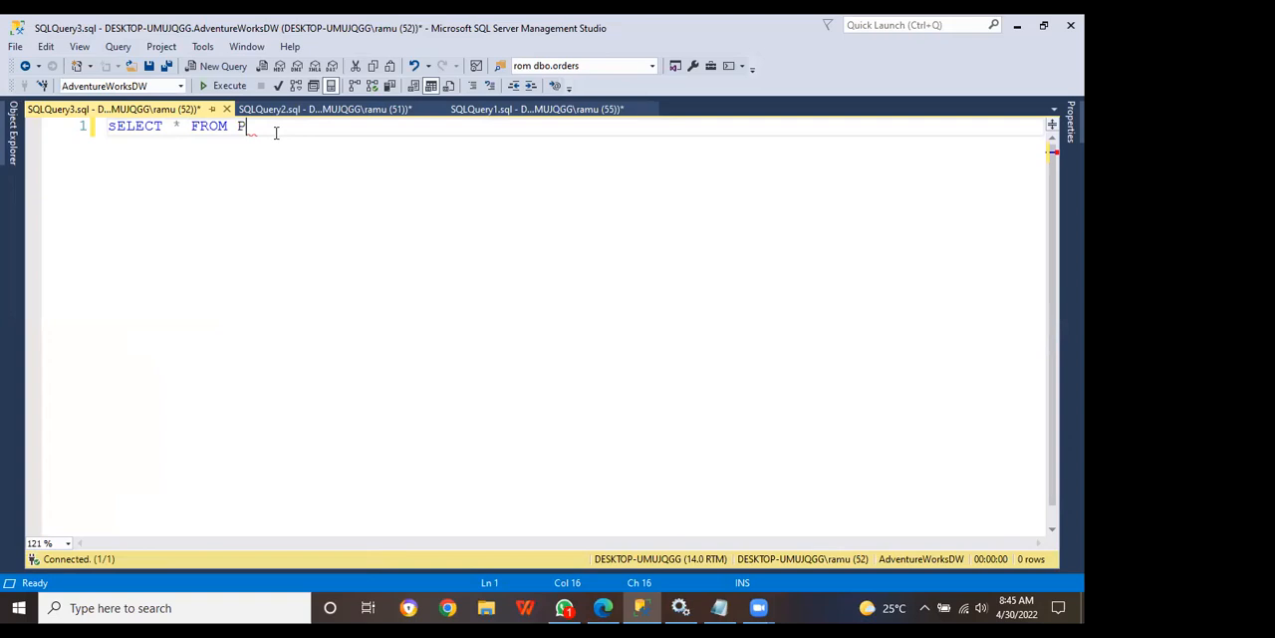
pyautogui.write('RO')
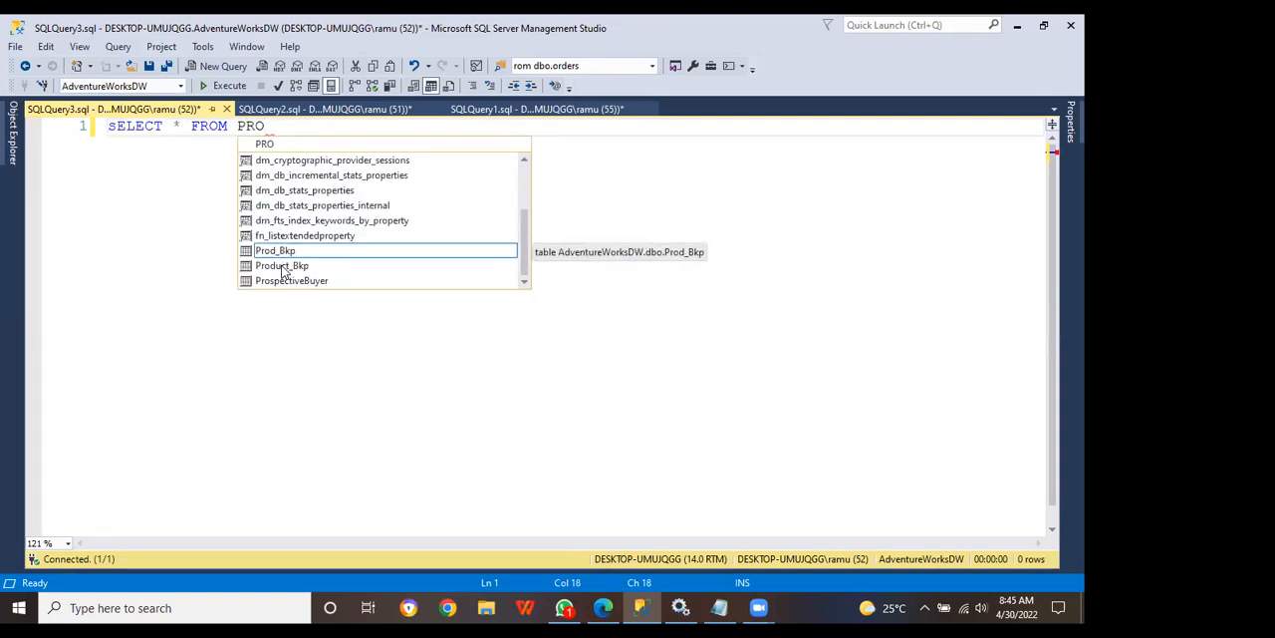
pyautogui.doubleClick(282, 265)
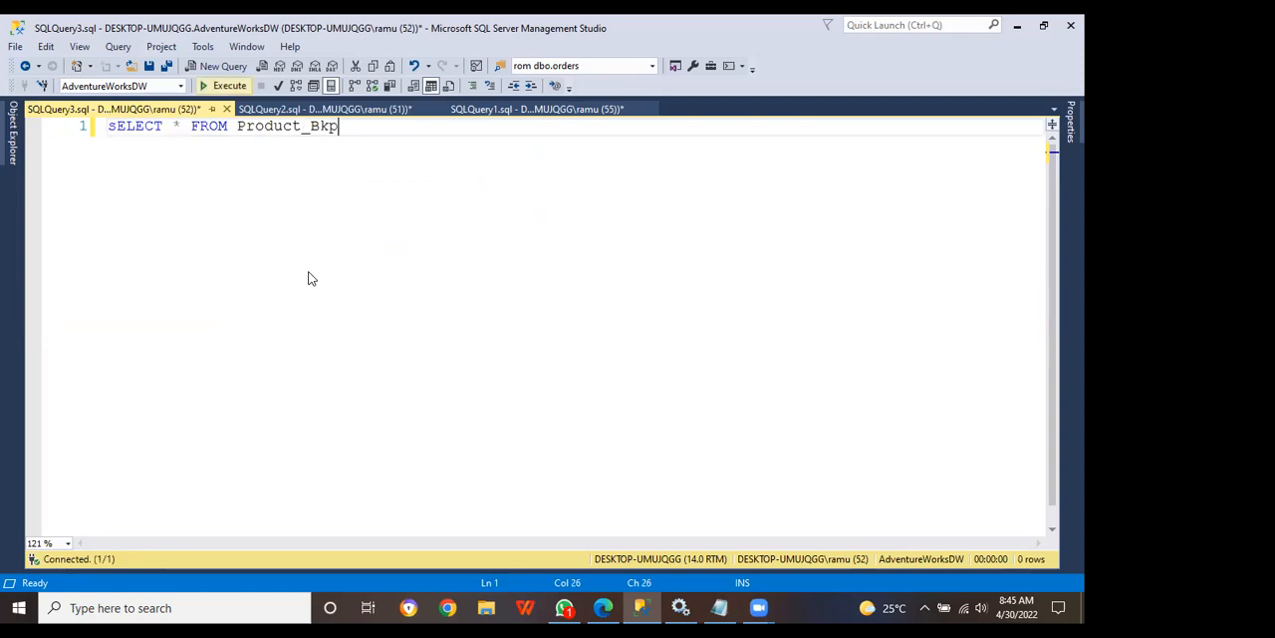
pyautogui.click(223, 85)
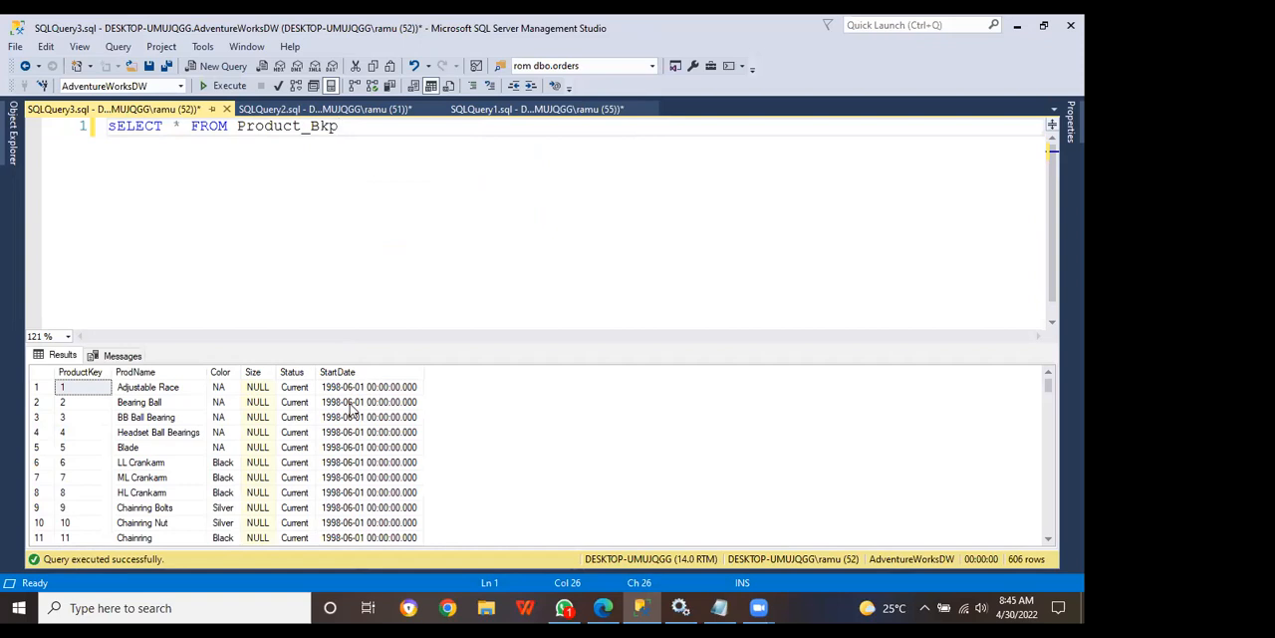
# - Add WHERE YEAR(StartDate)='1998' and run the query, returning 211 rows
pyautogui.write('WHR')
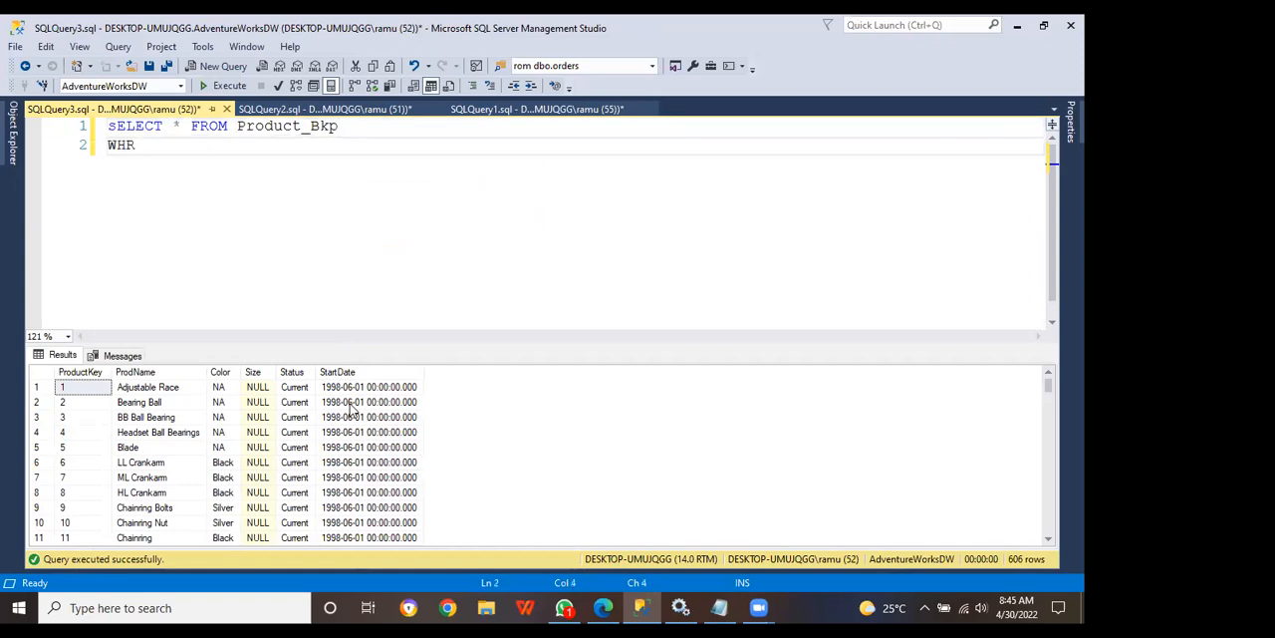
pyautogui.press('Backspace')
pyautogui.write('ERE STA')
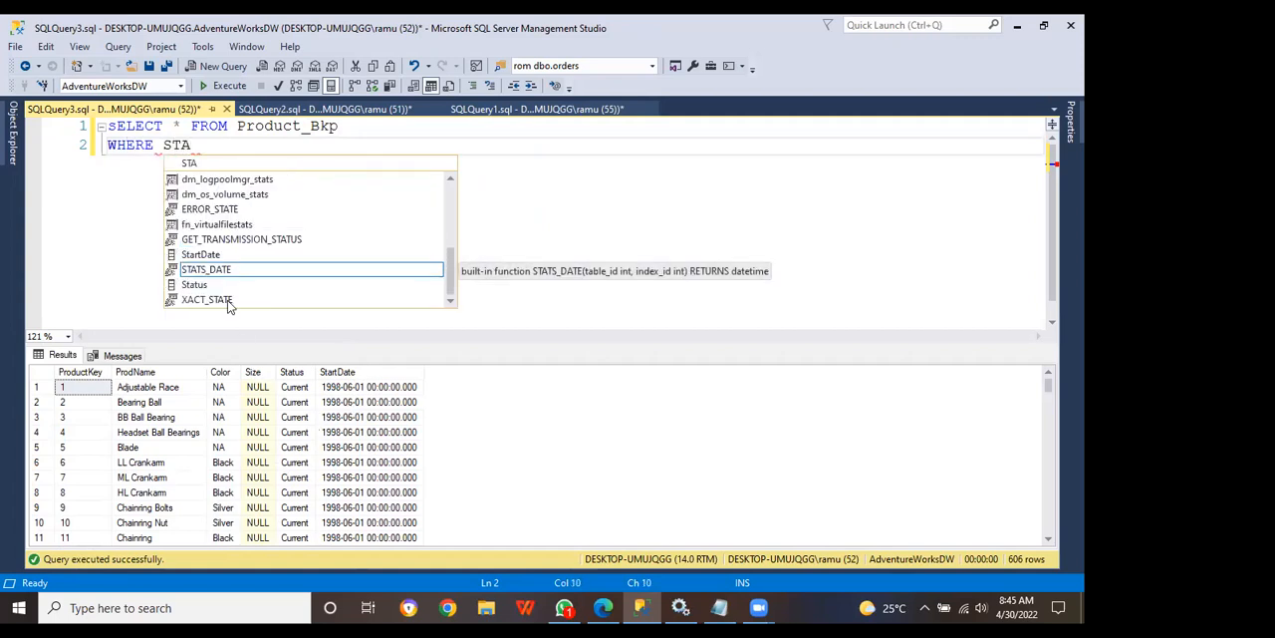
pyautogui.click(200, 254)
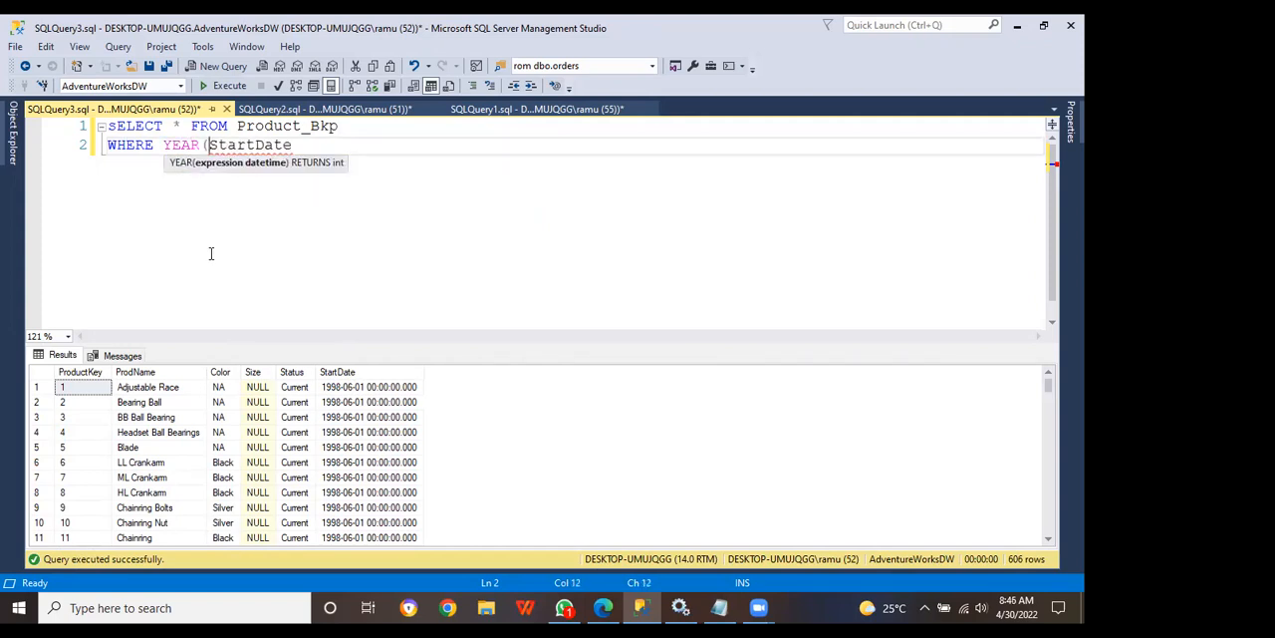
pyautogui.write(')=')
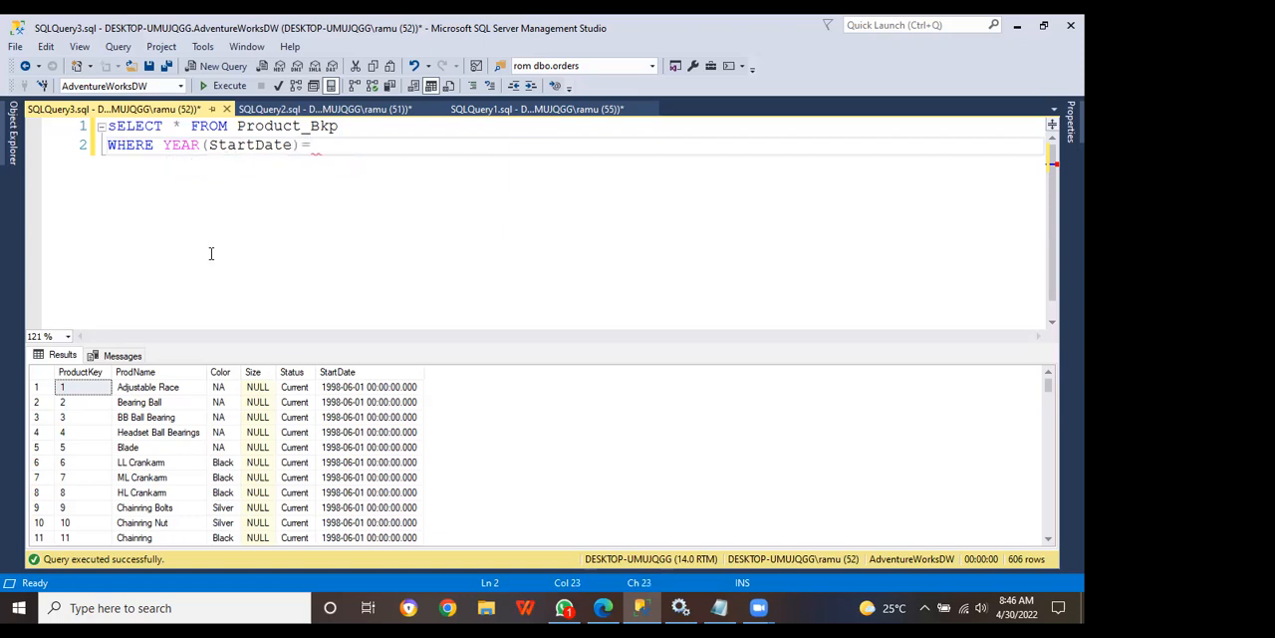
pyautogui.write("''")
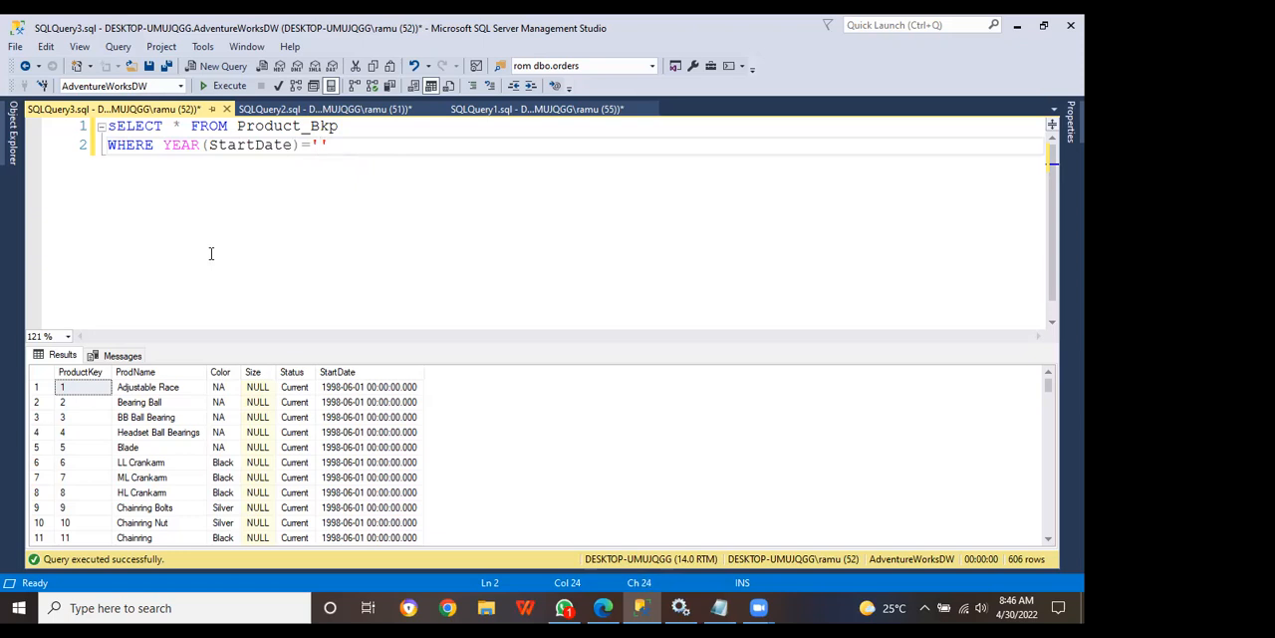
pyautogui.write('1998')
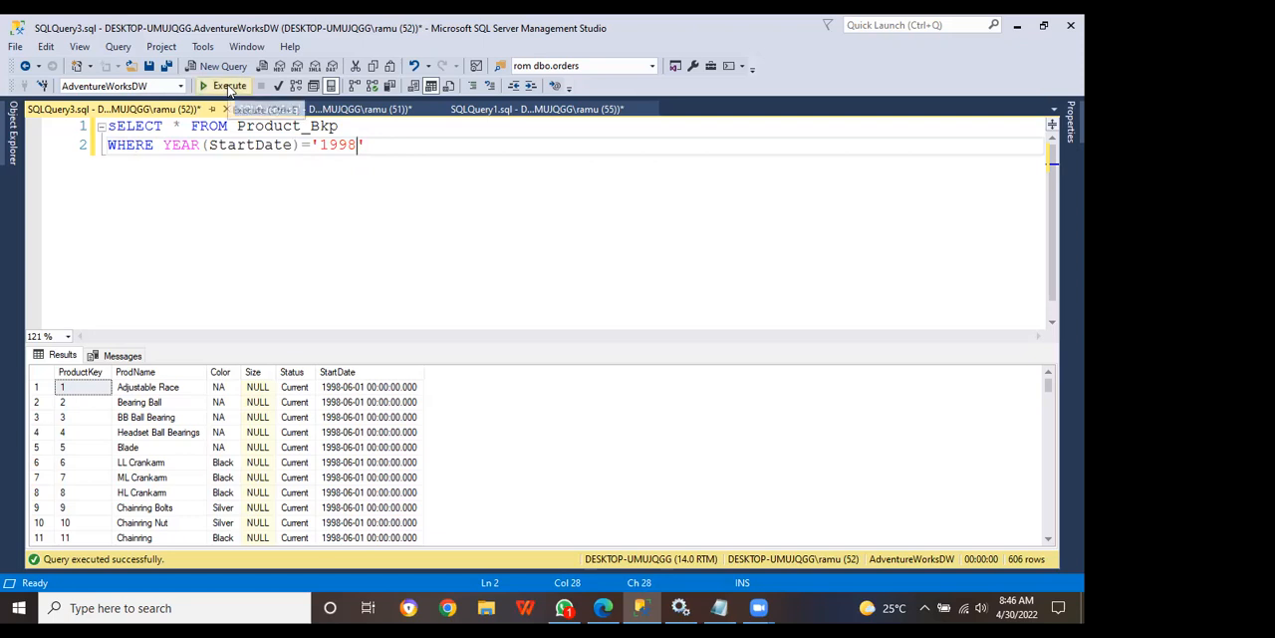
pyautogui.click(220, 85)
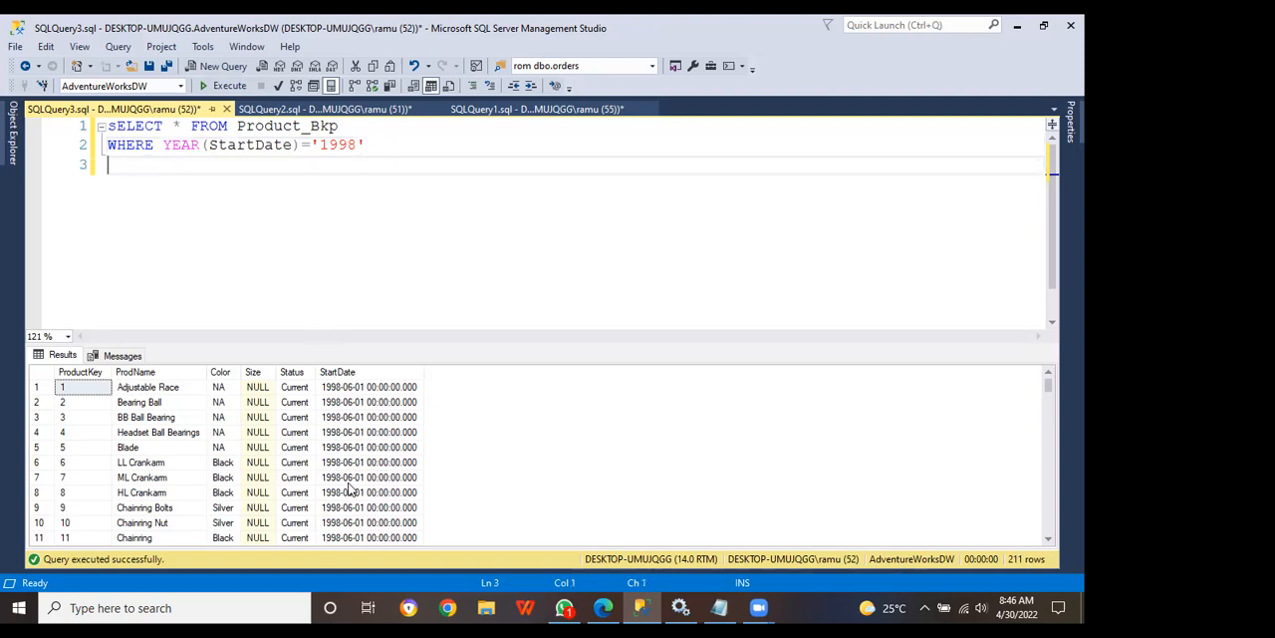
pyautogui.press('ctrl+a')
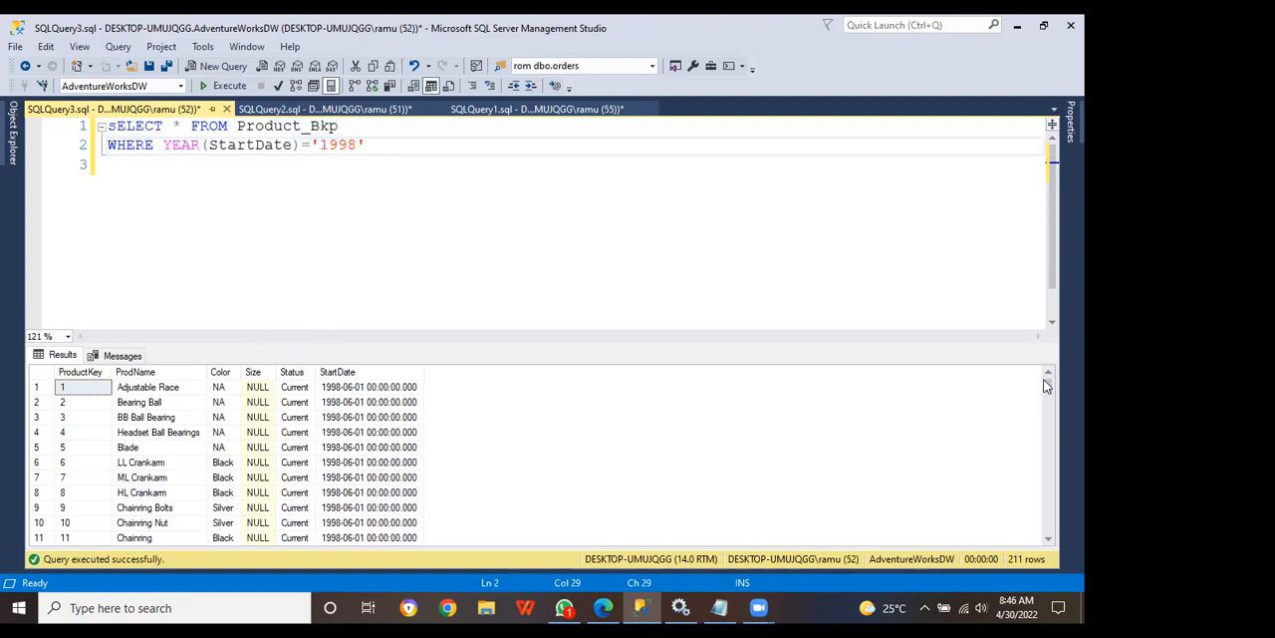
pyautogui.scroll(-3)
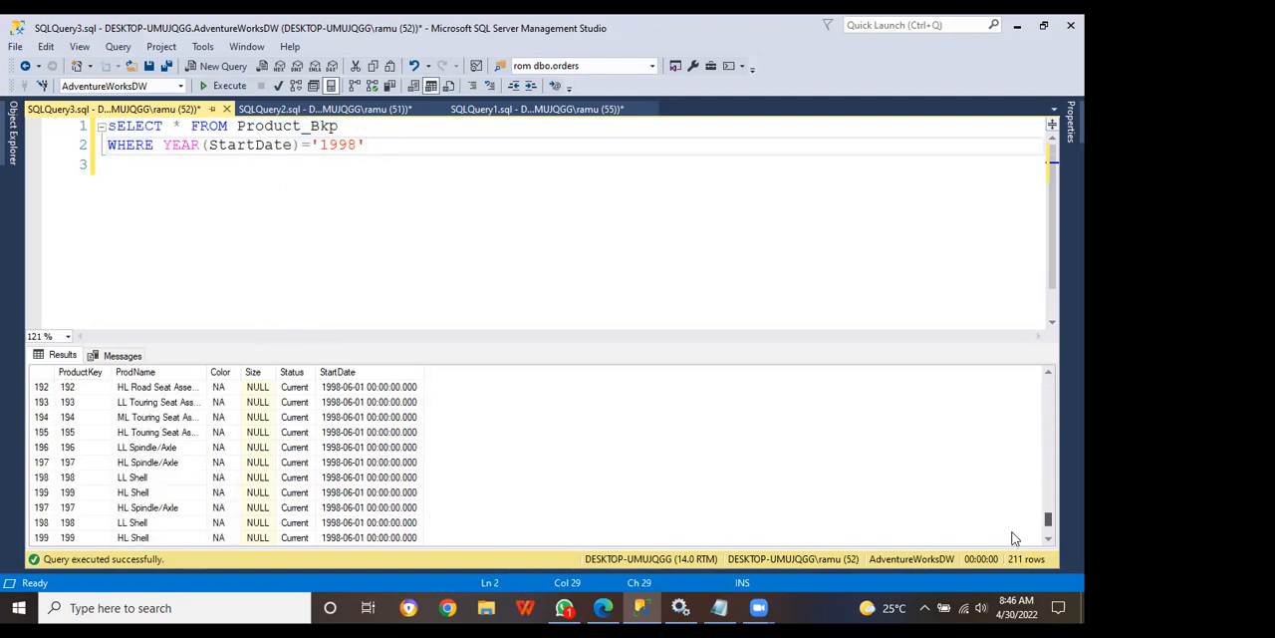
pyautogui.scroll(-3)
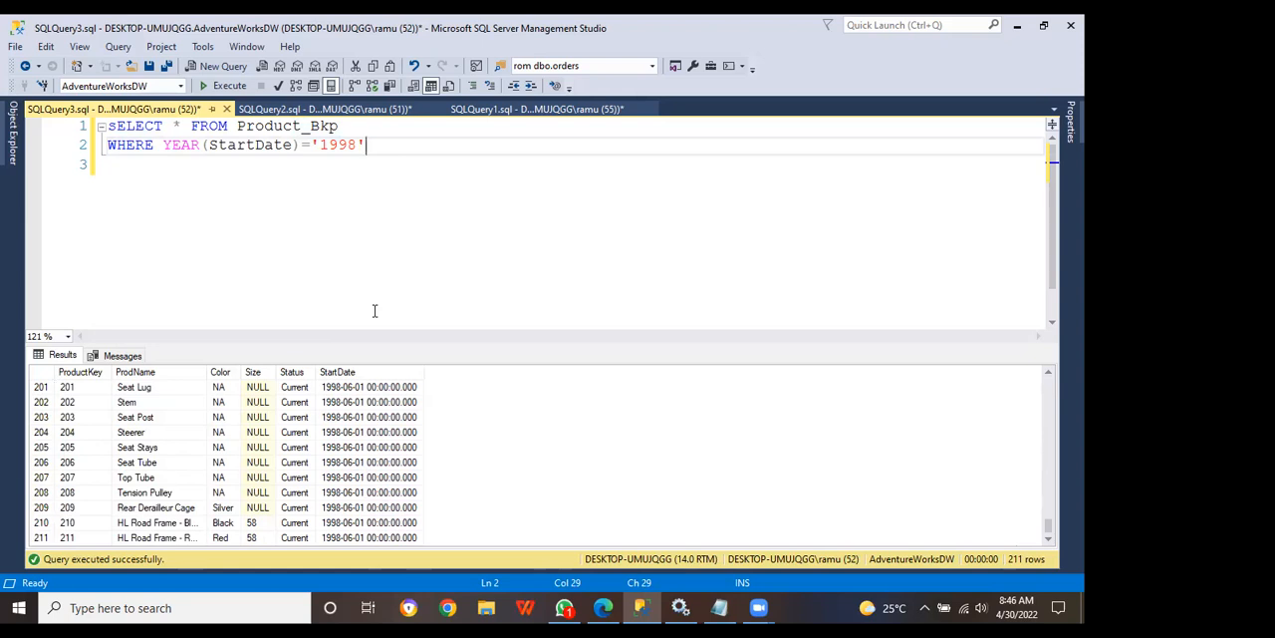
pyautogui.moveTo(411, 301)
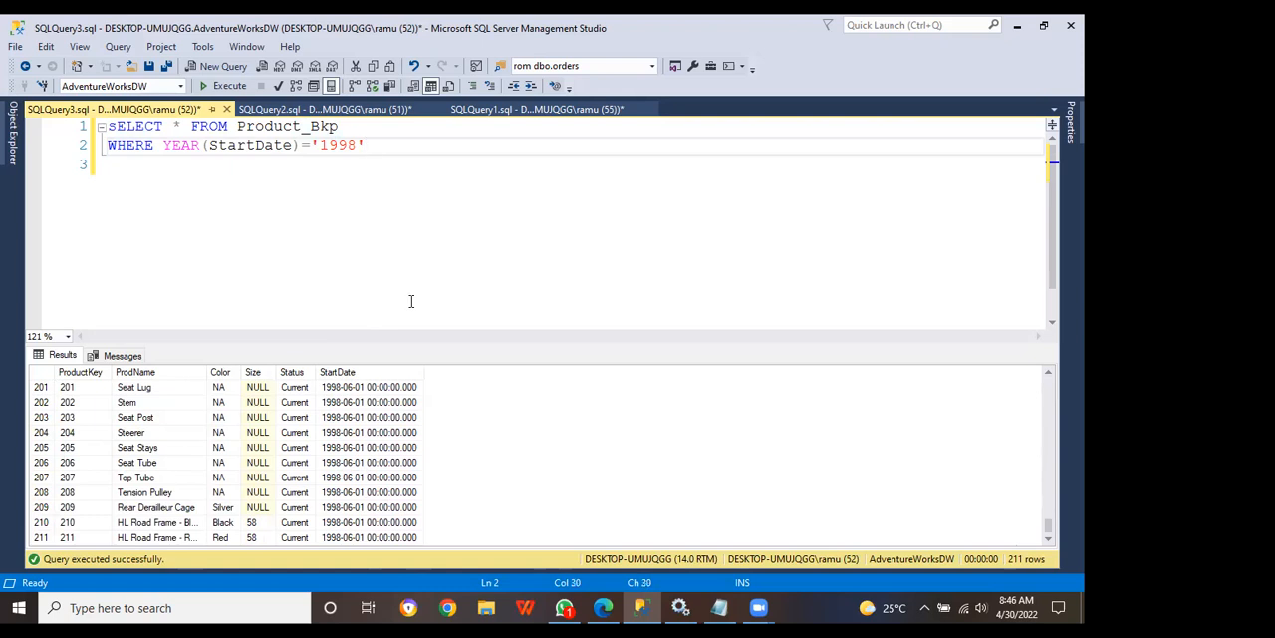
# - Extend the filter with AND MONTH(StartDate)=05 and run the query
pyautogui.write('AND')
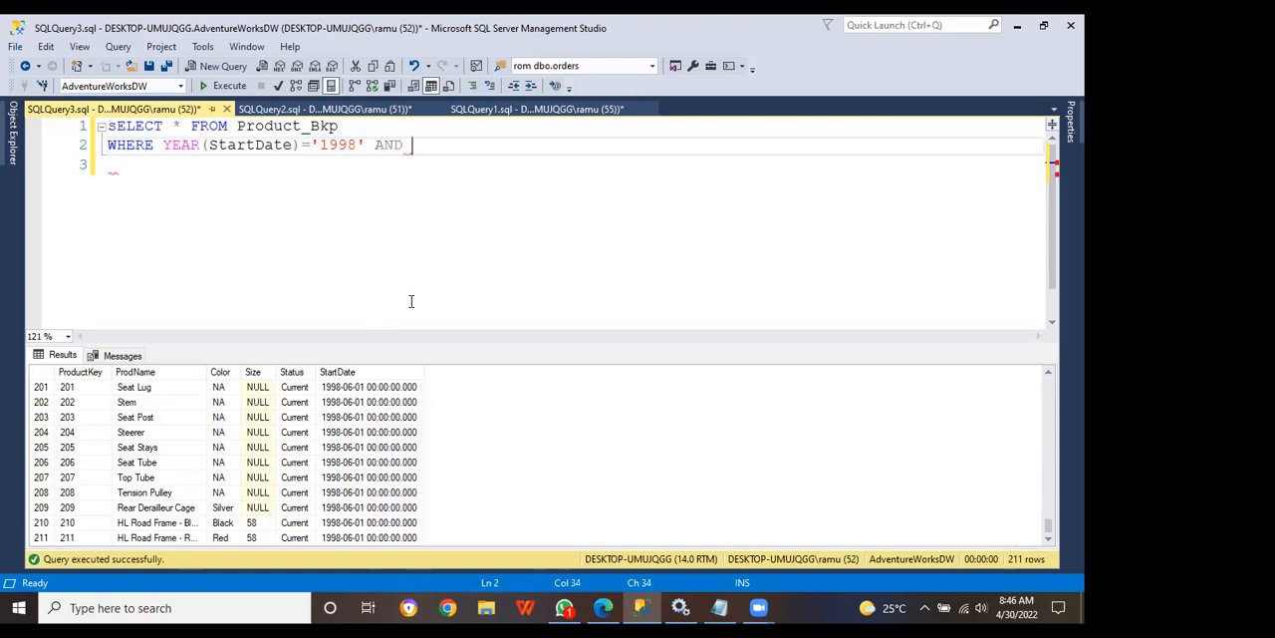
pyautogui.write('MONTH(')
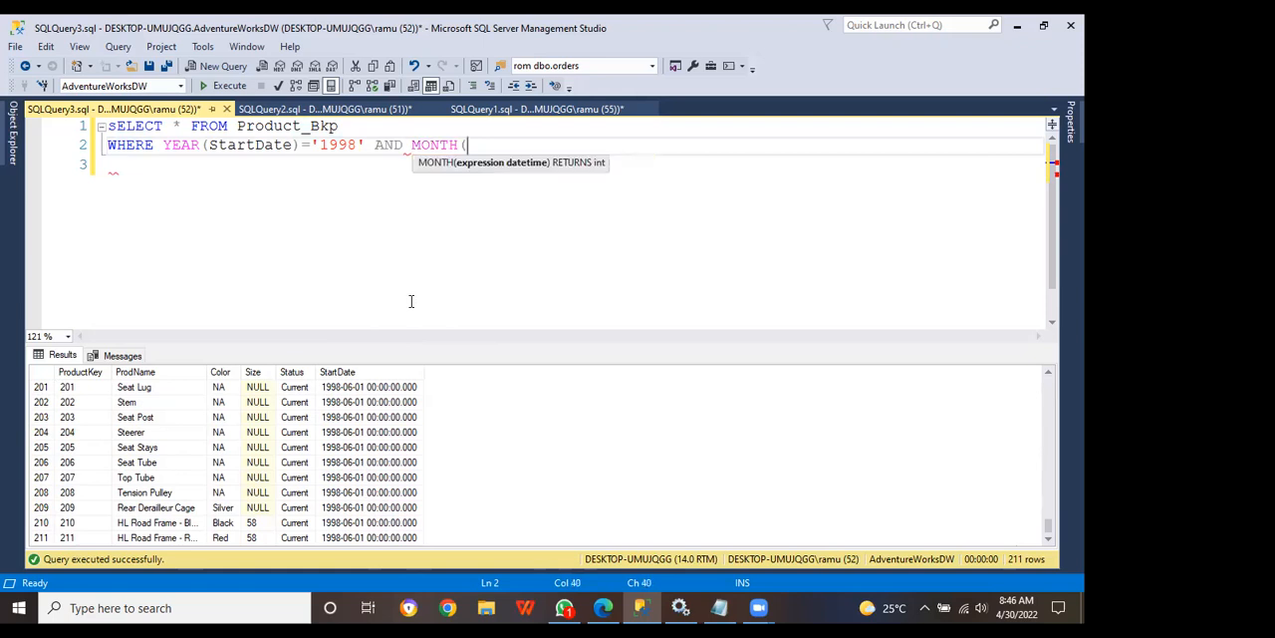
pyautogui.doubleClick(249, 148)
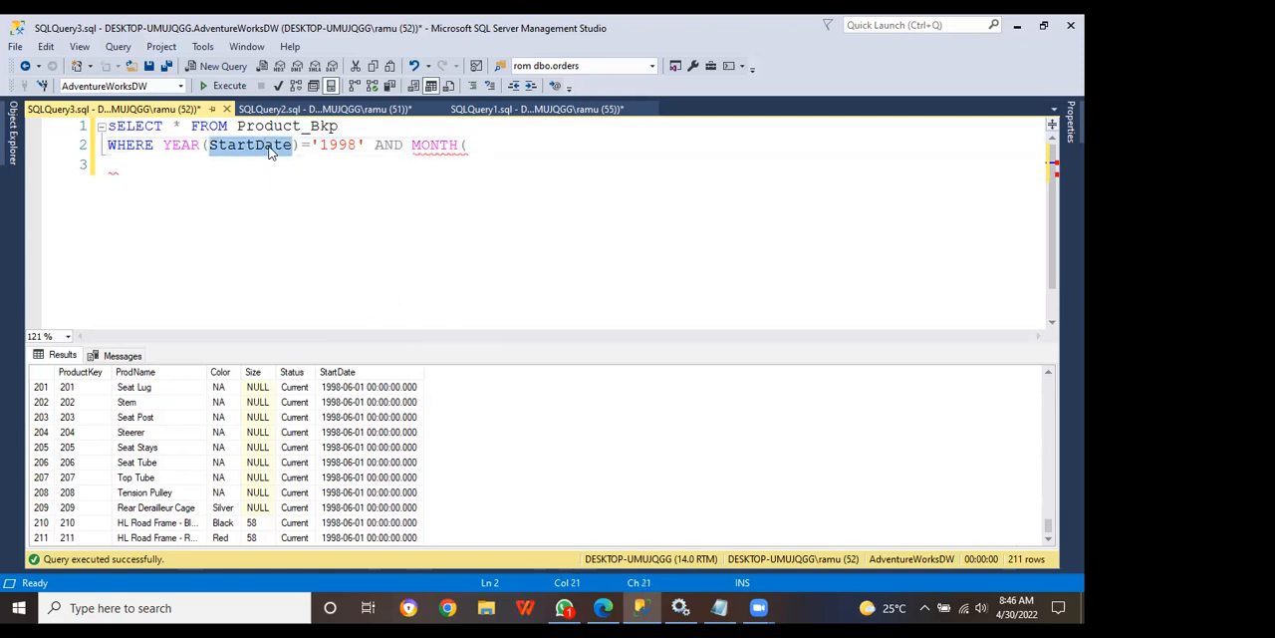
pyautogui.write('StartDate')
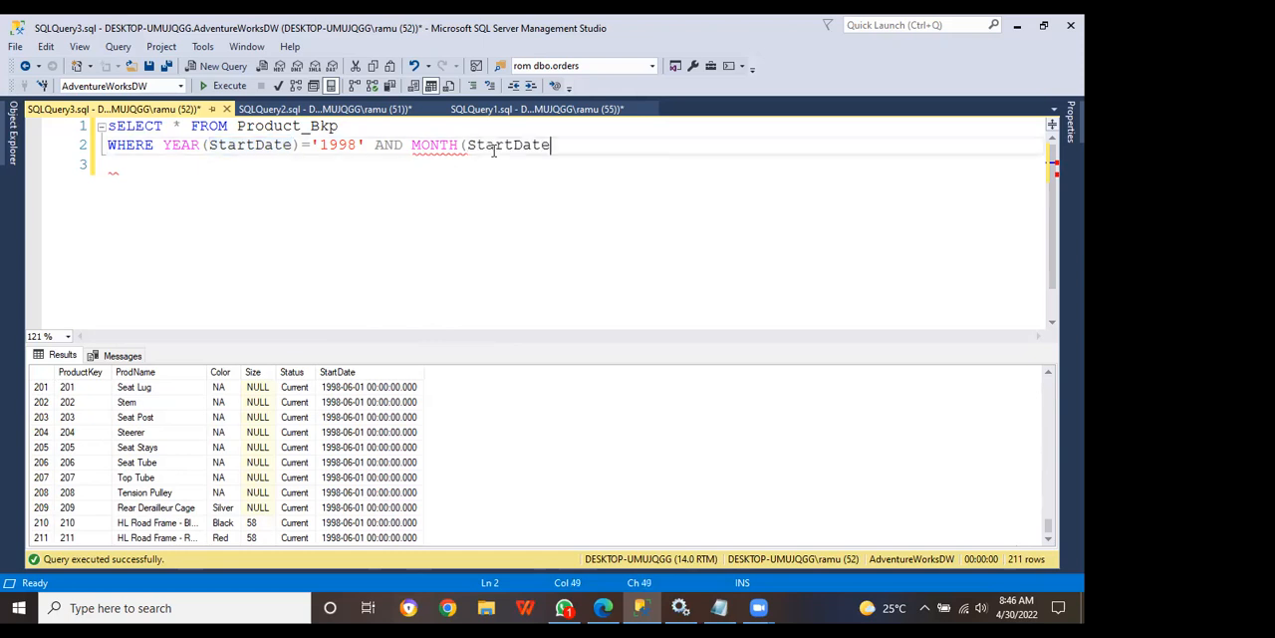
pyautogui.write(')')
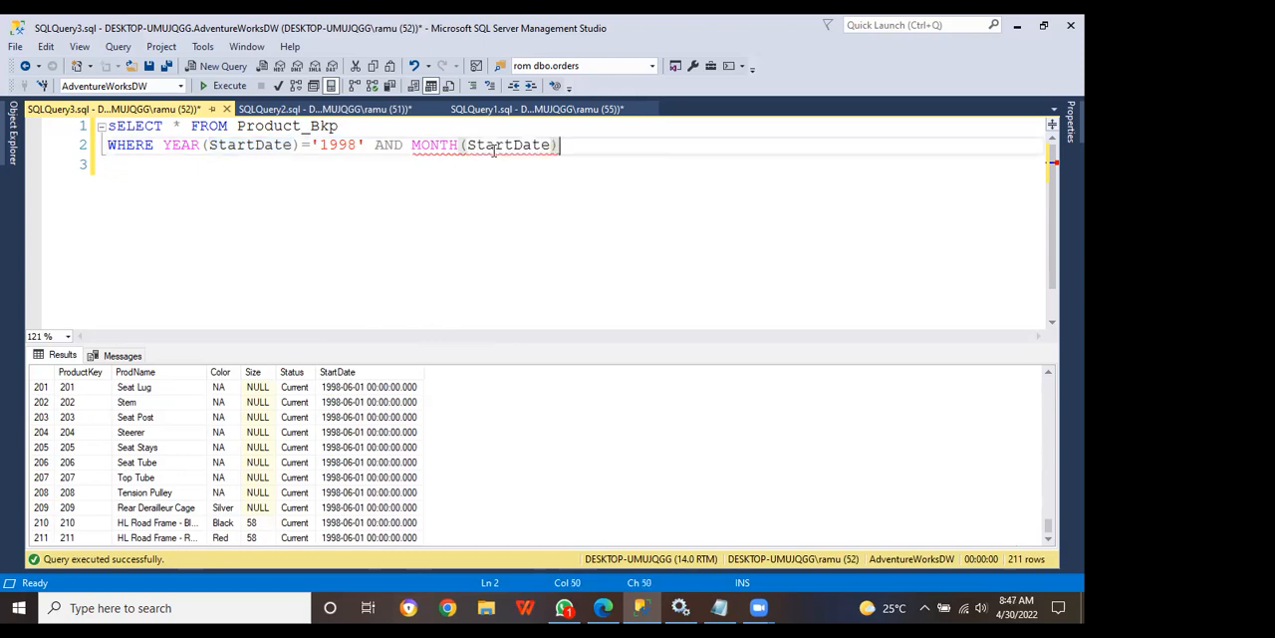
pyautogui.write('=')
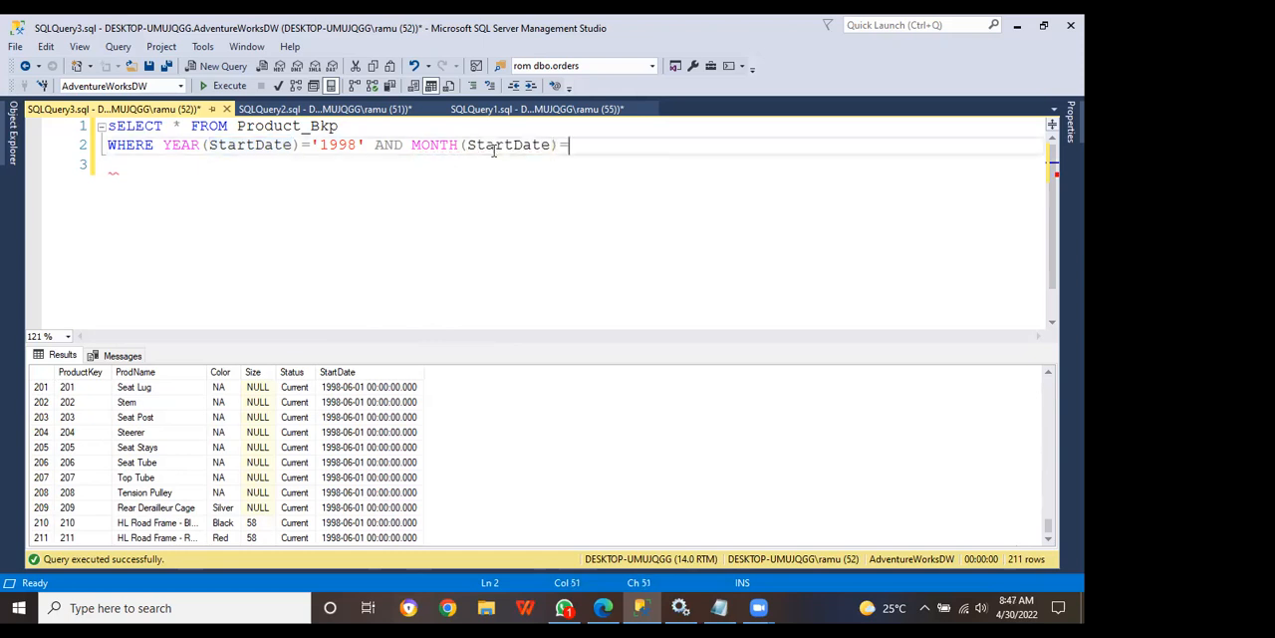
pyautogui.write('05')
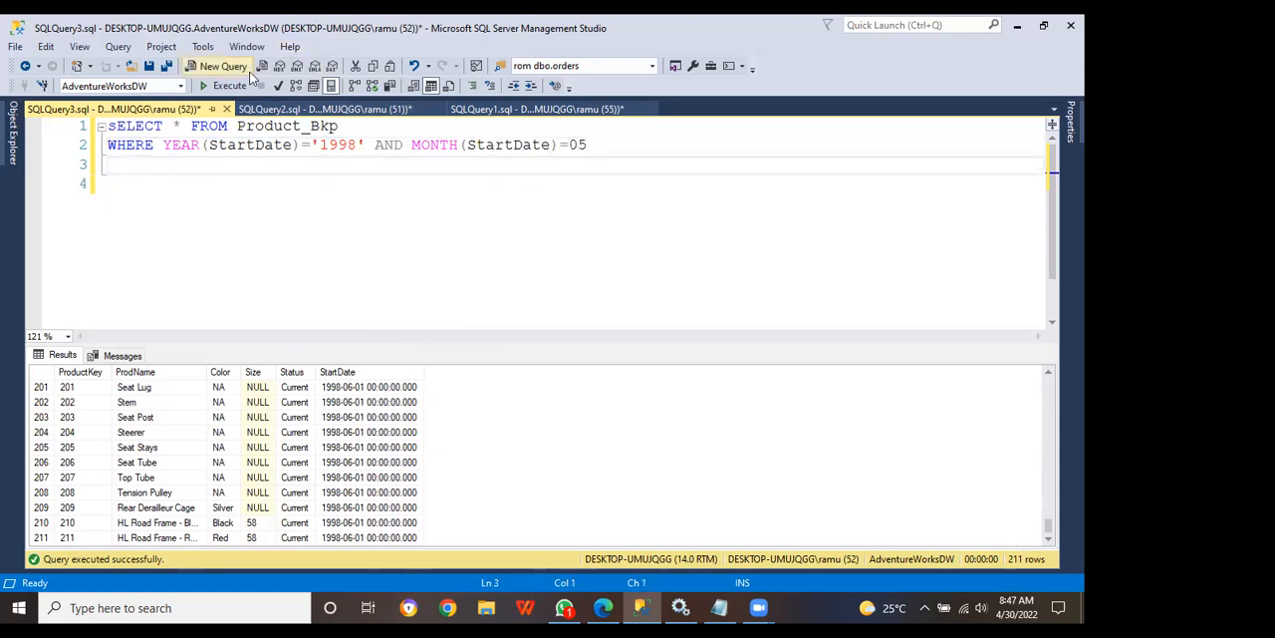
pyautogui.click(228, 85)
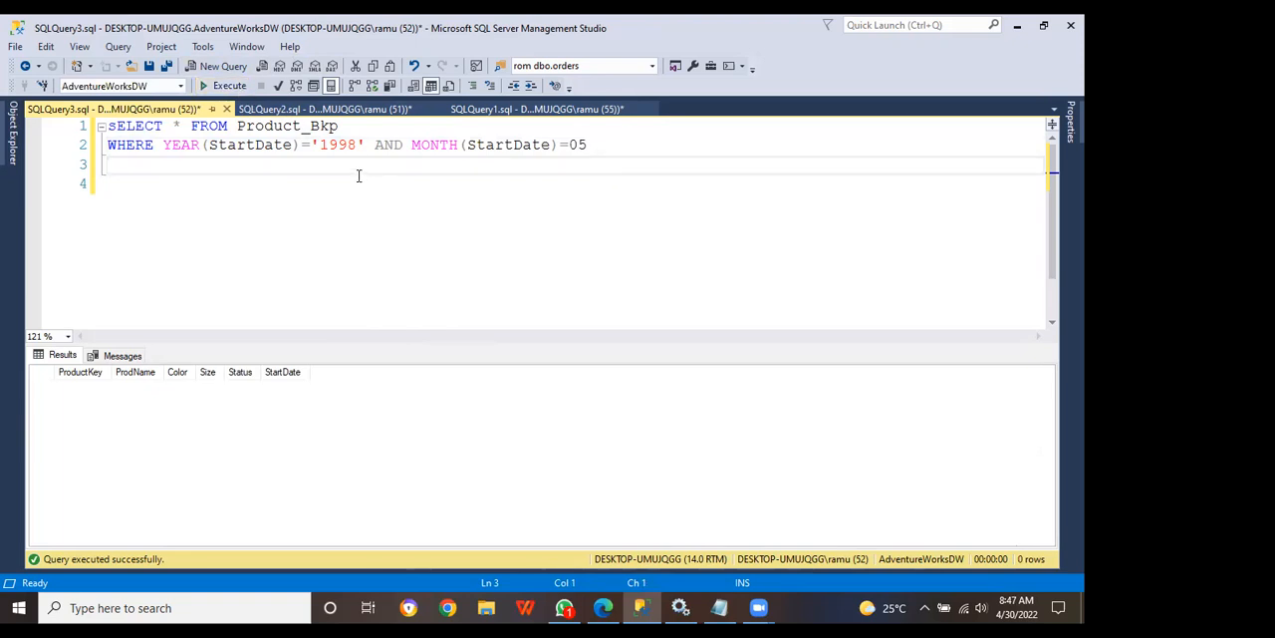
# - Remove the quotes around 1998, rerun the query, and inspect a StartDate result
pyautogui.click(365, 144)
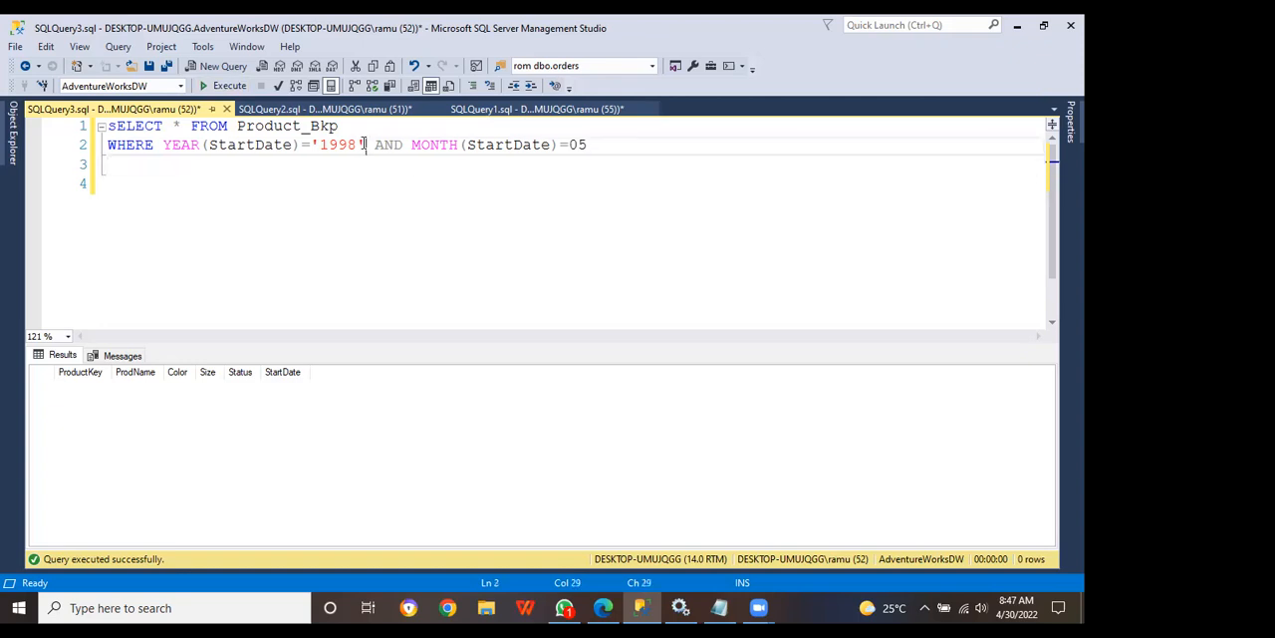
pyautogui.press('Backspace')
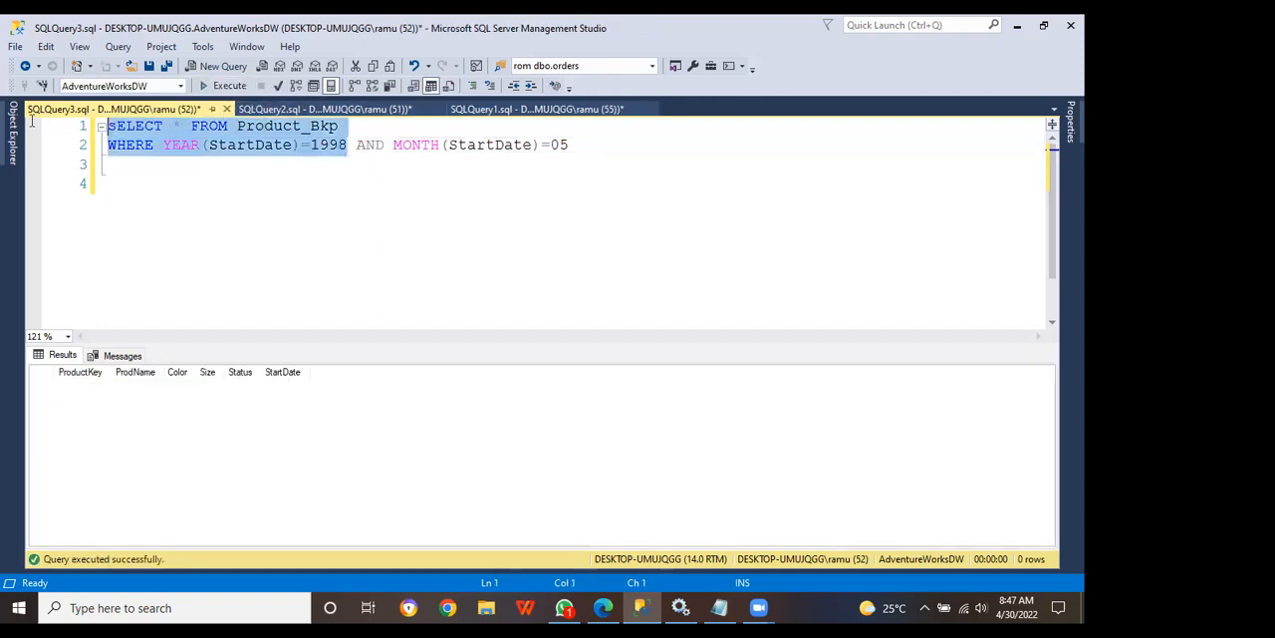
pyautogui.click(227, 85)
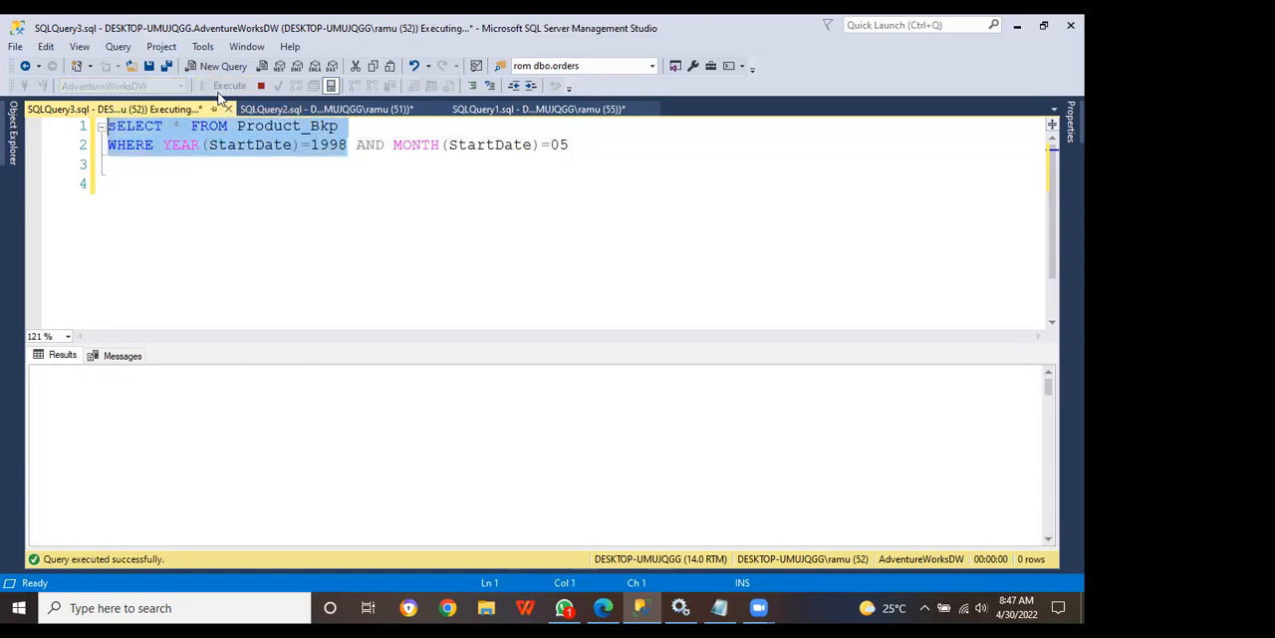
pyautogui.click(227, 84)
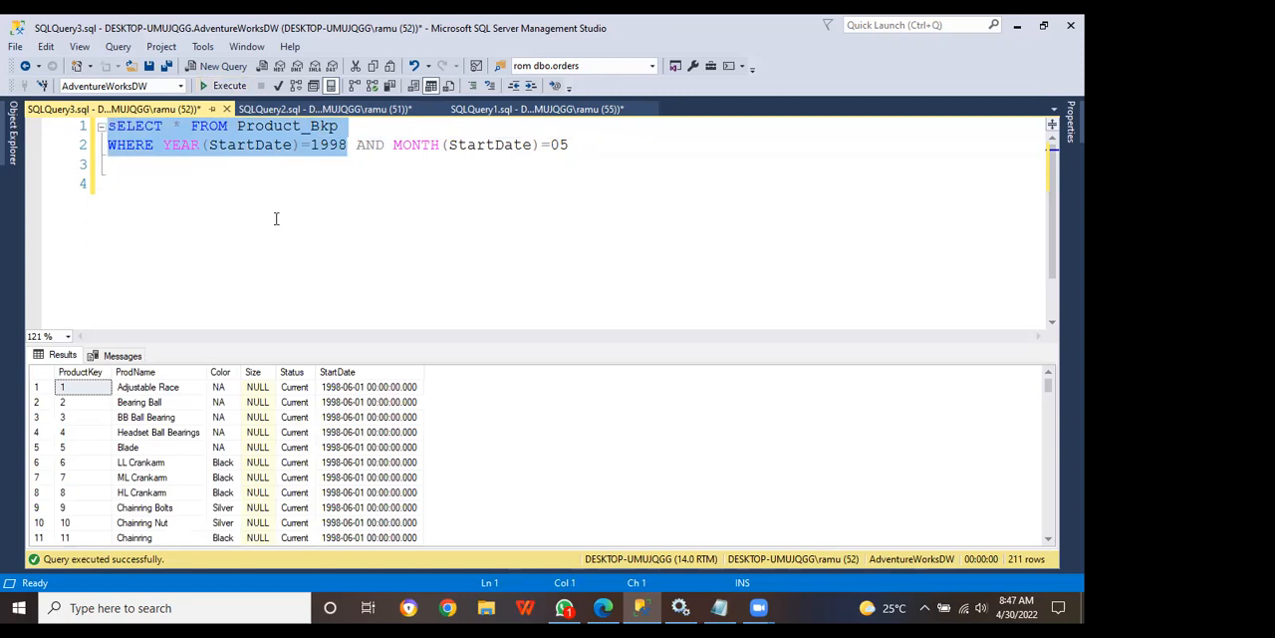
pyautogui.moveTo(369, 402)
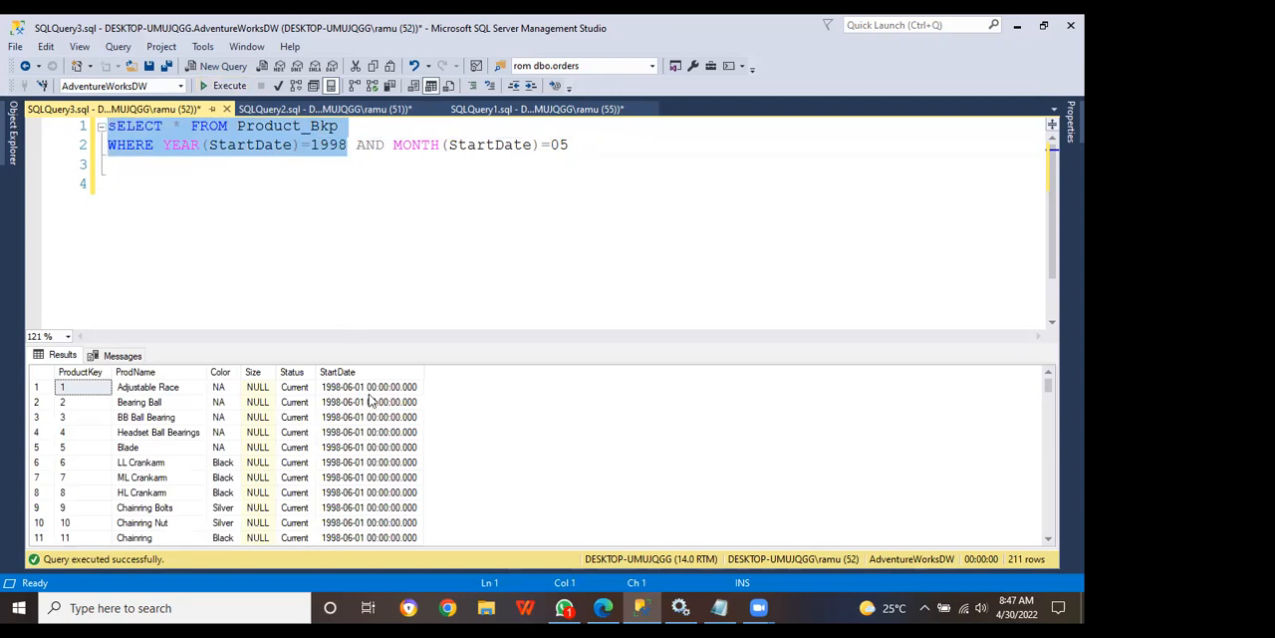
pyautogui.click(368, 387)
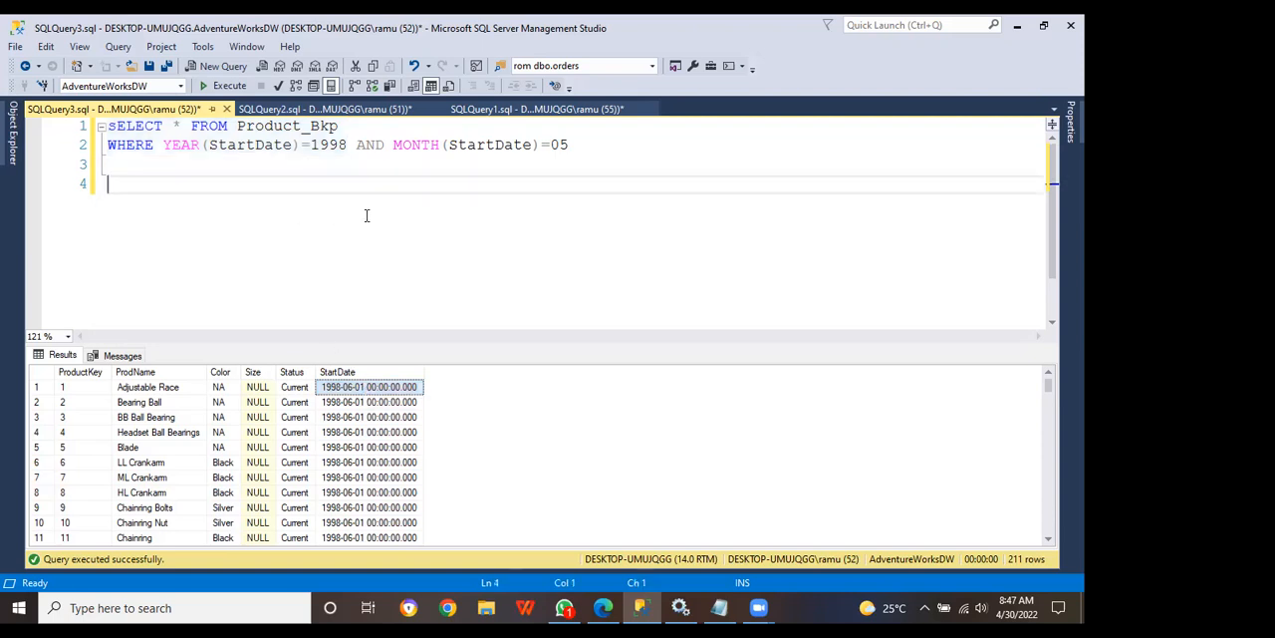
pyautogui.moveTo(25, 146)
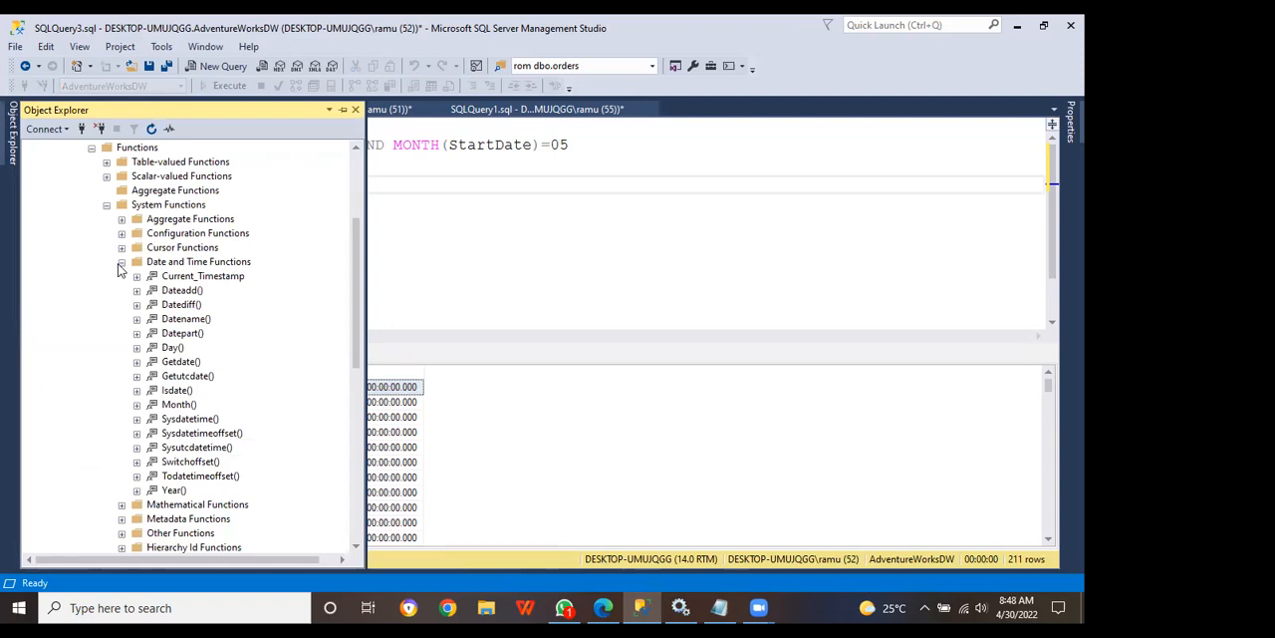
pyautogui.moveTo(185, 304)
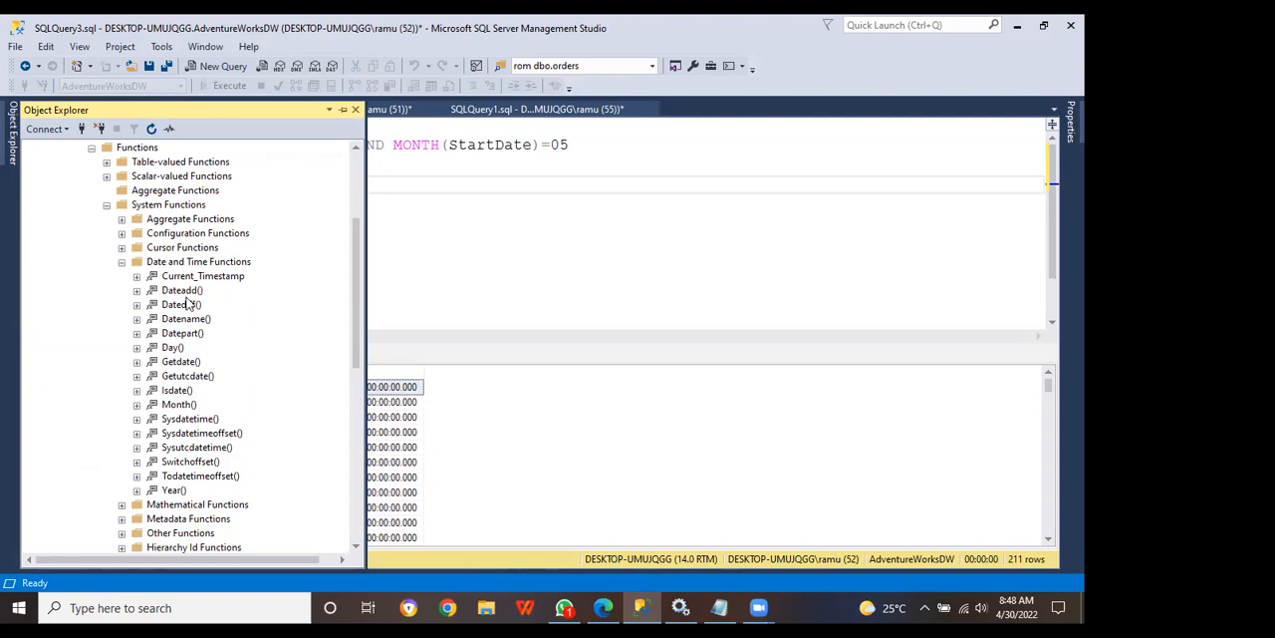
pyautogui.moveTo(200, 371)
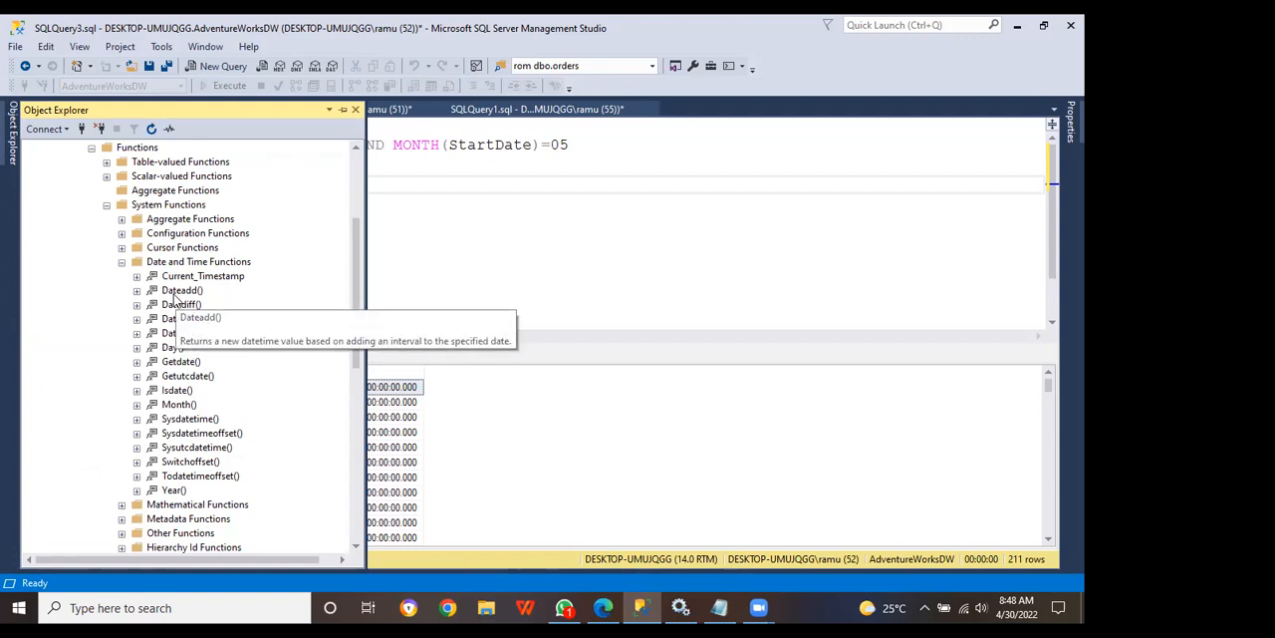
# - Review the Dateadd, Datename and Datepart entries among the date functions
pyautogui.click(180, 290)
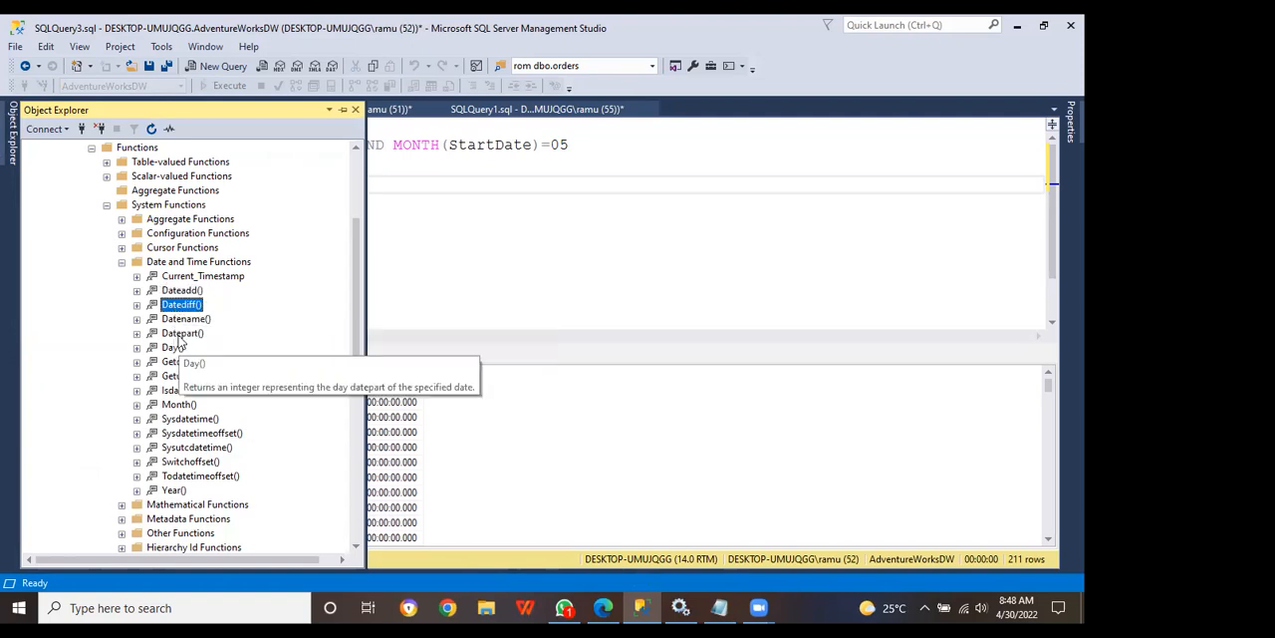
pyautogui.click(186, 318)
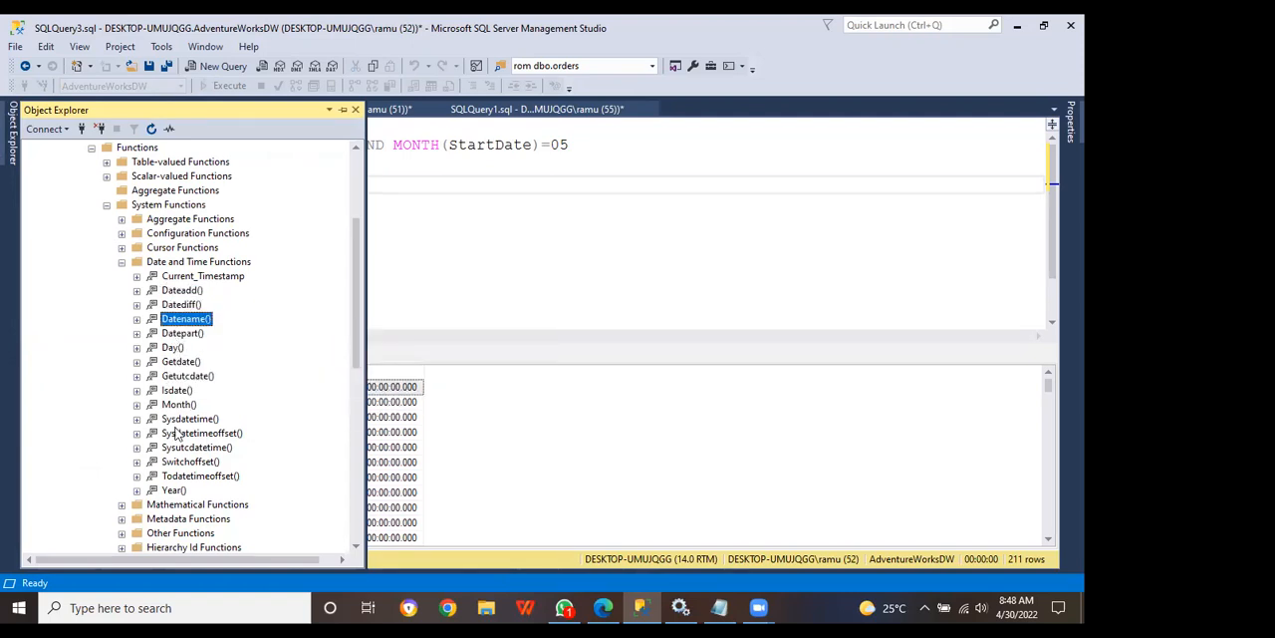
pyautogui.moveTo(182, 333)
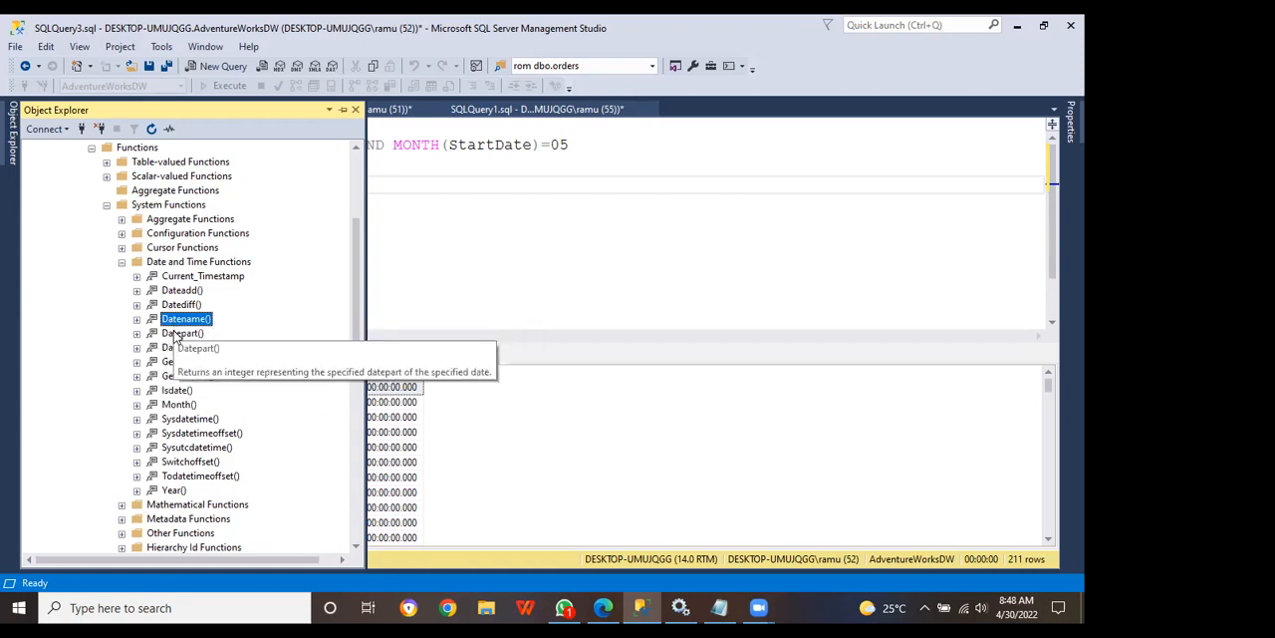
pyautogui.click(183, 333)
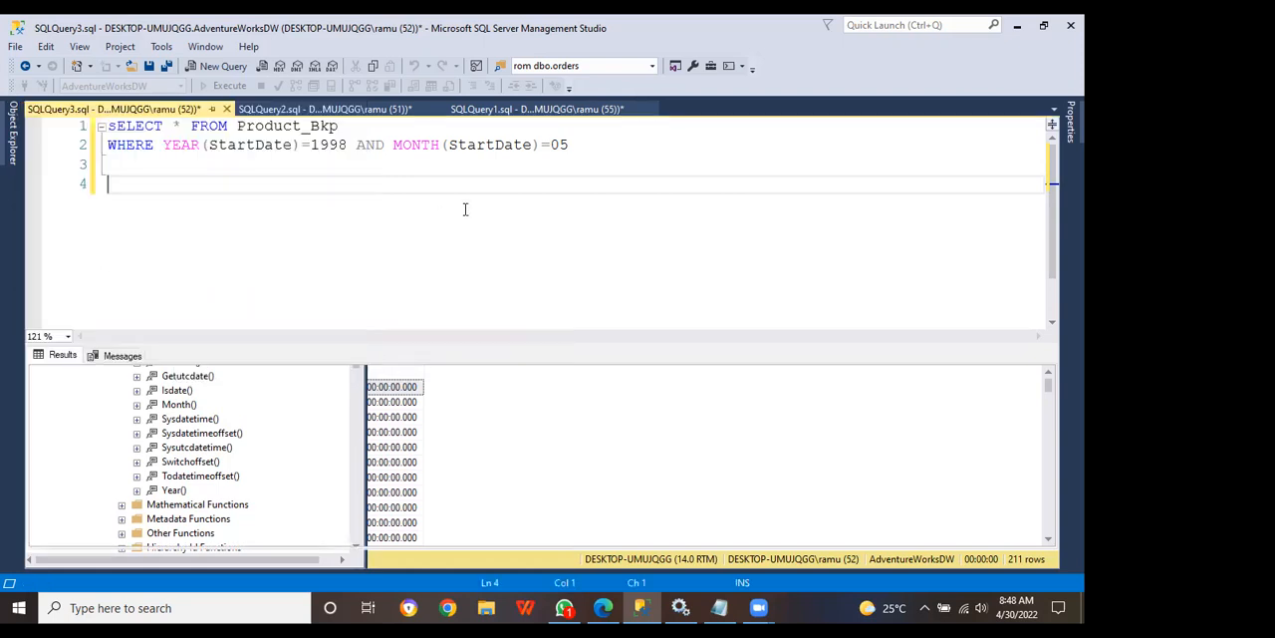
# - Run SELECT GETDATE() on line 4, then begin wrapping it in YEAR()
pyautogui.write('s')
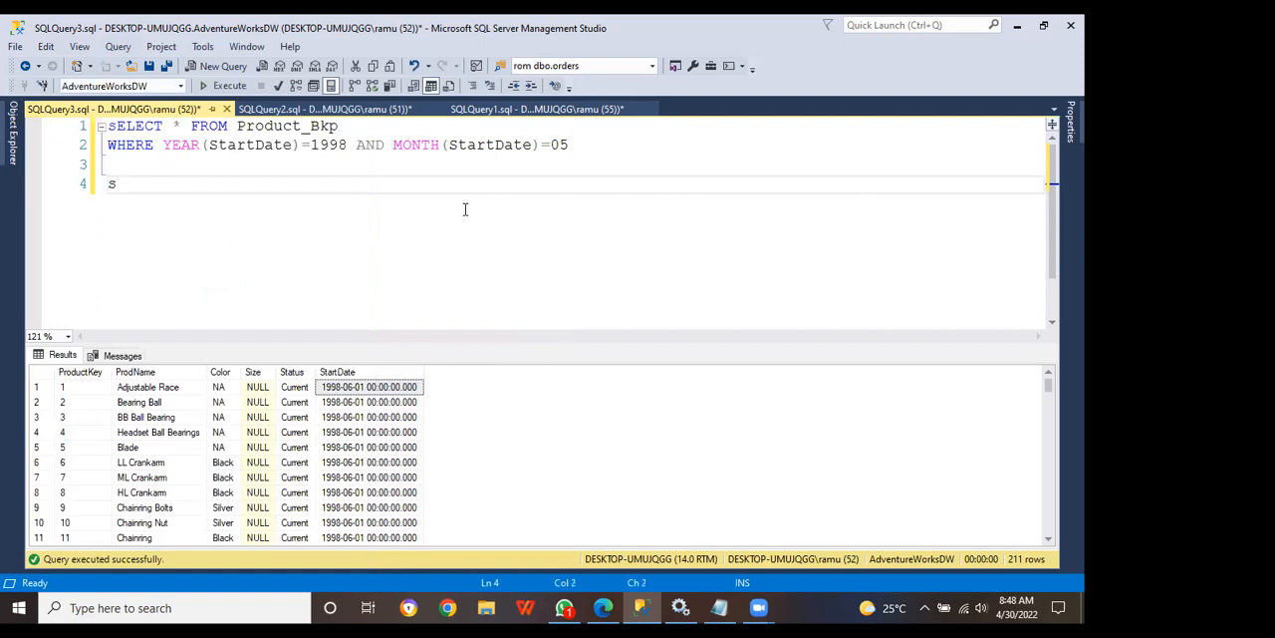
pyautogui.write('ELECT')
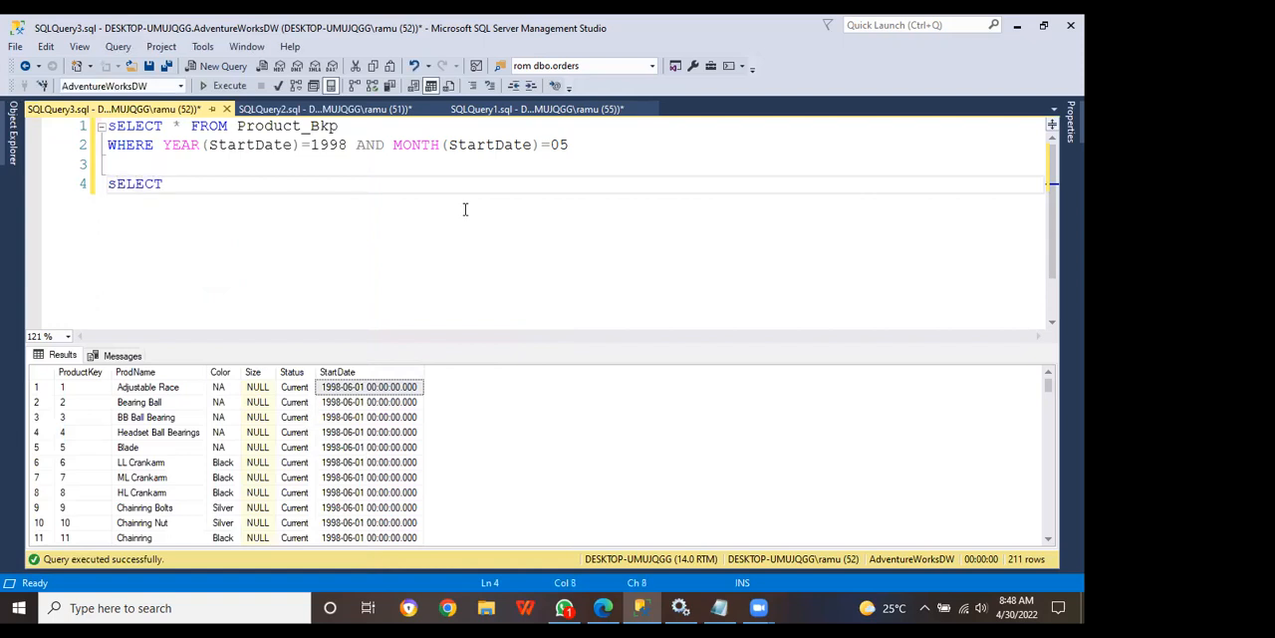
pyautogui.write('G')
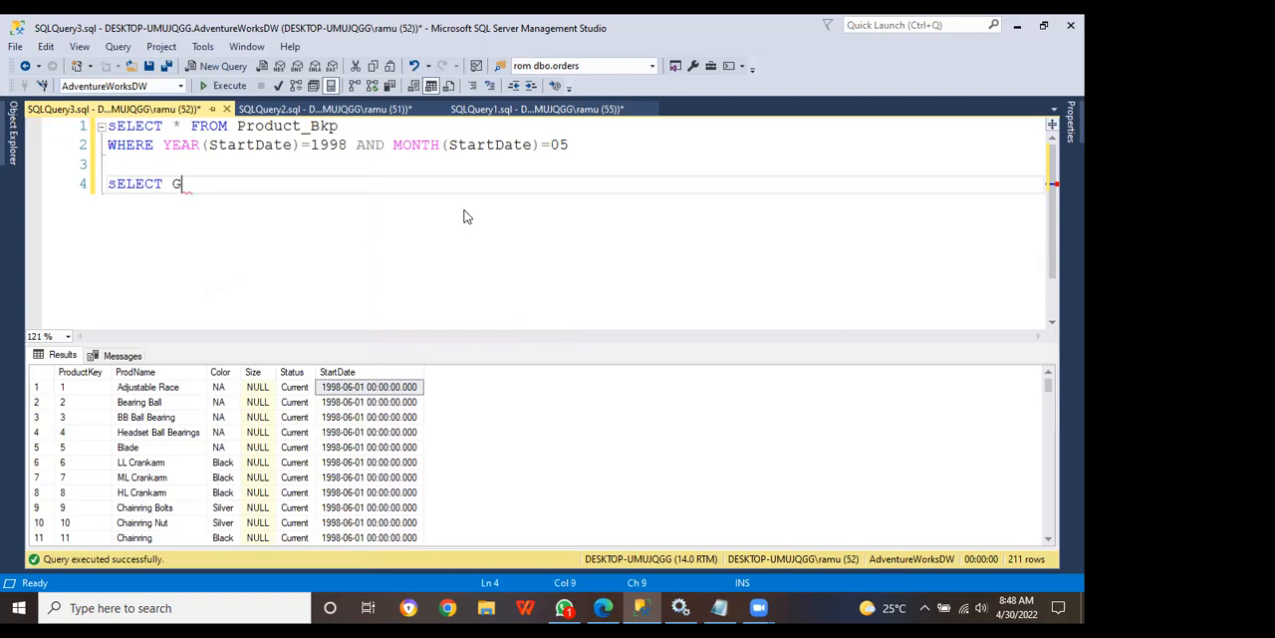
pyautogui.write('ETDATE(')
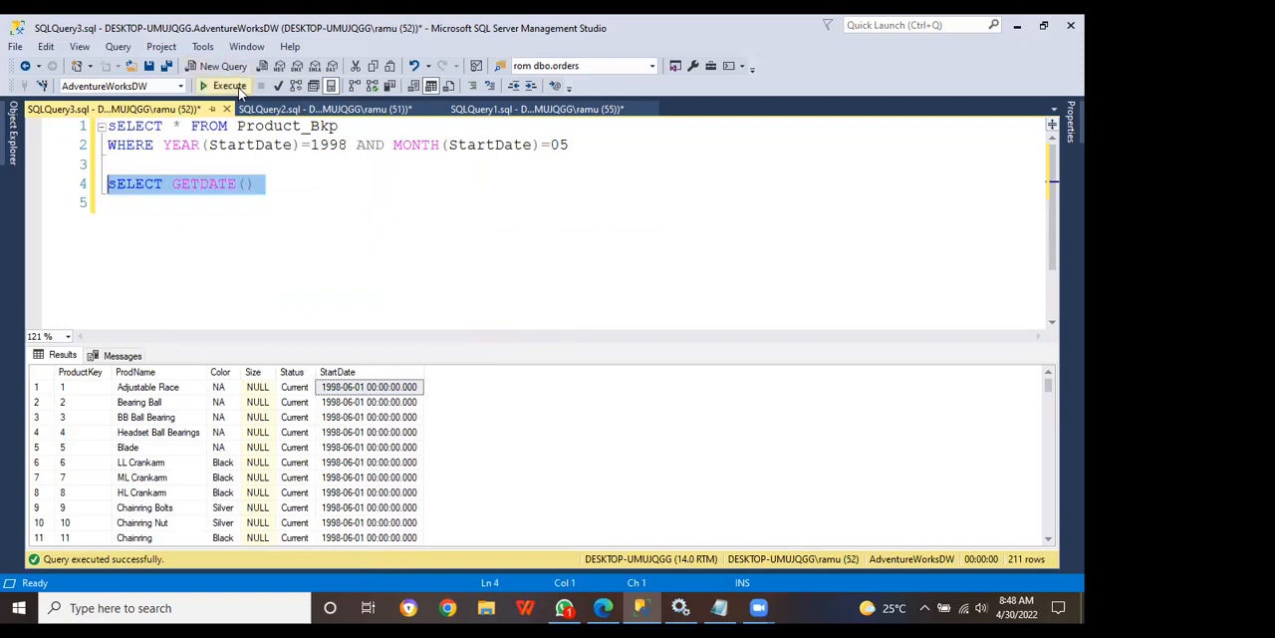
pyautogui.click(228, 85)
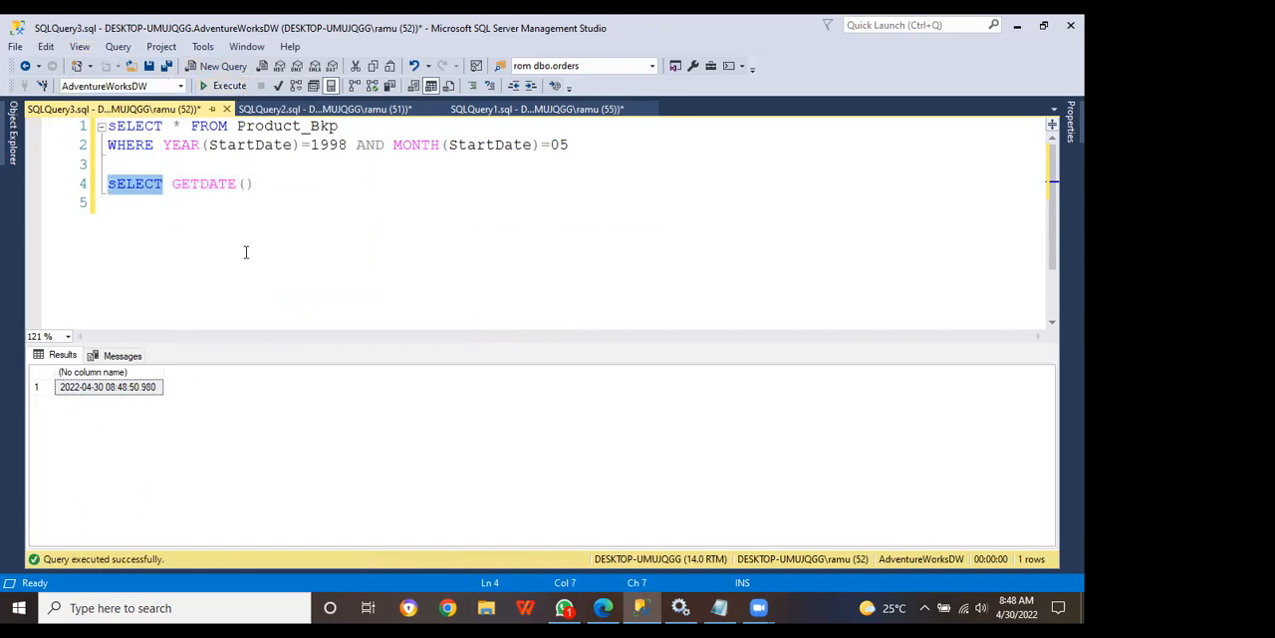
pyautogui.click(172, 183)
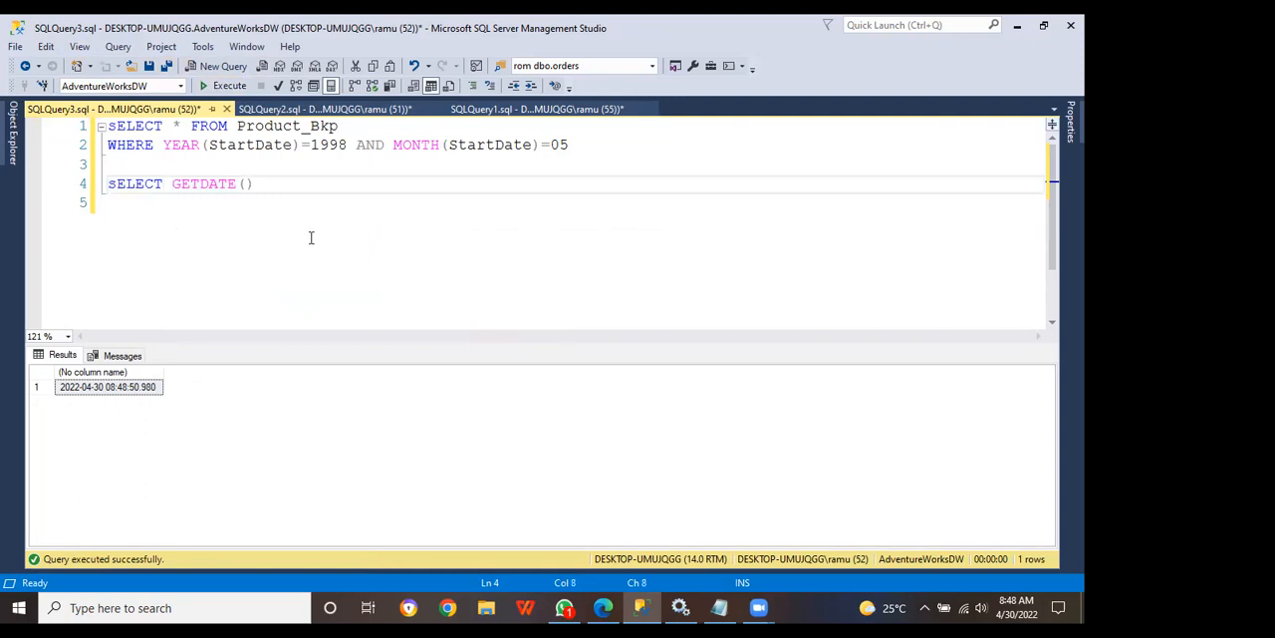
pyautogui.write('YEAR (')
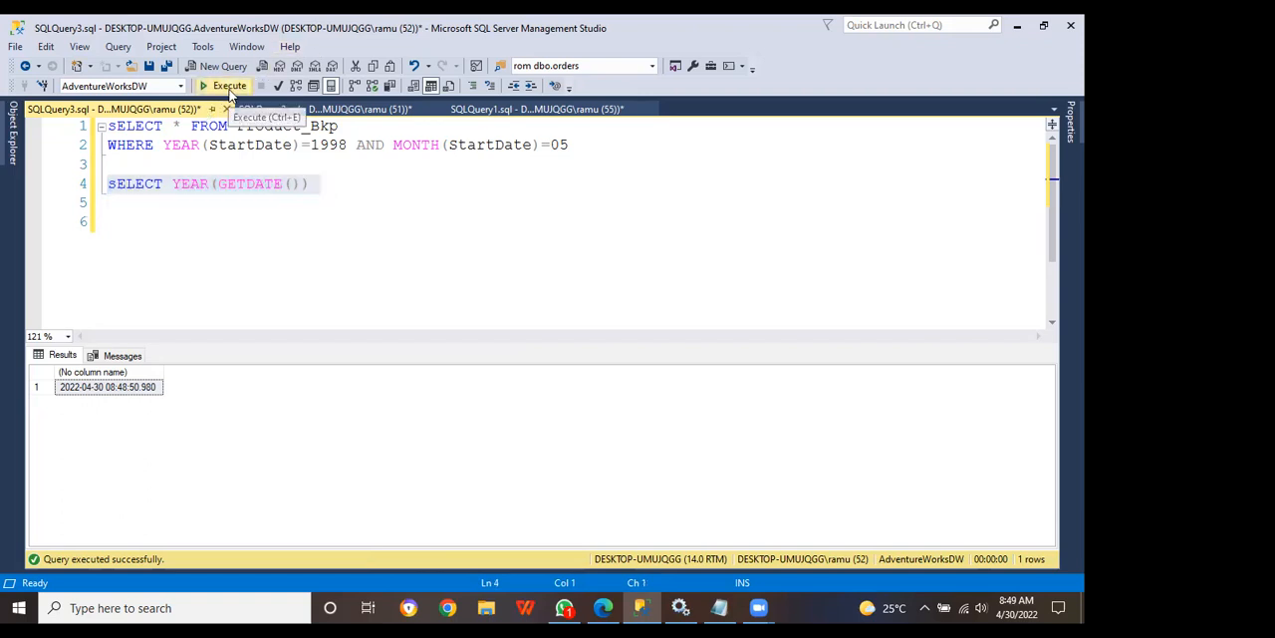
# - Run SELECT YEAR(GETDATE()) returning 2022, then change it to MONTH, returning 4
pyautogui.click(223, 85)
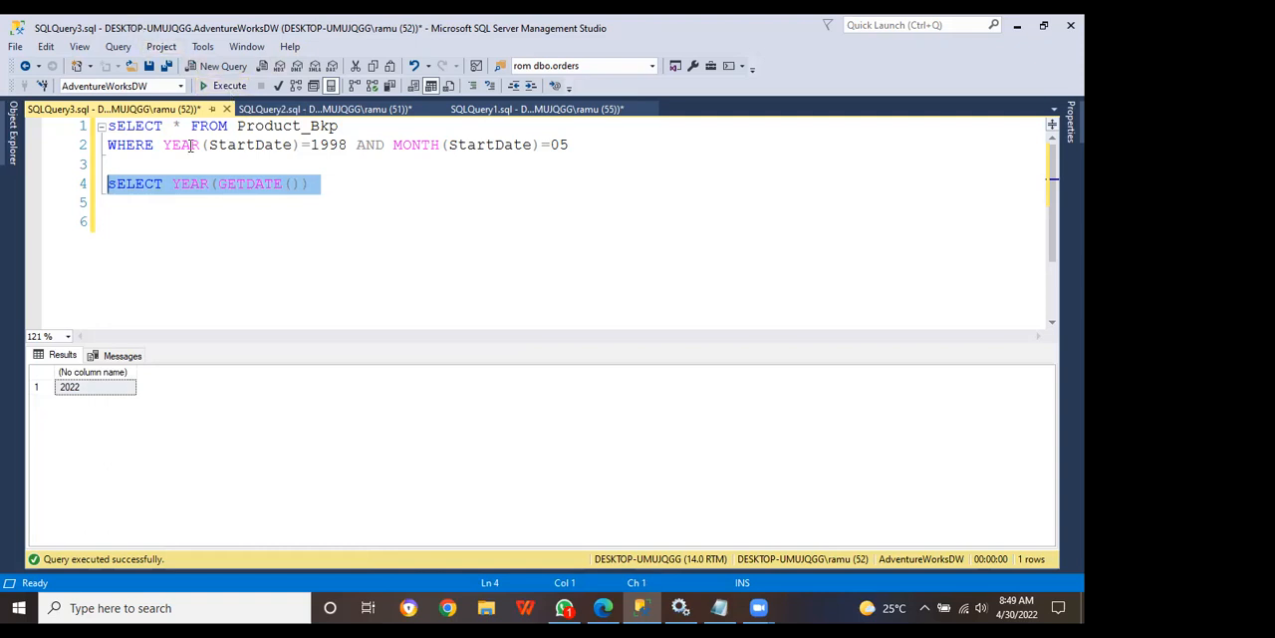
pyautogui.doubleClick(188, 184)
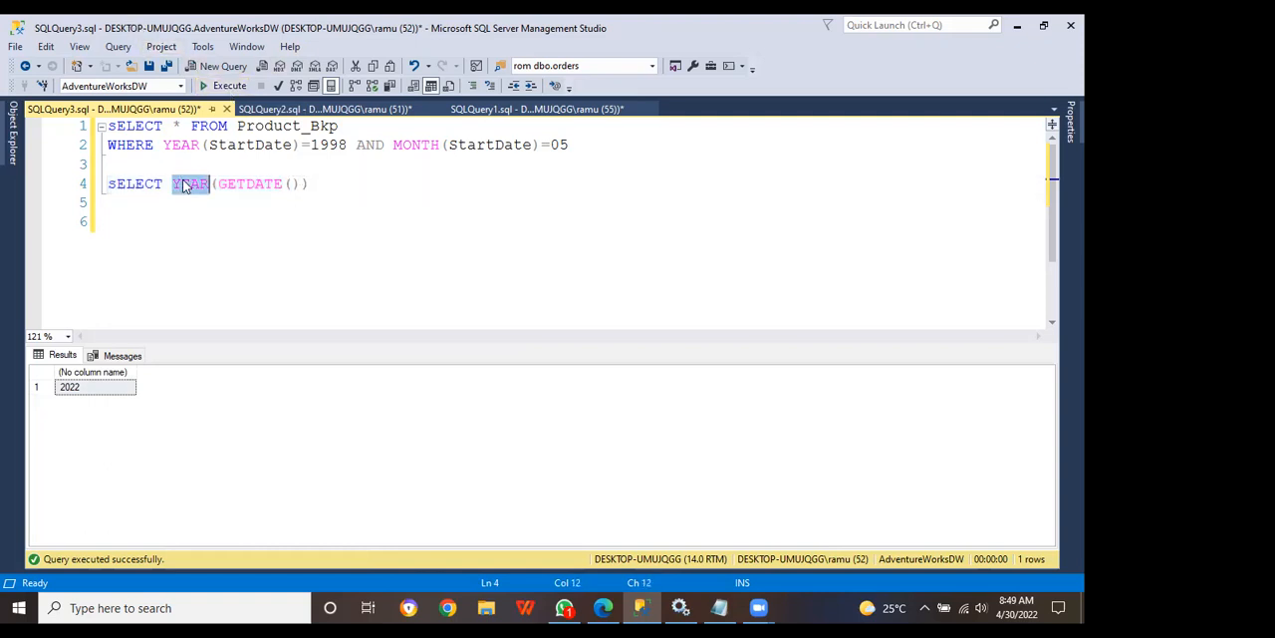
pyautogui.write('Mo')
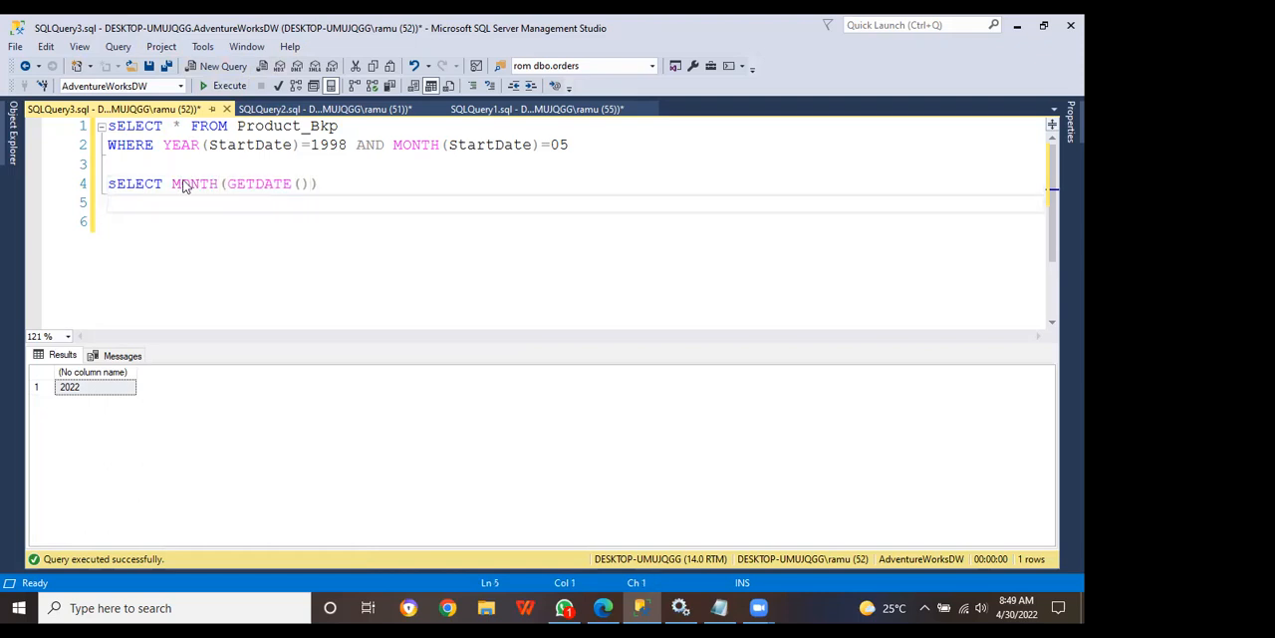
pyautogui.click(227, 85)
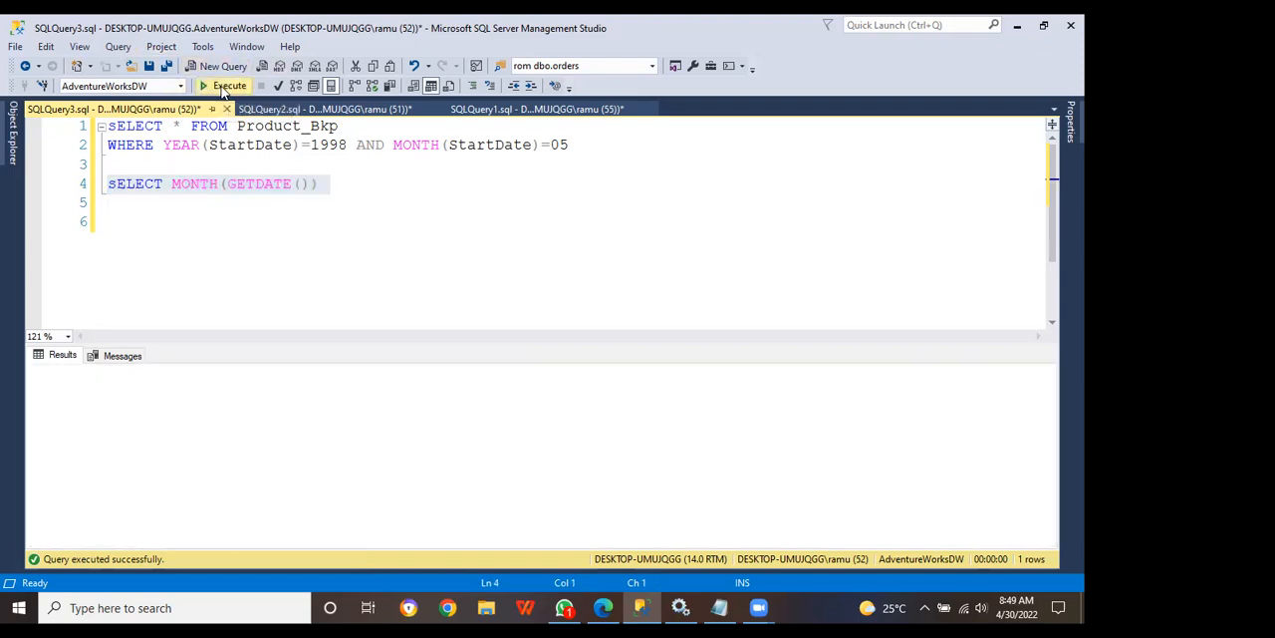
pyautogui.click(224, 85)
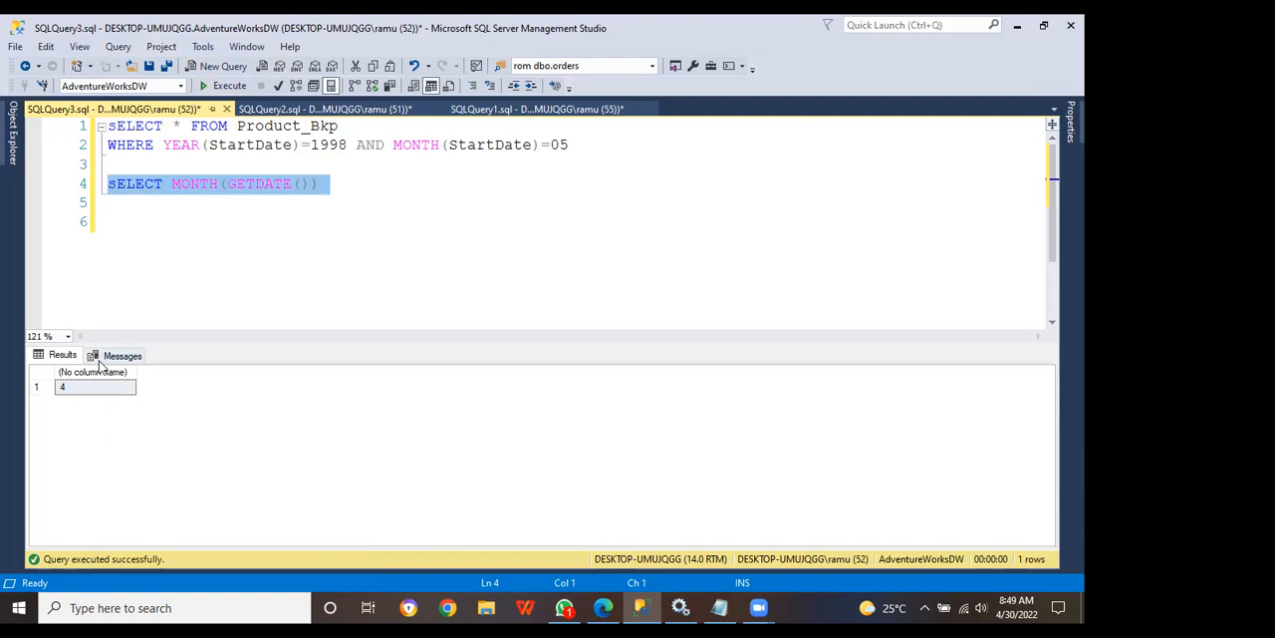
pyautogui.click(348, 201)
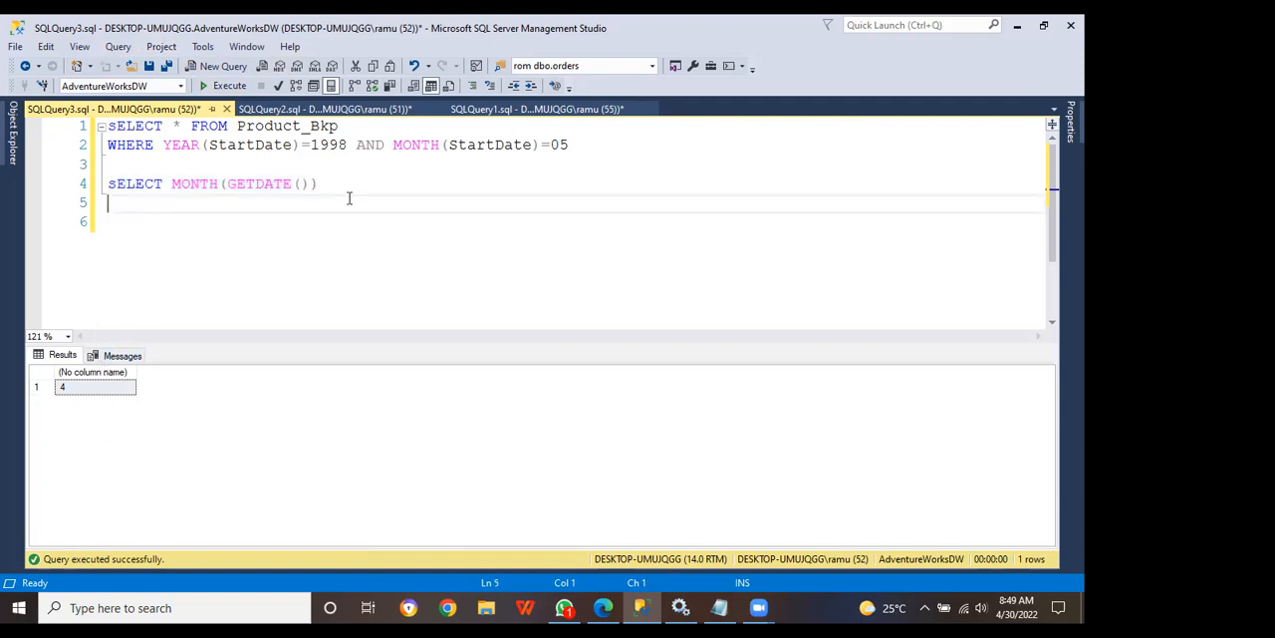
# - Type SELECT * FROM Product_Bkp on line 6 and add a comma after the asterisk
pyautogui.write('s')
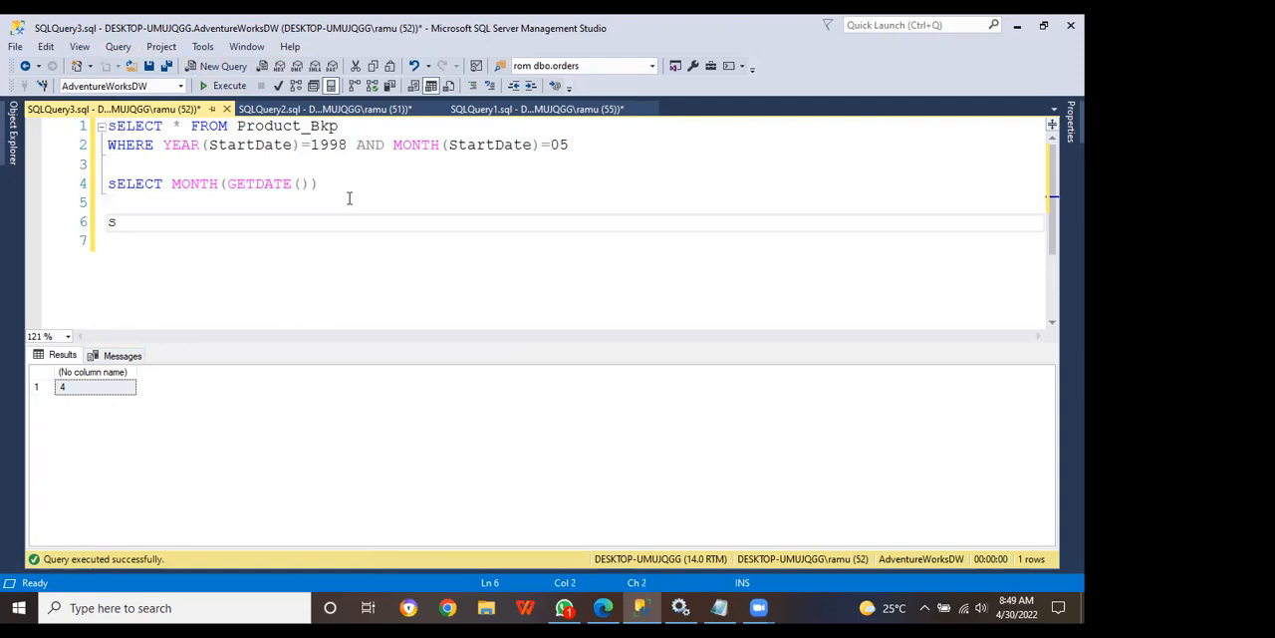
pyautogui.click(337, 125)
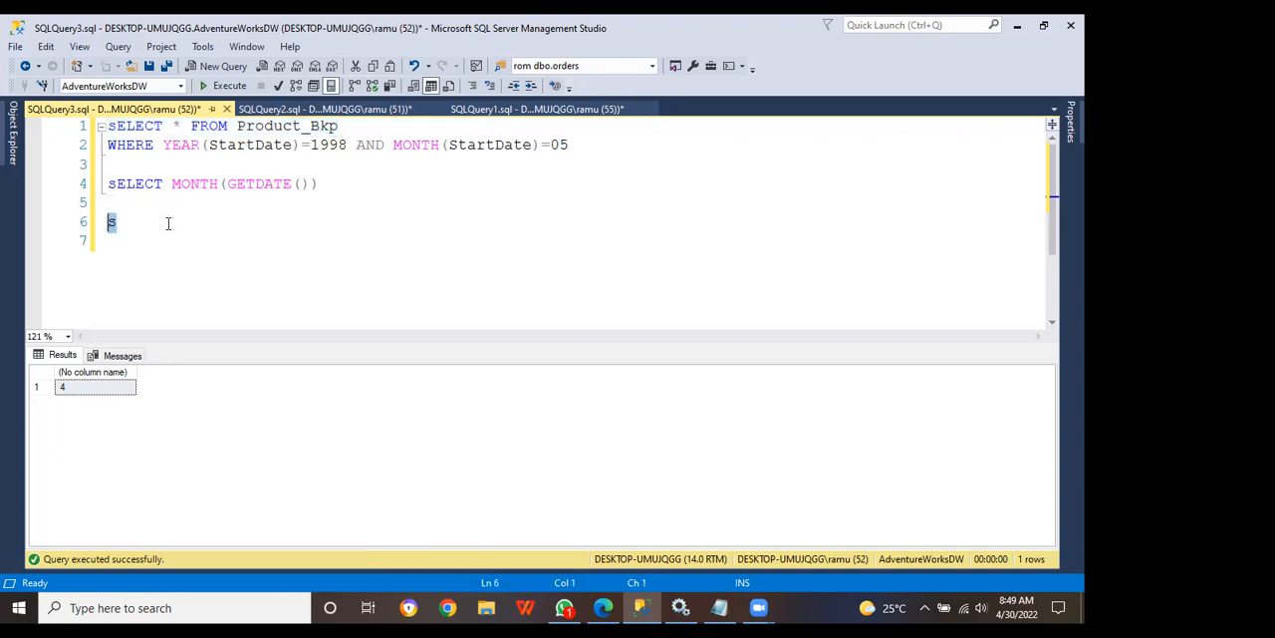
pyautogui.write('SELECT * FROM Product_Bkp')
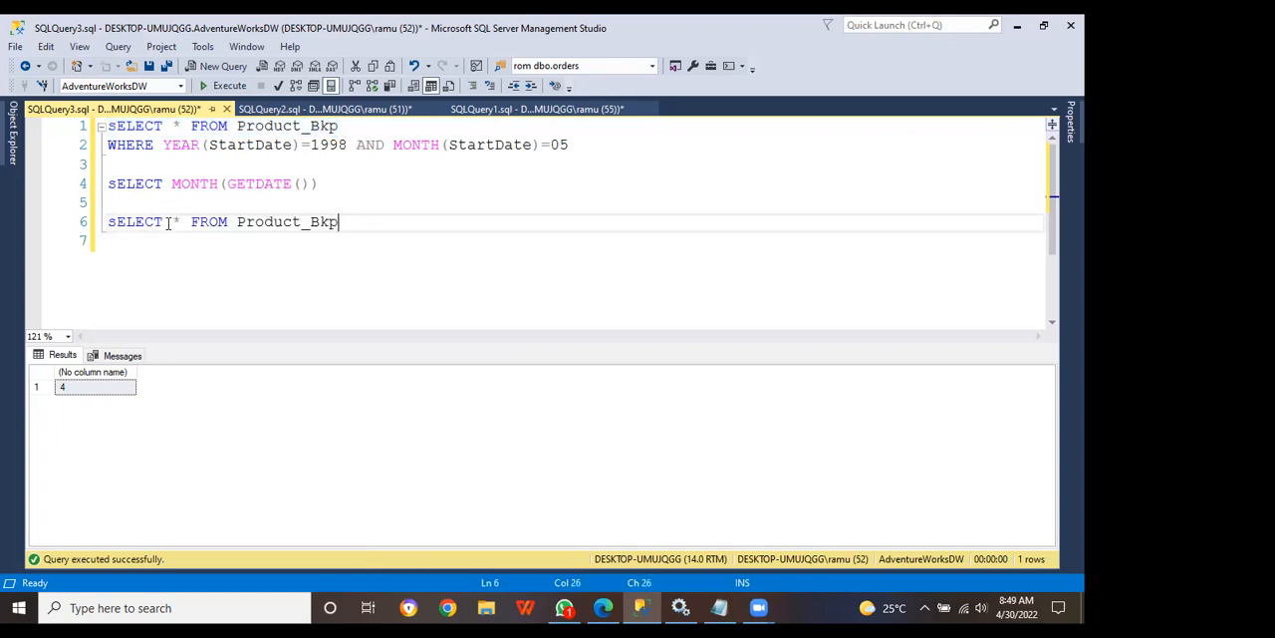
pyautogui.click(183, 221)
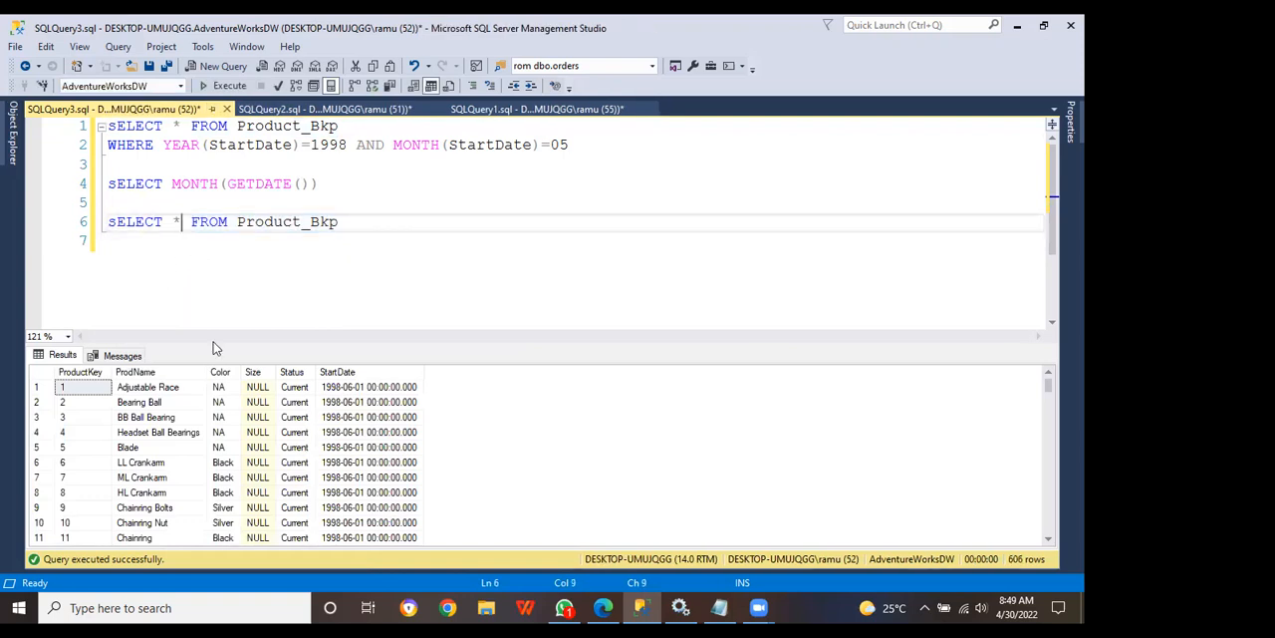
pyautogui.write(',')
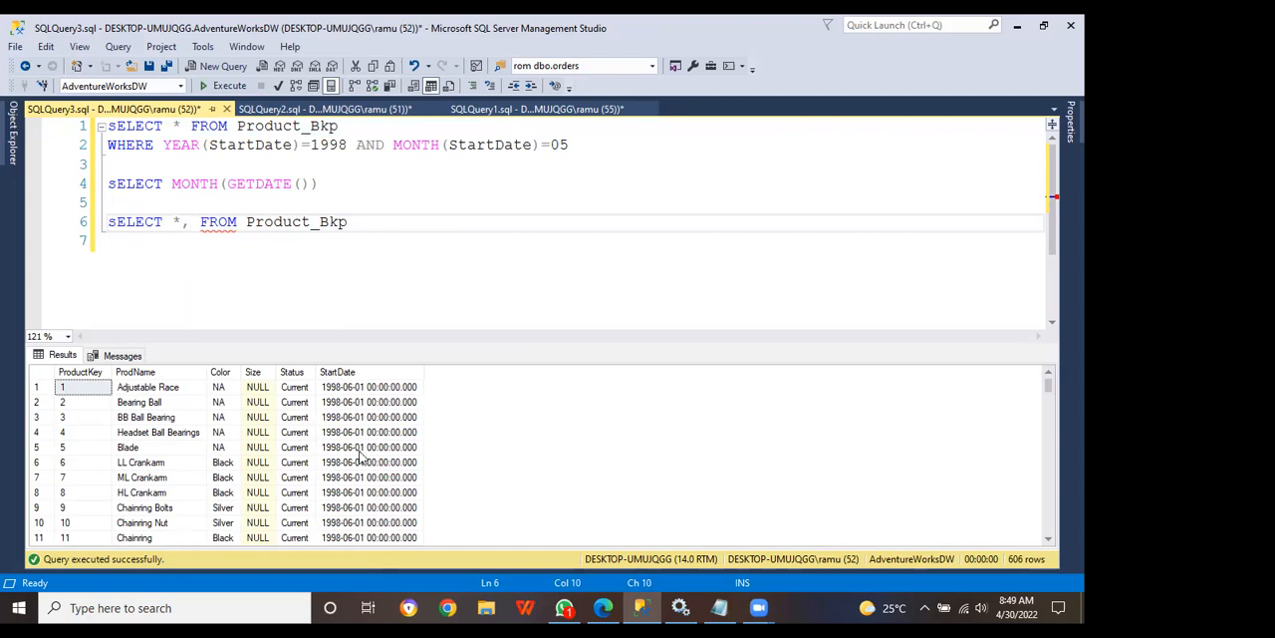
pyautogui.click(369, 446)
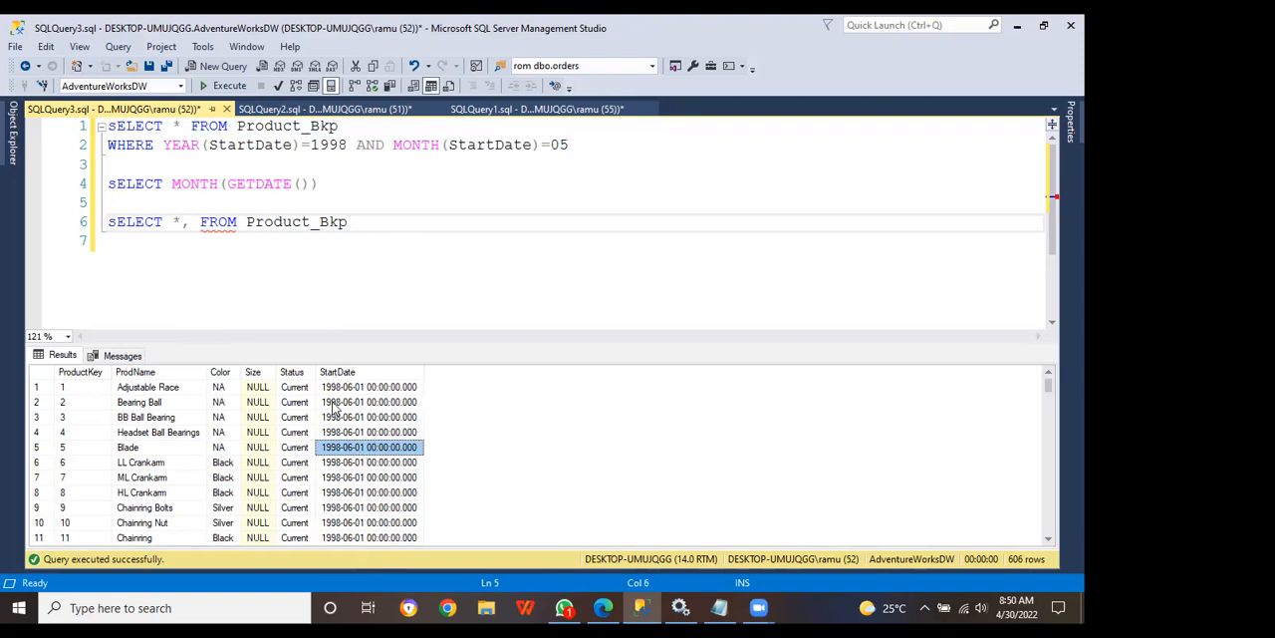
pyautogui.moveTo(452, 388)
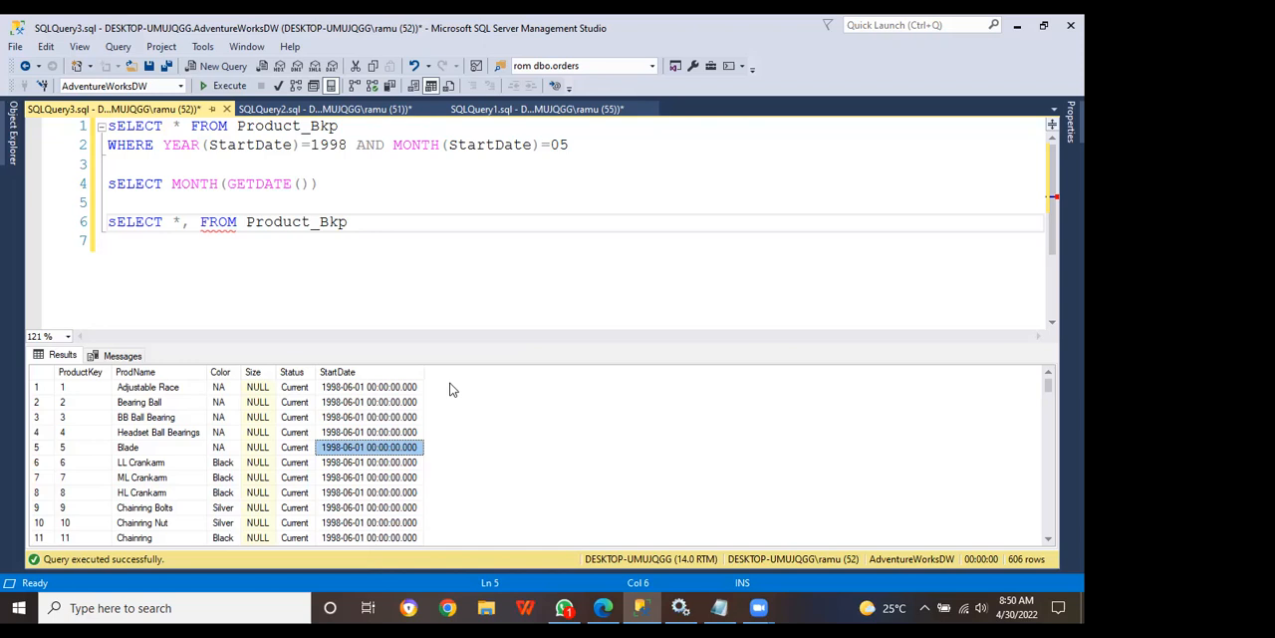
pyautogui.moveTo(323, 331)
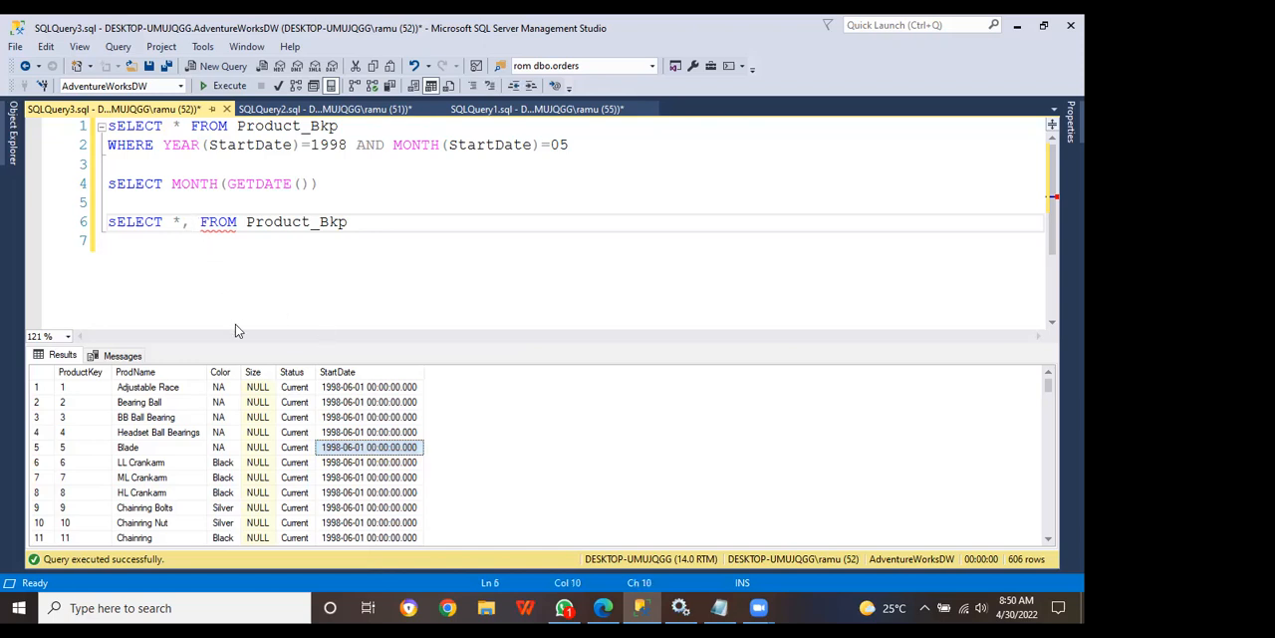
# - Insert DATEADD( into the line, comment it out, and cancel the Save File As dialog
pyautogui.write('DATEA')
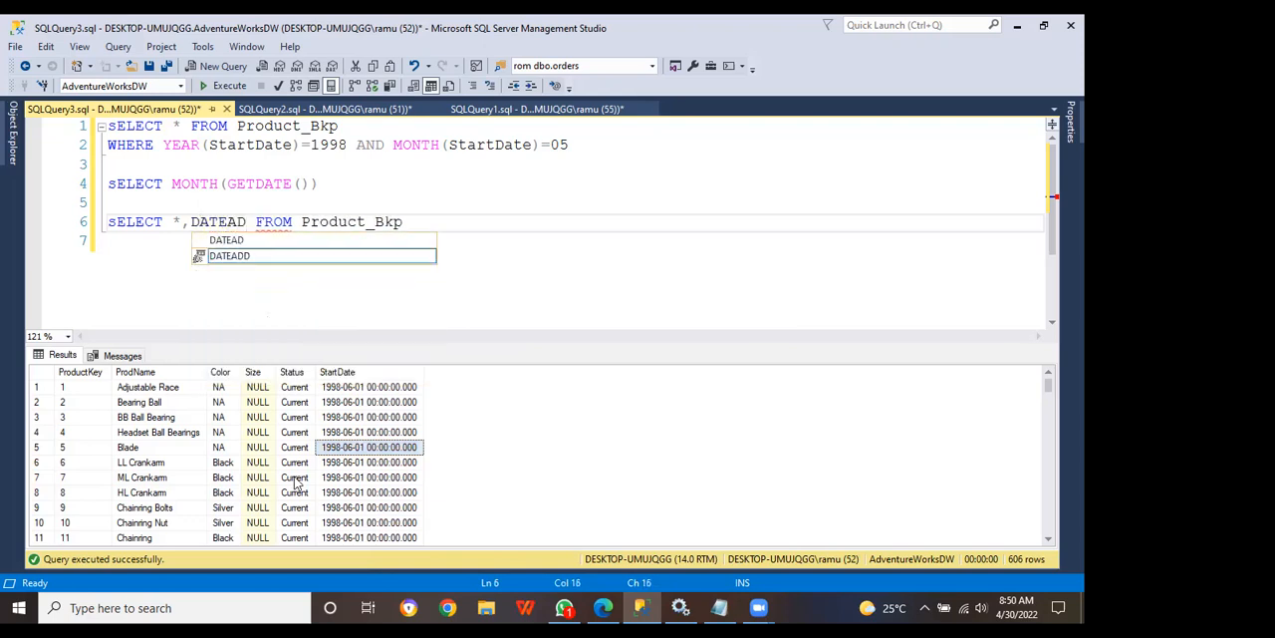
pyautogui.write('D')
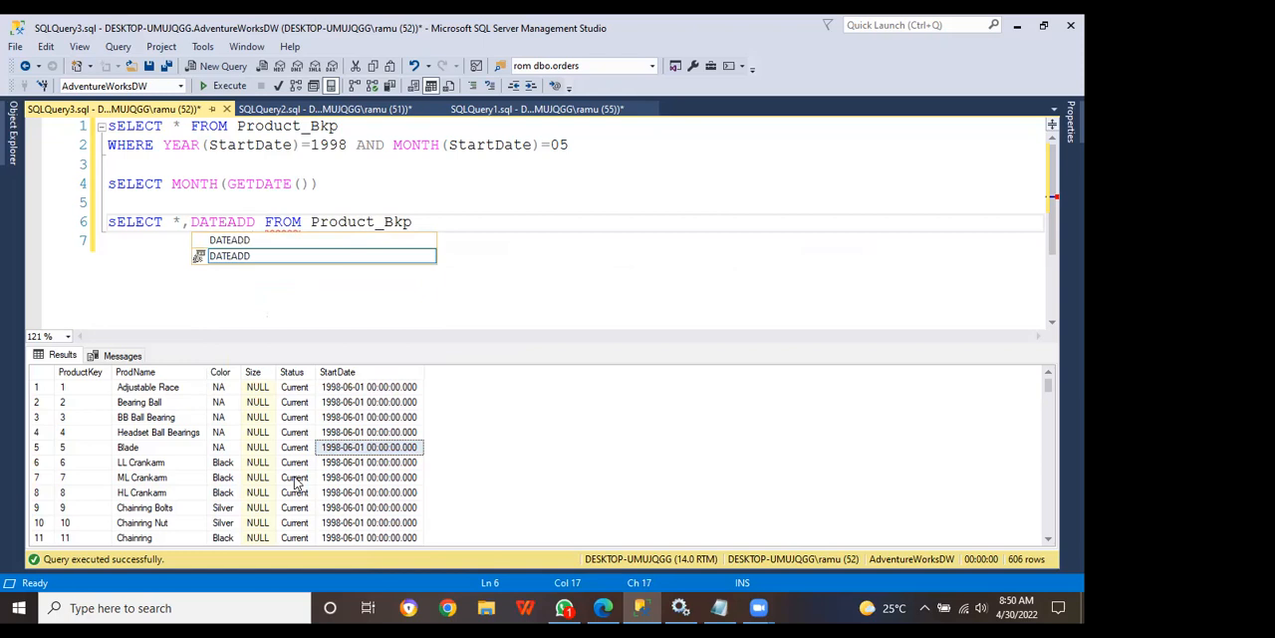
pyautogui.write('(')
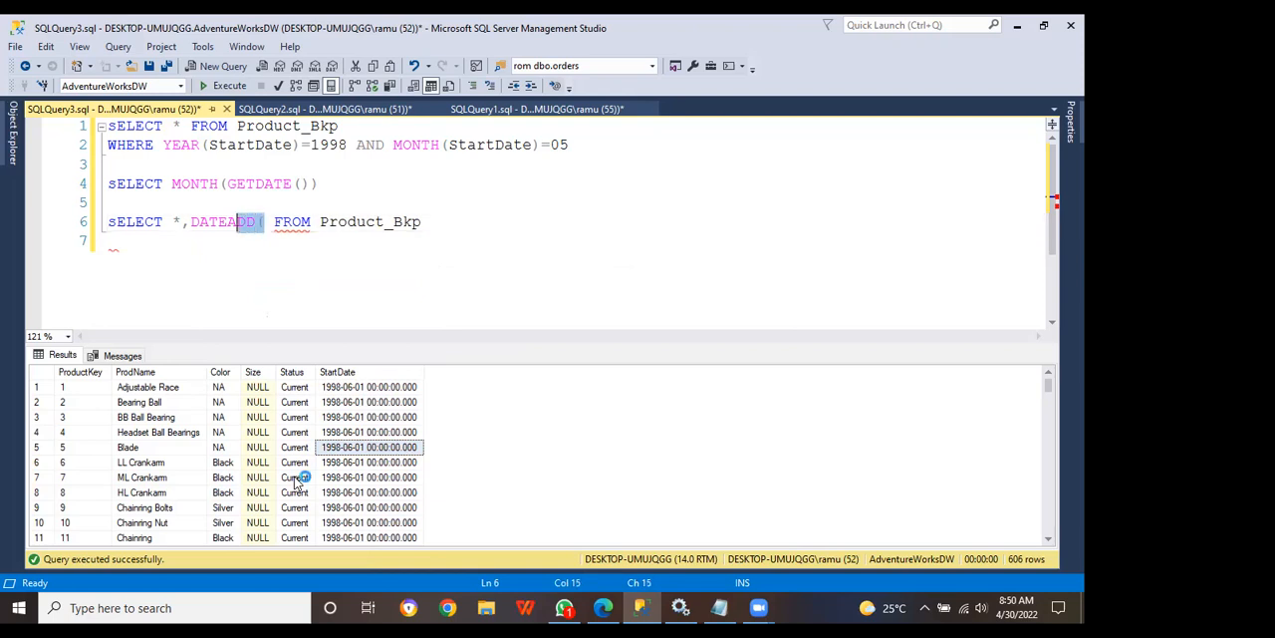
pyautogui.doubleClick(226, 221)
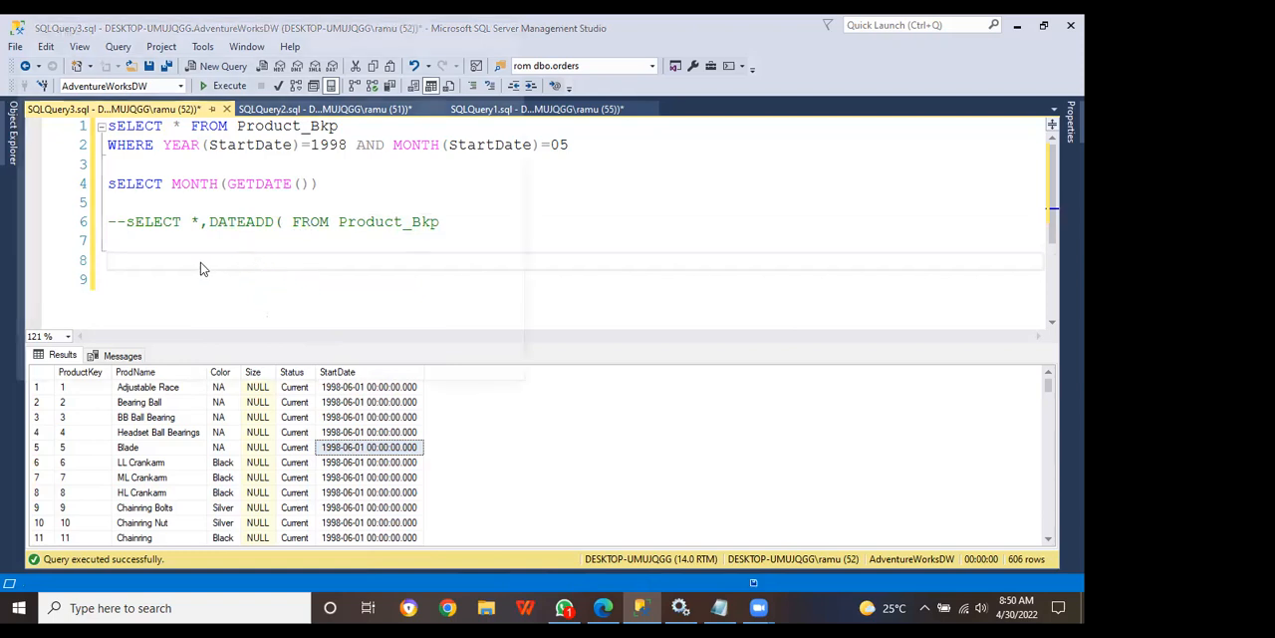
pyautogui.press('Ctrl+s')
pyautogui.write('ELECT')
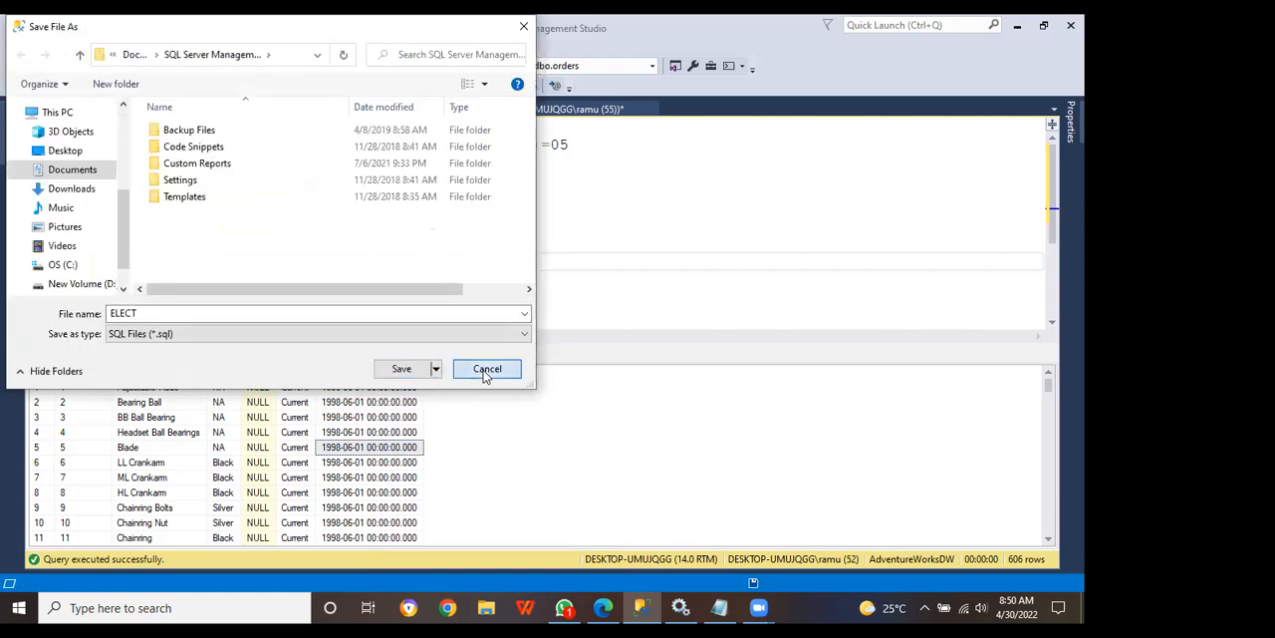
pyautogui.click(486, 369)
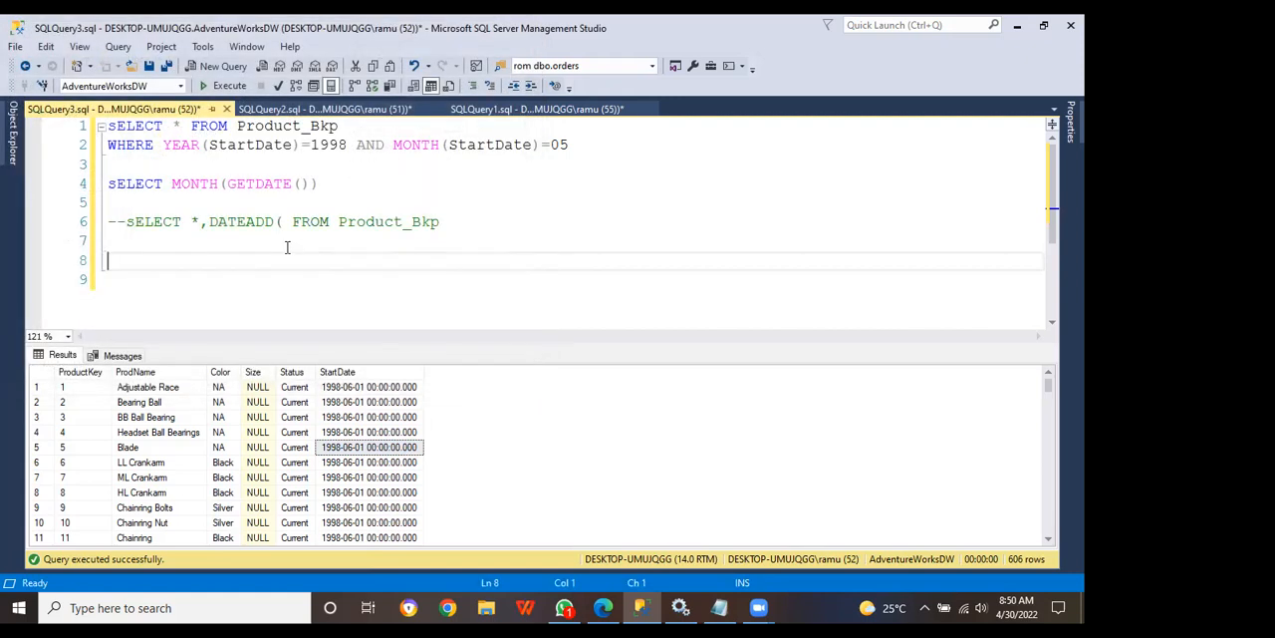
# - Start line 8 as Select DATEADD(YY, and select StartDate to reuse as the date
pyautogui.write('Select DATEADD(')
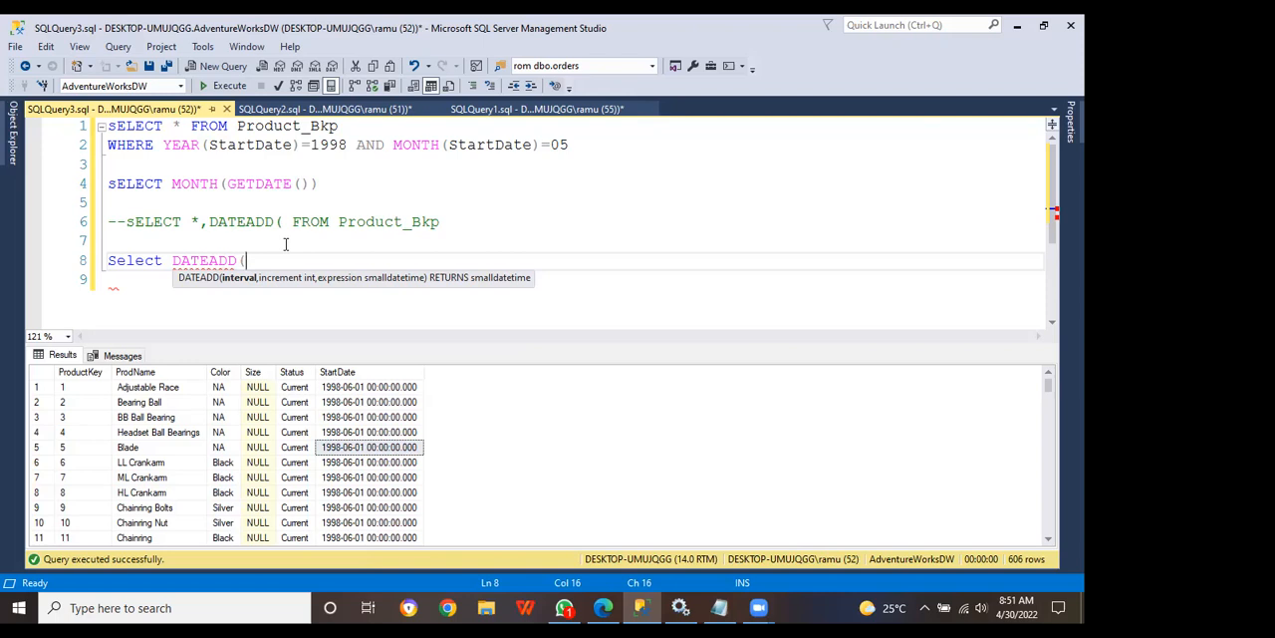
pyautogui.write('YYY')
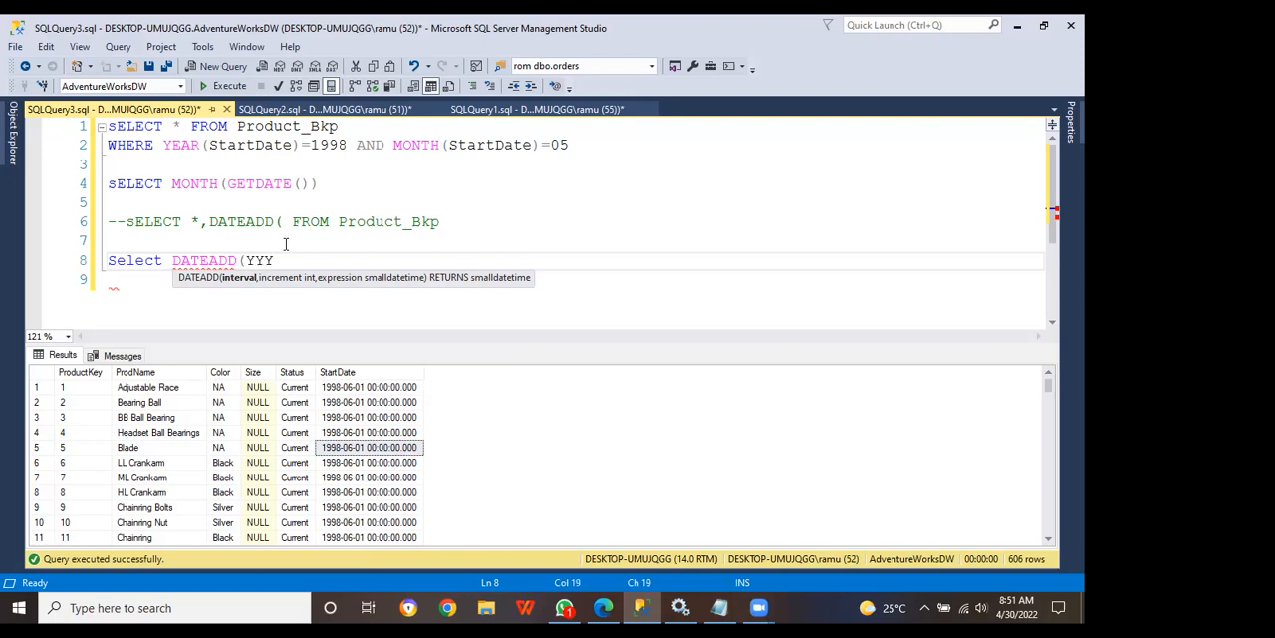
pyautogui.write(',')
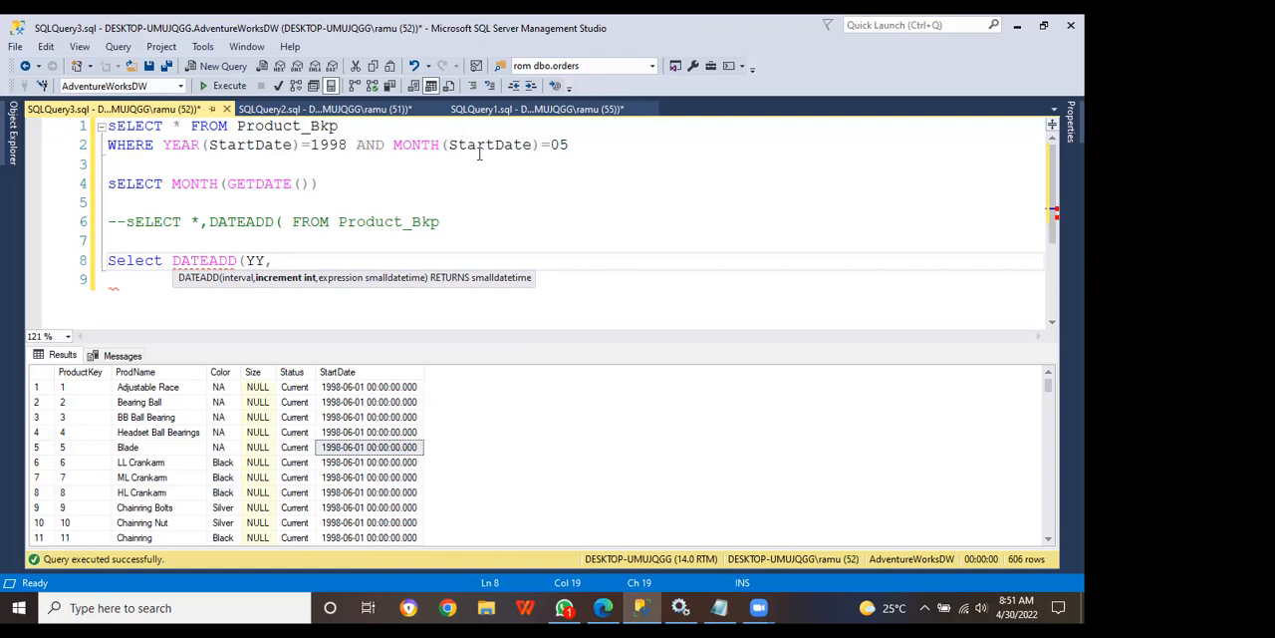
pyautogui.doubleClick(490, 145)
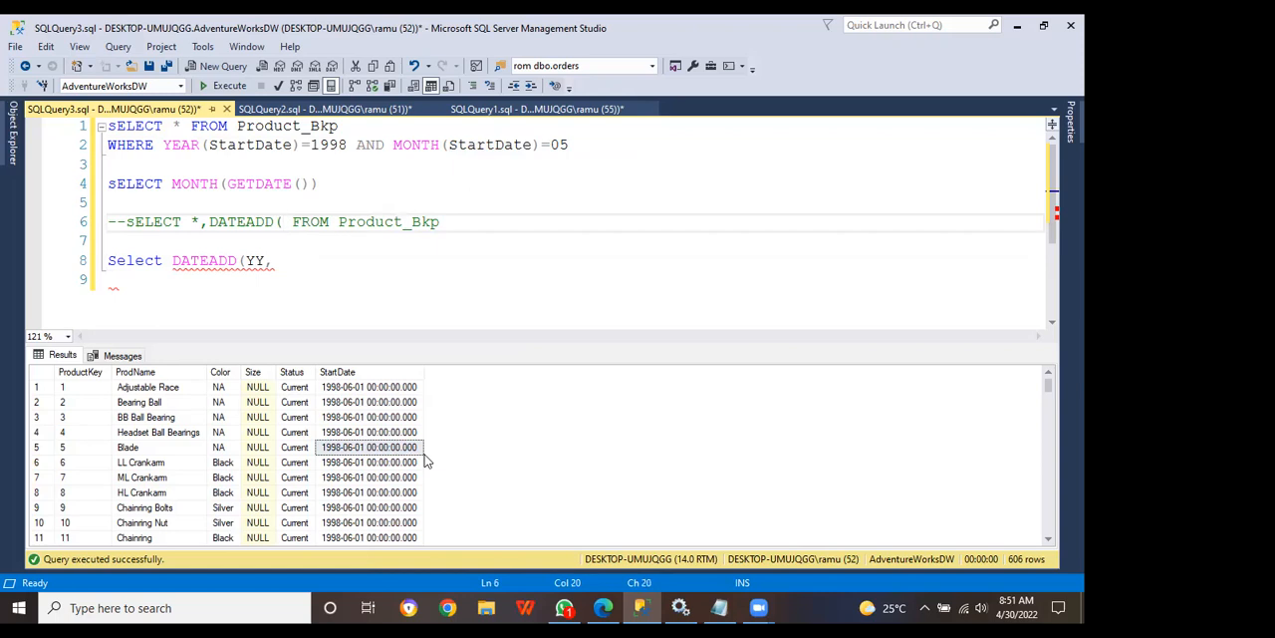
# - Remove stray quotes and fill commented line 6's DATEADD with YY,1,
pyautogui.write("''")
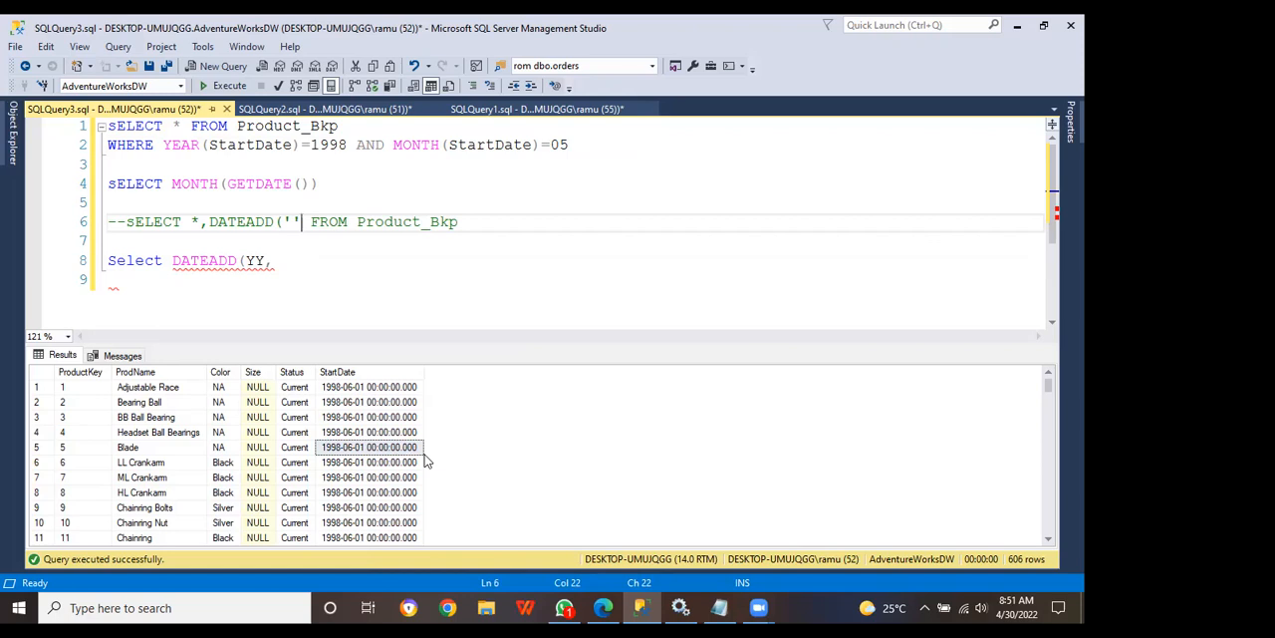
pyautogui.press('BackSpace')
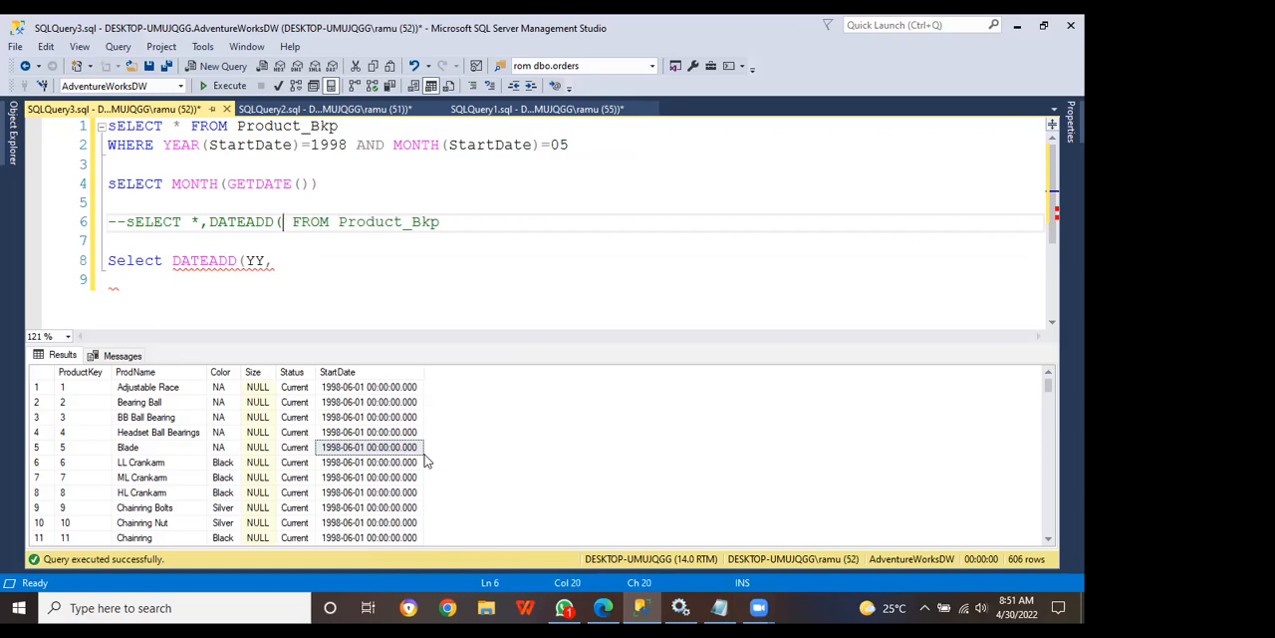
pyautogui.write('YY')
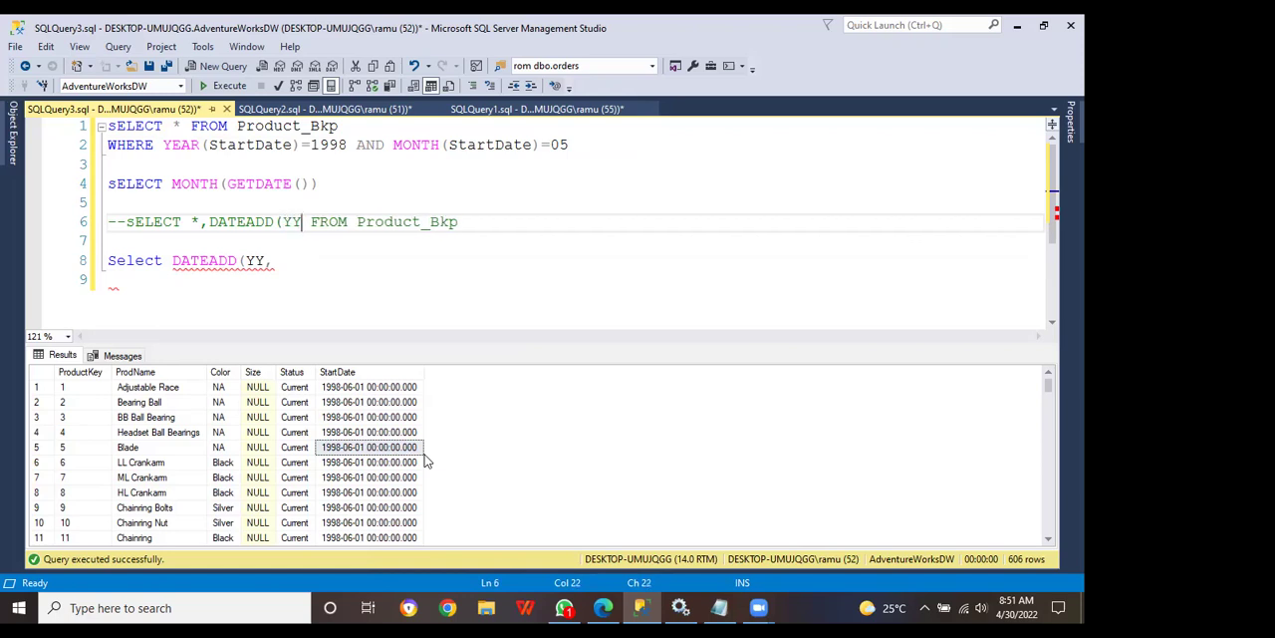
pyautogui.write(',')
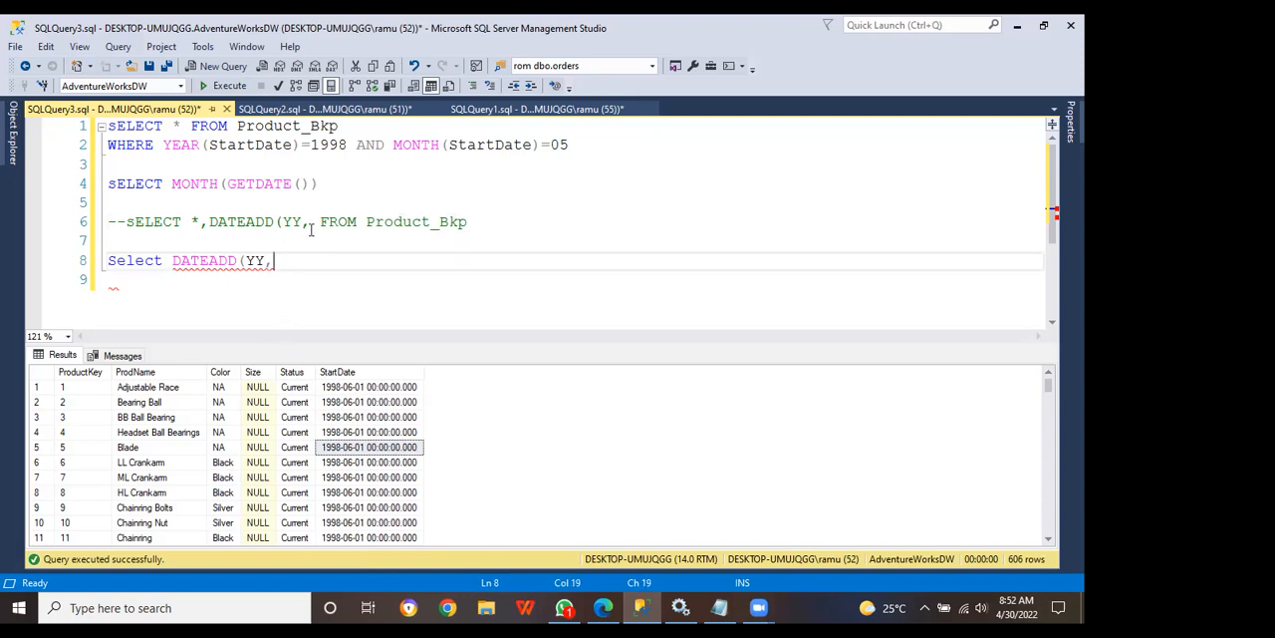
pyautogui.write('1')
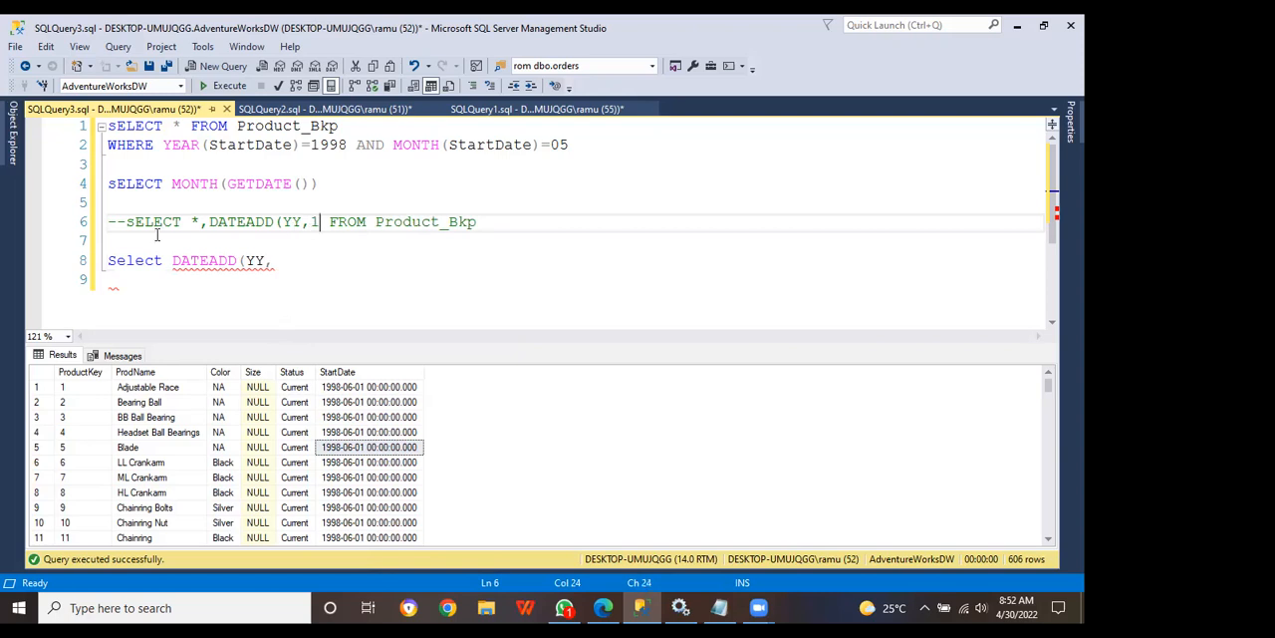
pyautogui.write(',')
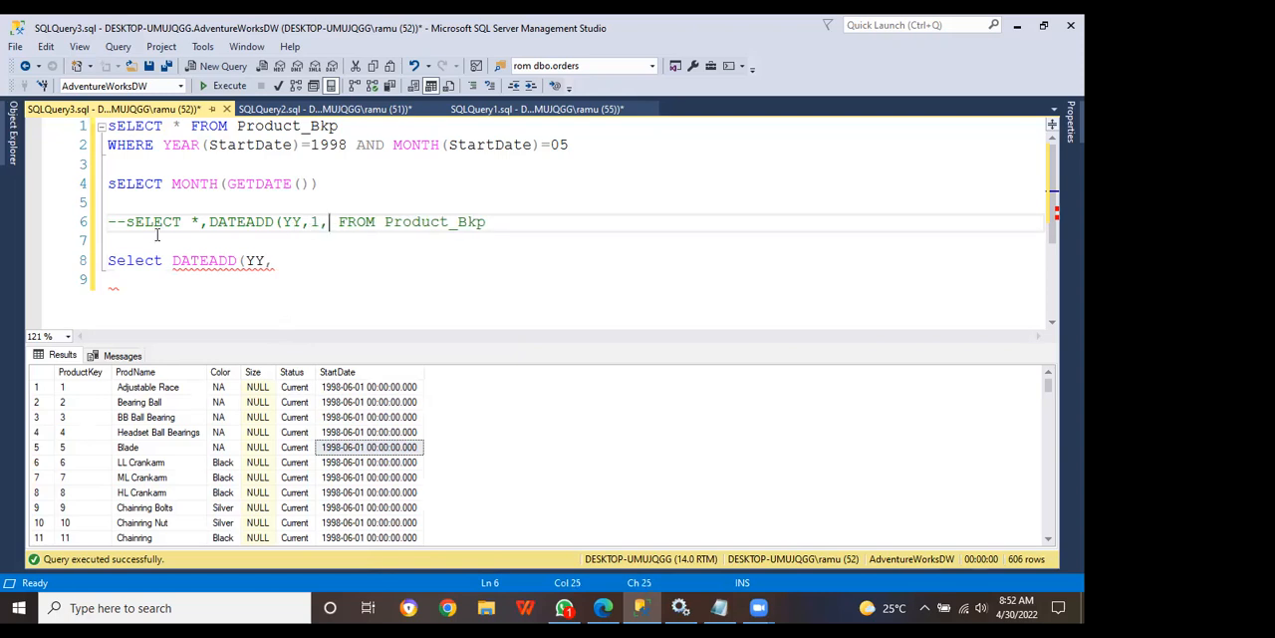
pyautogui.moveTo(430, 234)
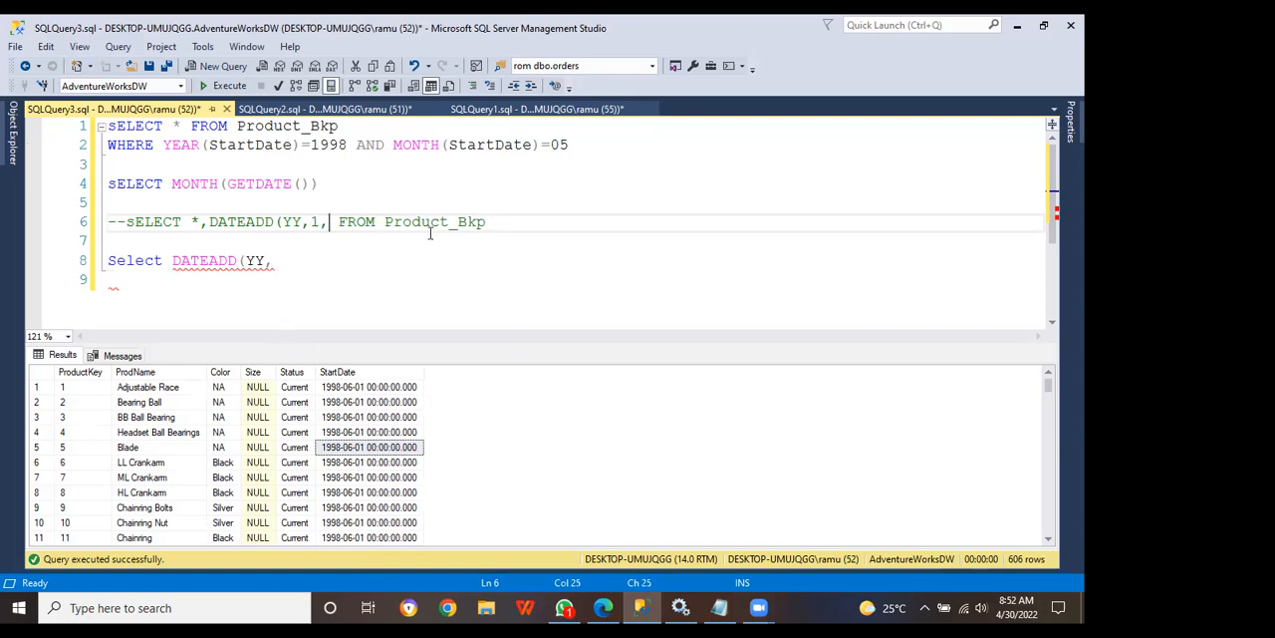
pyautogui.moveTo(330, 251)
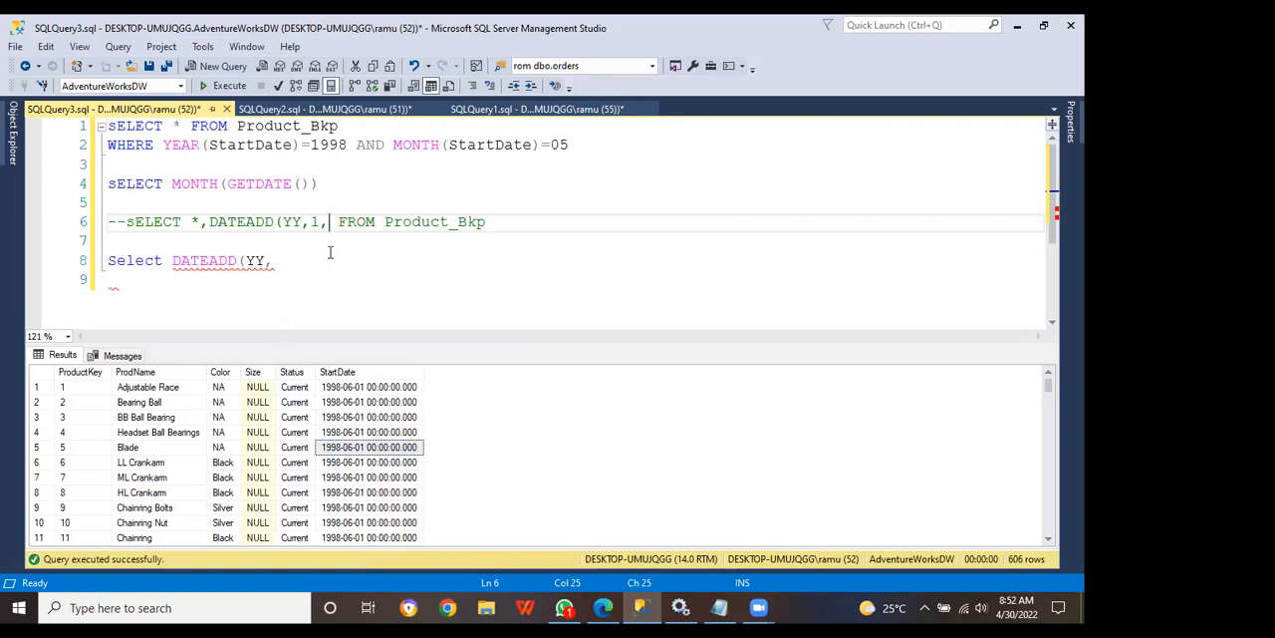
pyautogui.moveTo(371, 257)
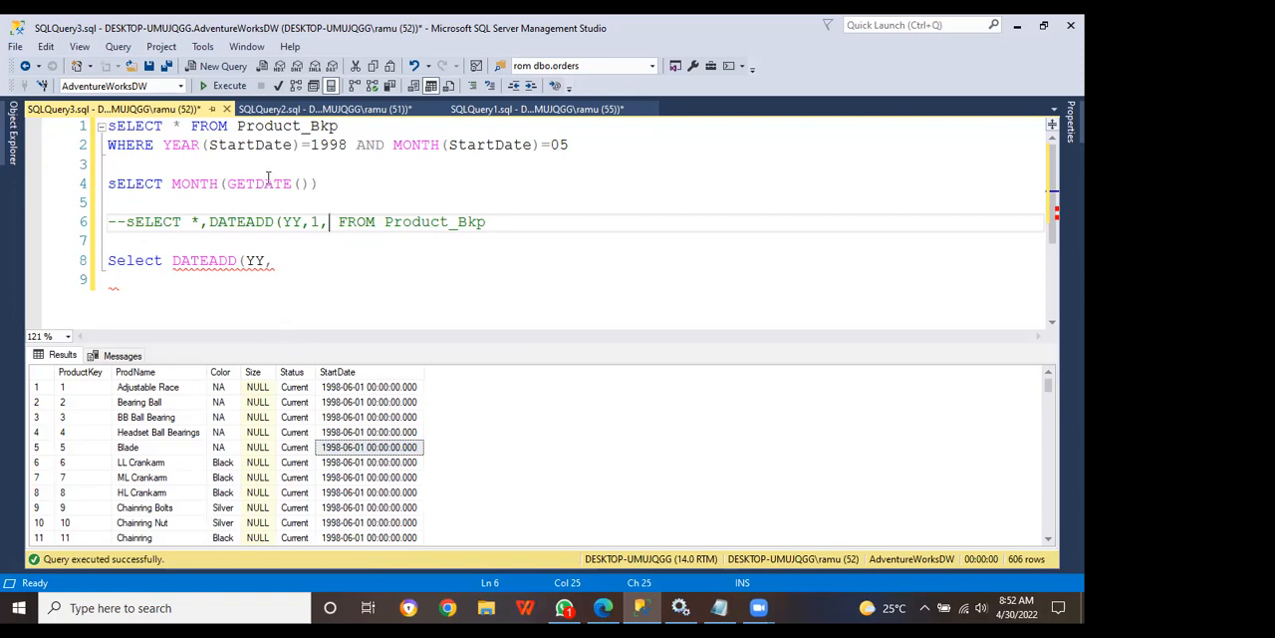
pyautogui.moveTo(234, 144)
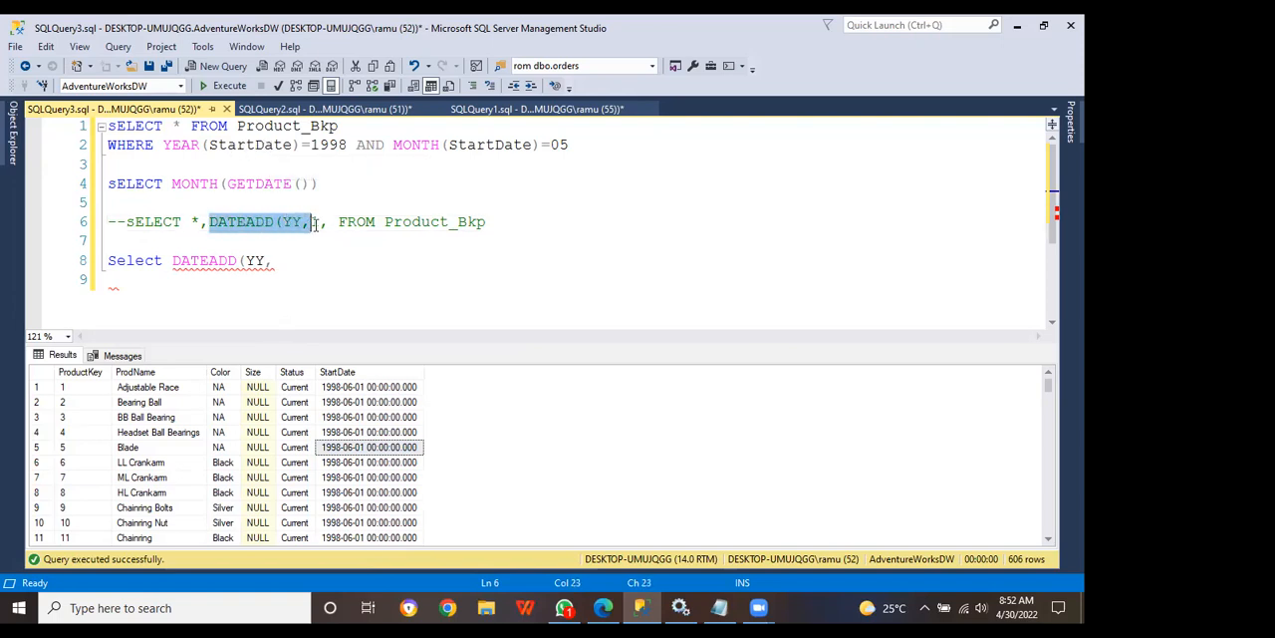
pyautogui.write('1')
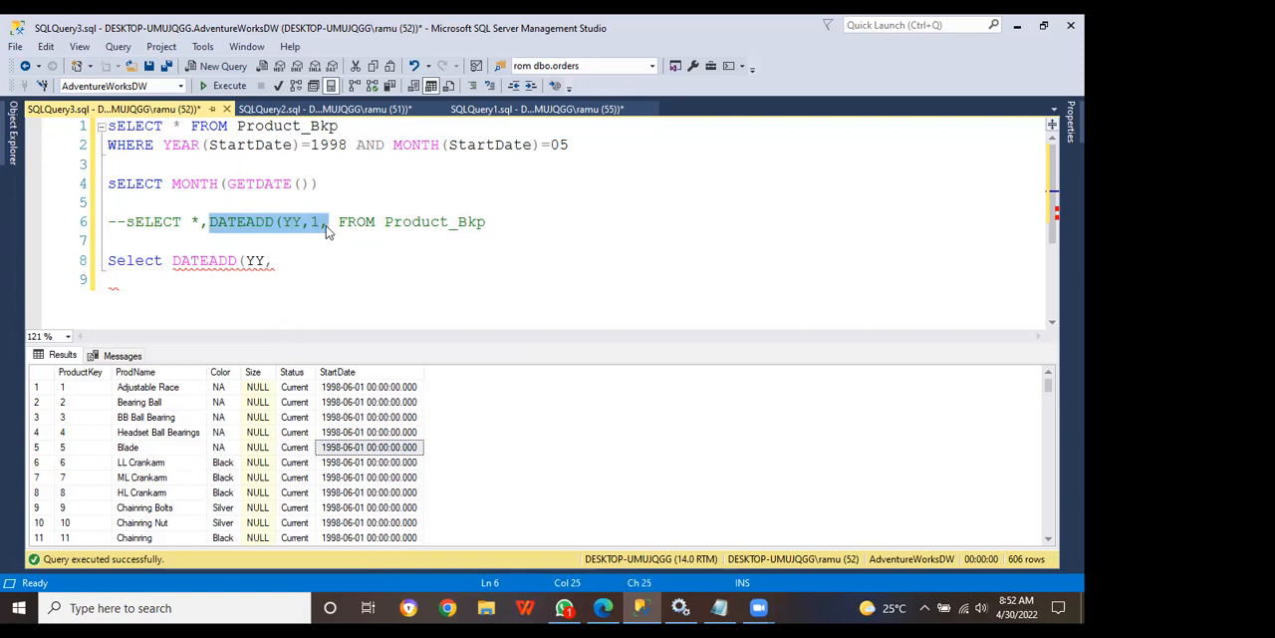
pyautogui.click(329, 221)
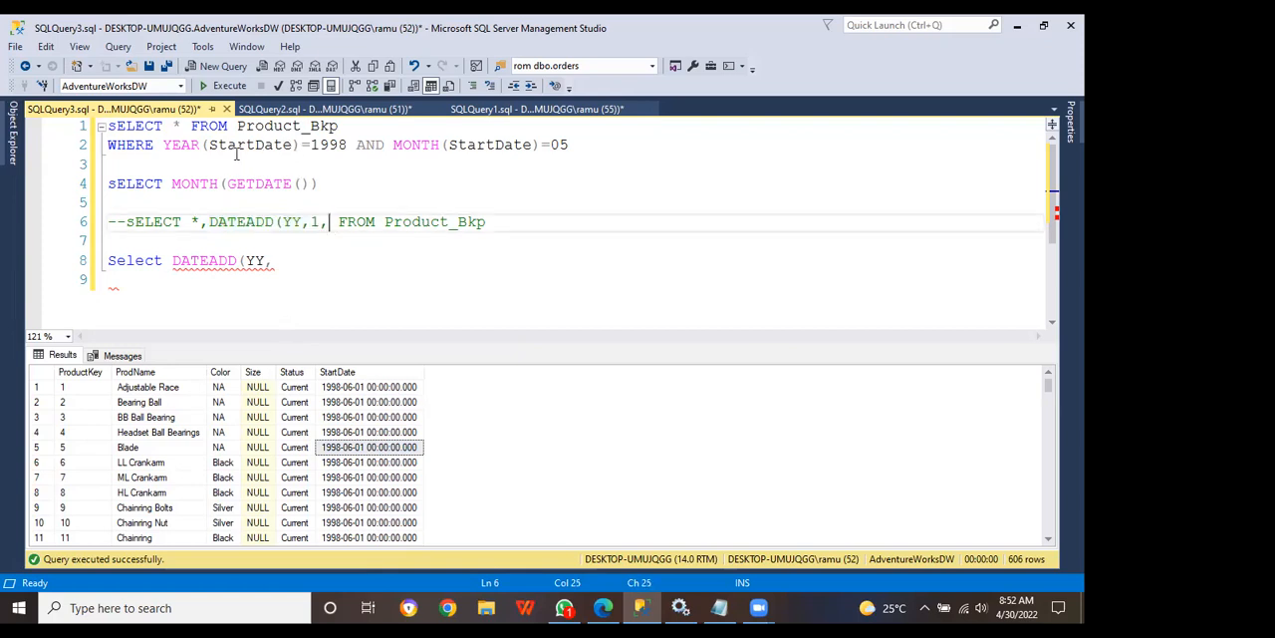
pyautogui.doubleClick(250, 146)
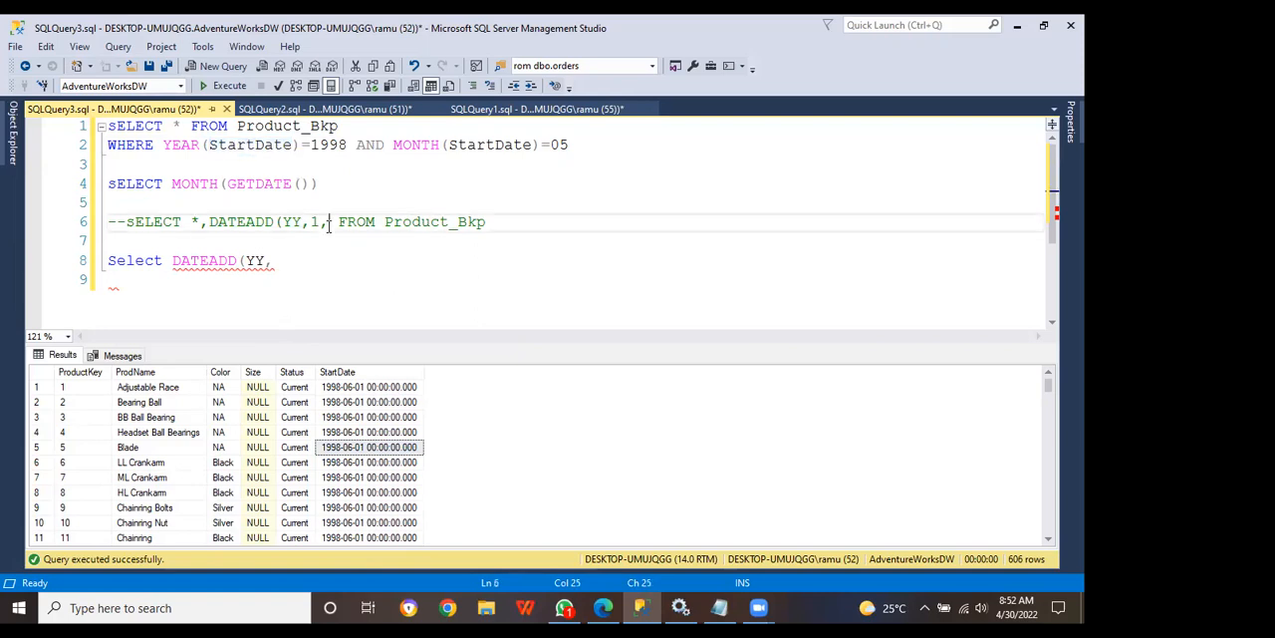
# - Close DATEADD(YY,1,StartDate) on line 6 and alias it YearAdded before FROM Product_Bkp
pyautogui.write('StartDate')
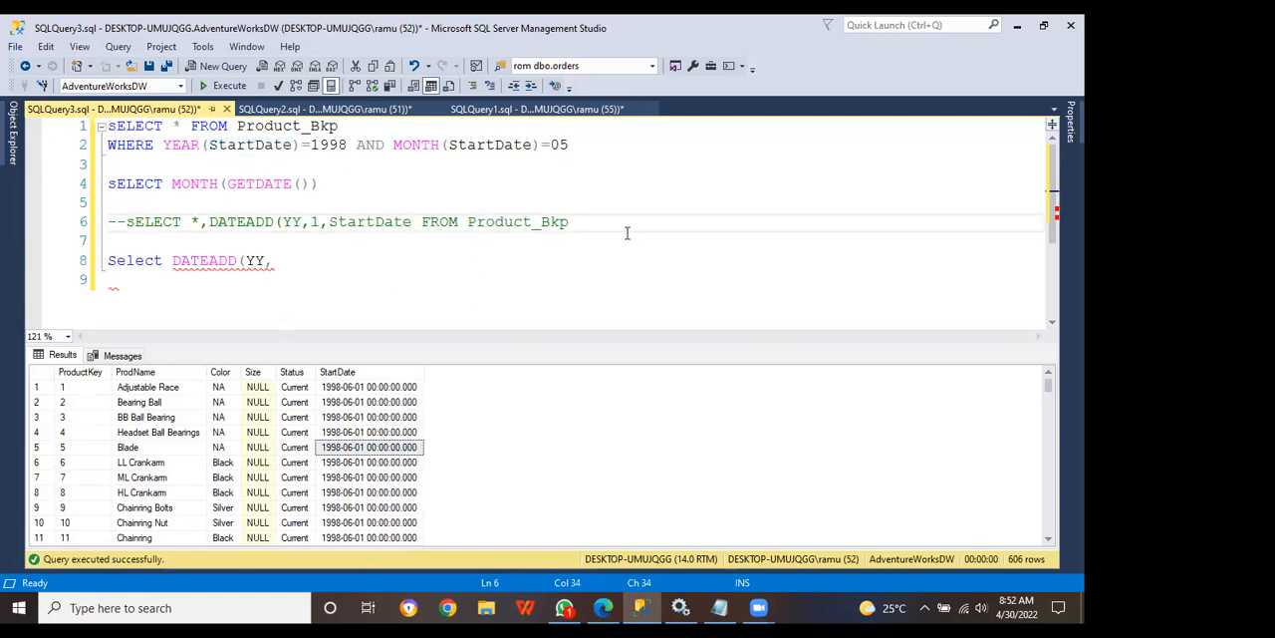
pyautogui.write(')')
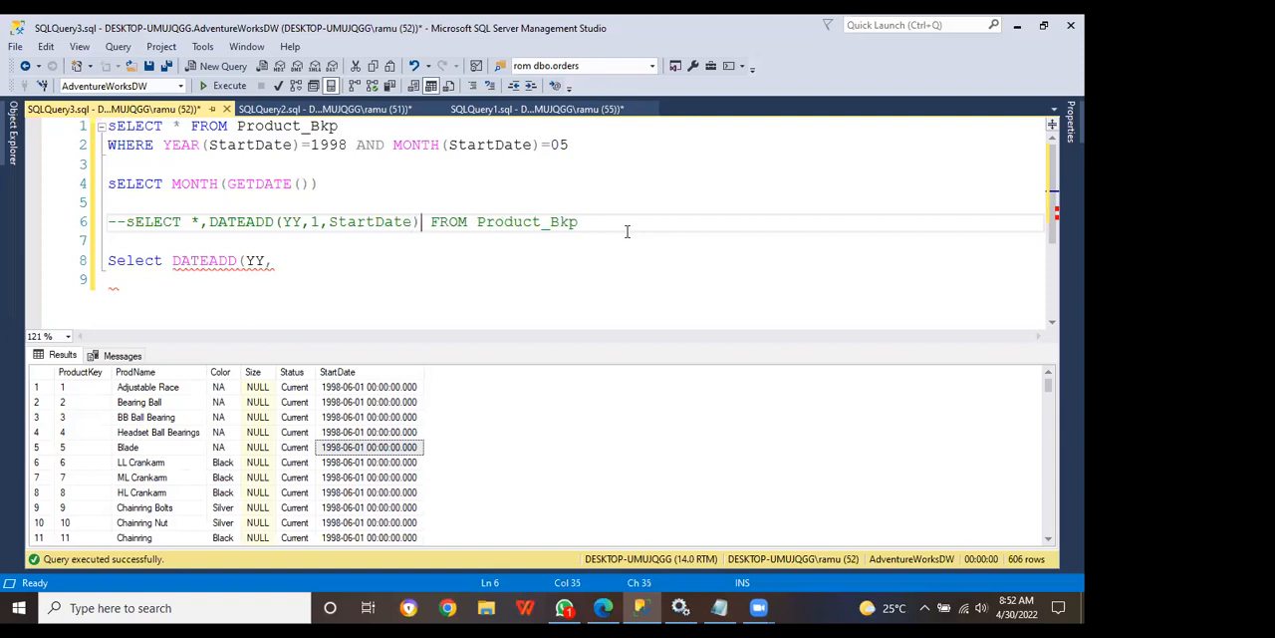
pyautogui.press('space')
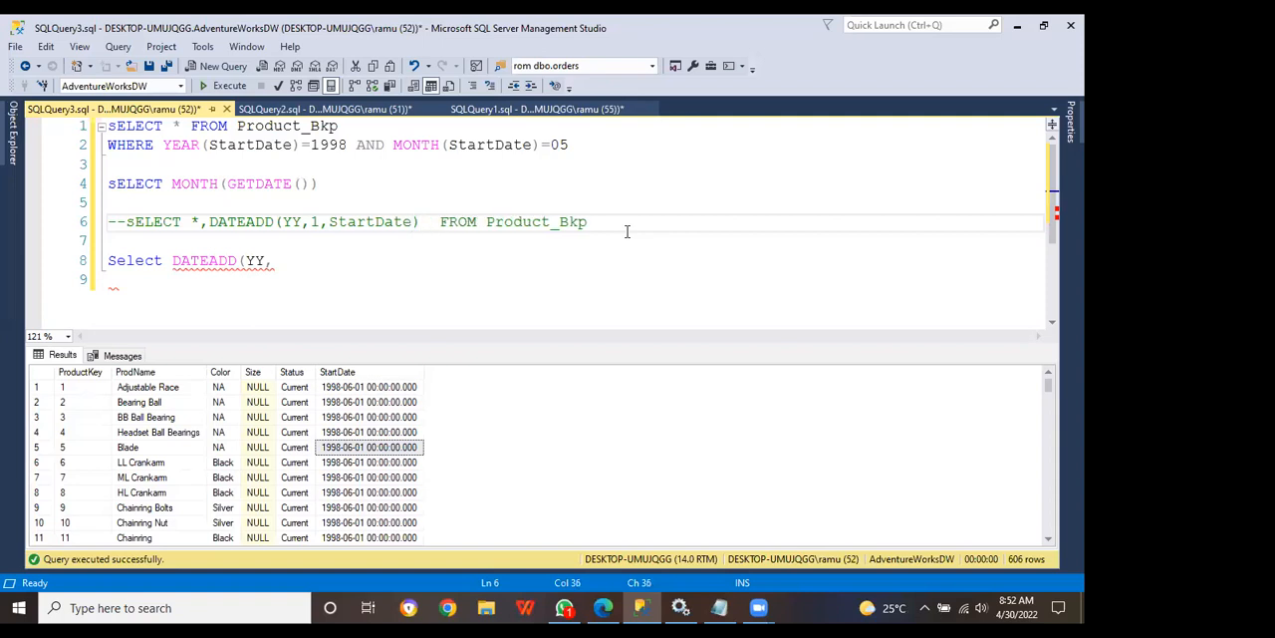
pyautogui.write('aDD')
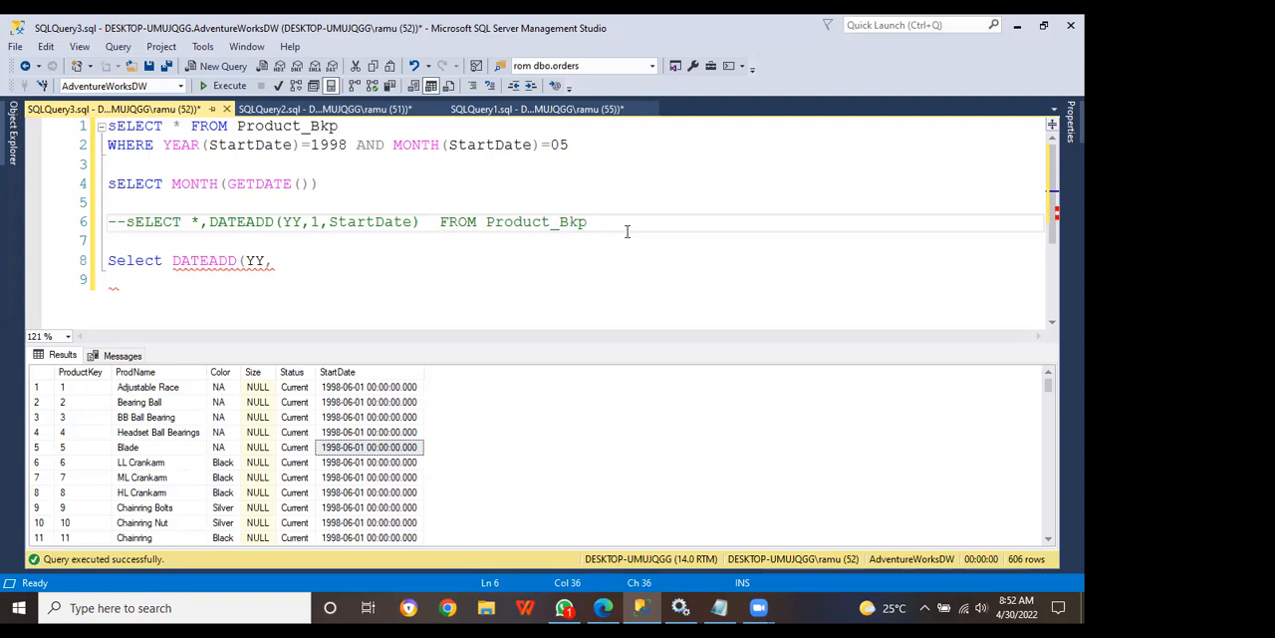
pyautogui.write('y')
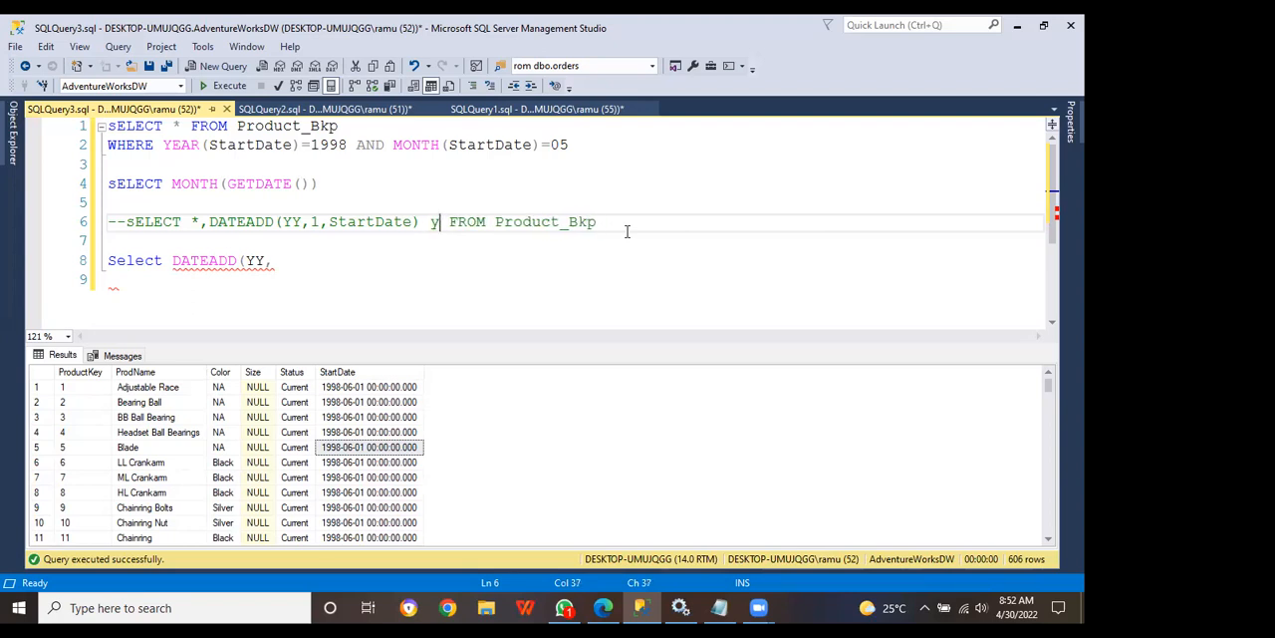
pyautogui.press('Backspace')
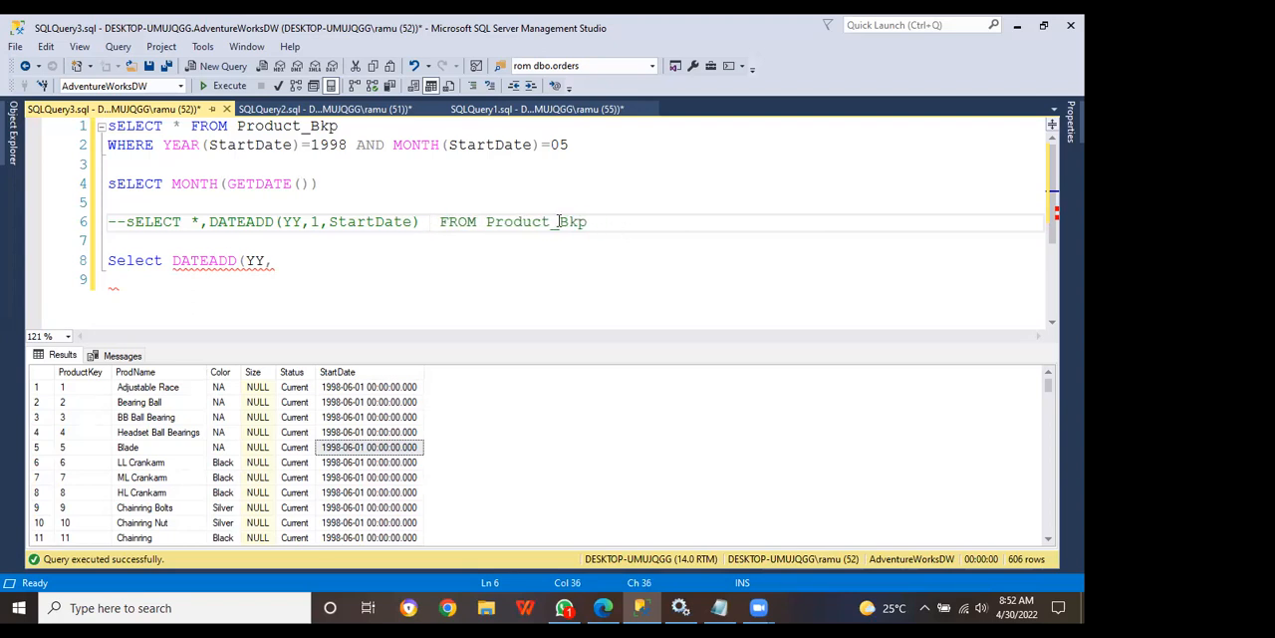
pyautogui.write('Year')
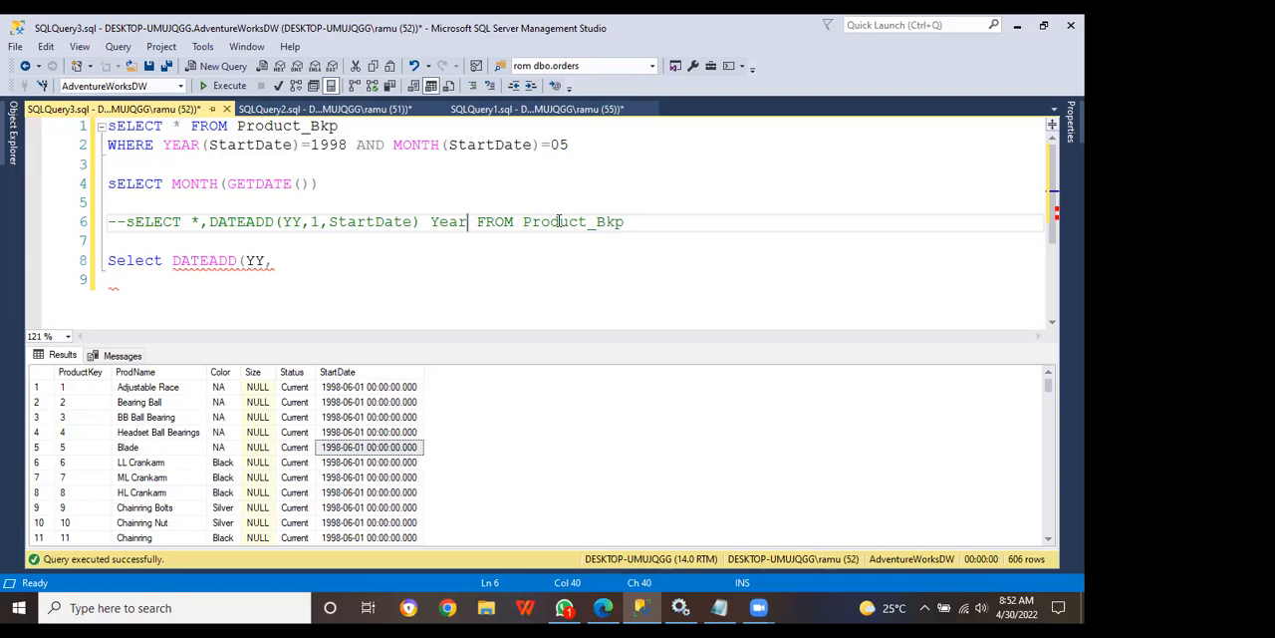
pyautogui.write('Added')
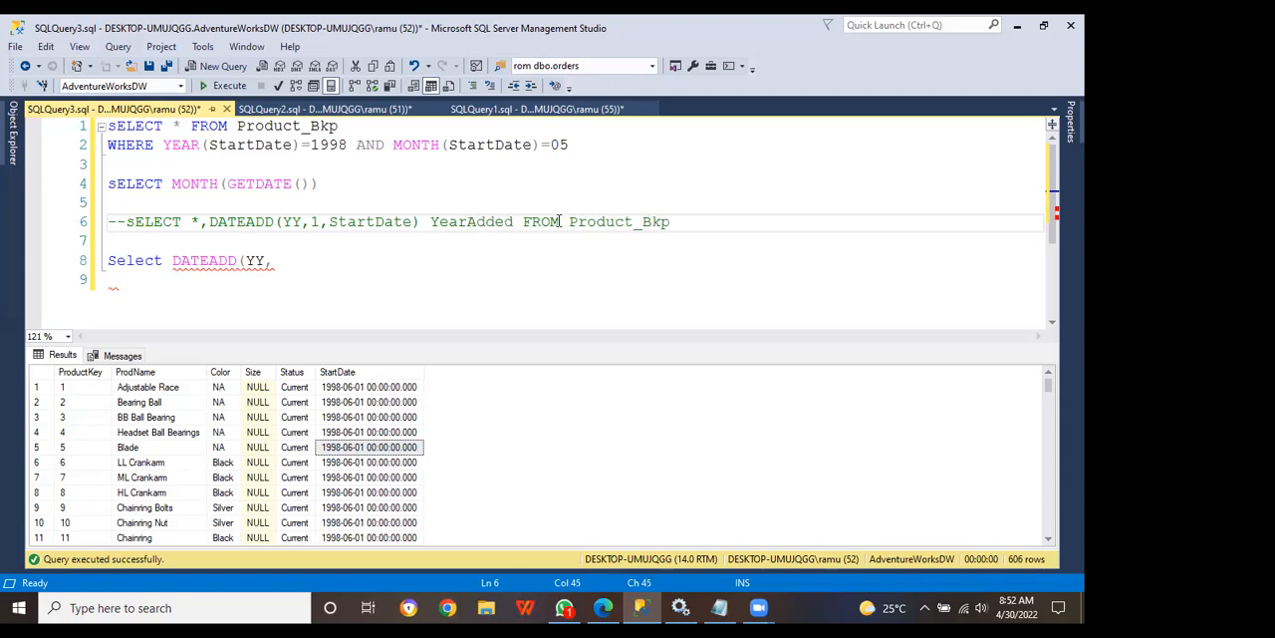